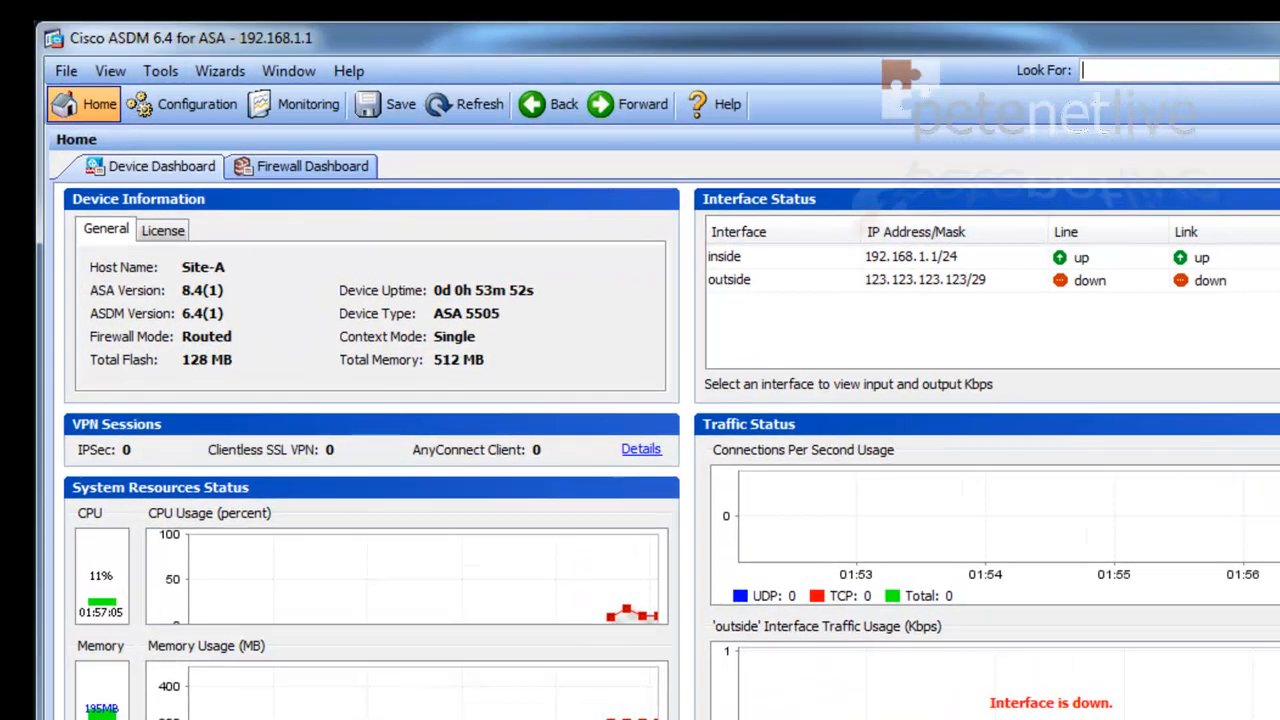
# - Show the Wizards menu with its VPN Wizards submenu
pyautogui.click(220, 70)
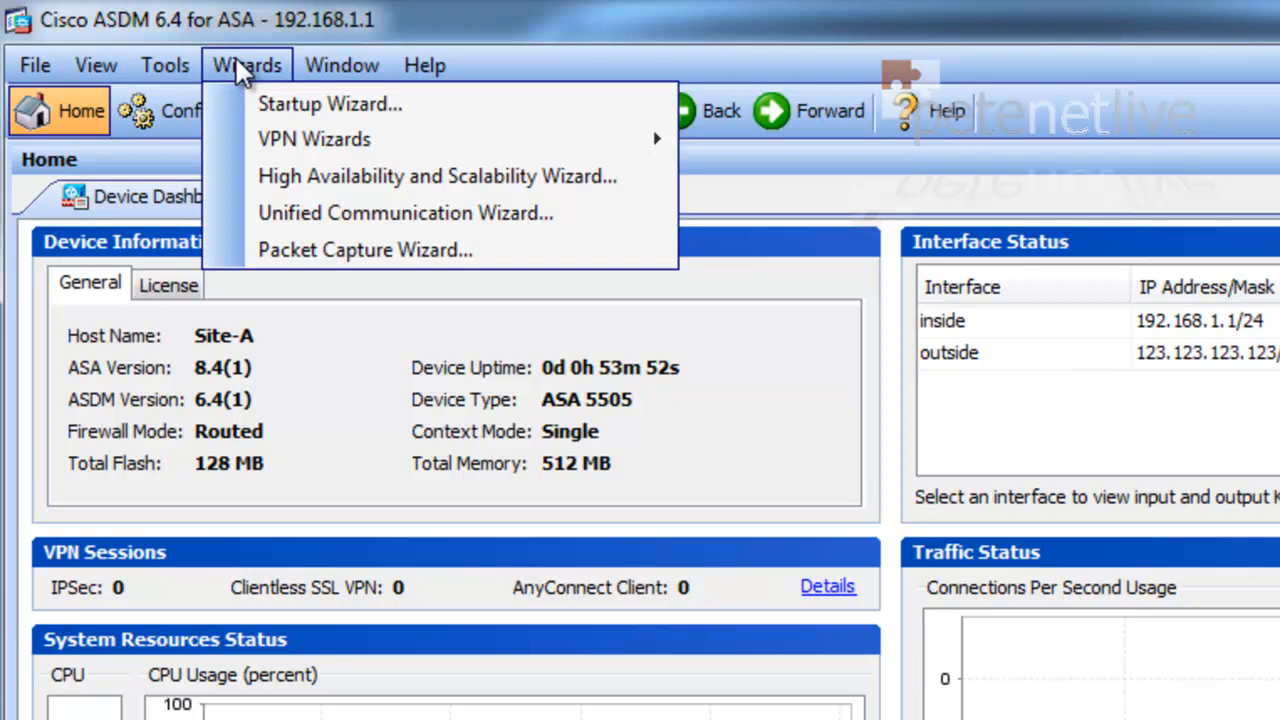
pyautogui.moveTo(314, 140)
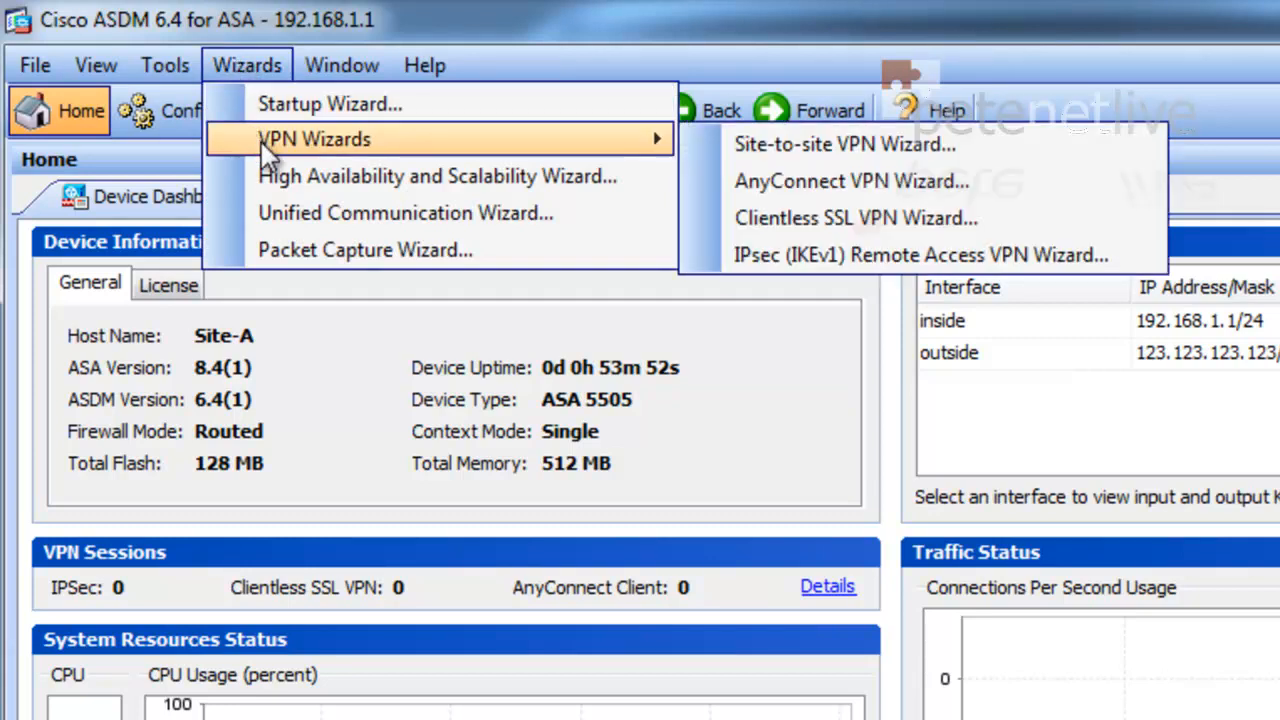
pyautogui.moveTo(844, 156)
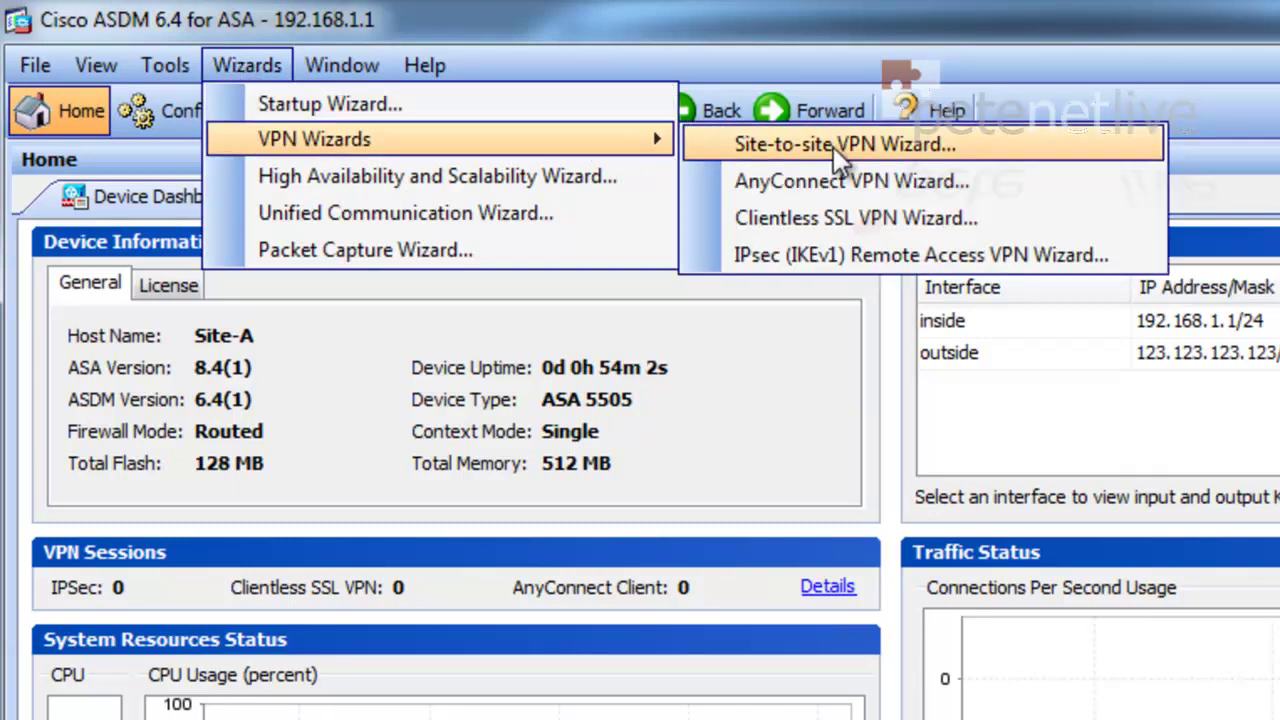
pyautogui.moveTo(870, 264)
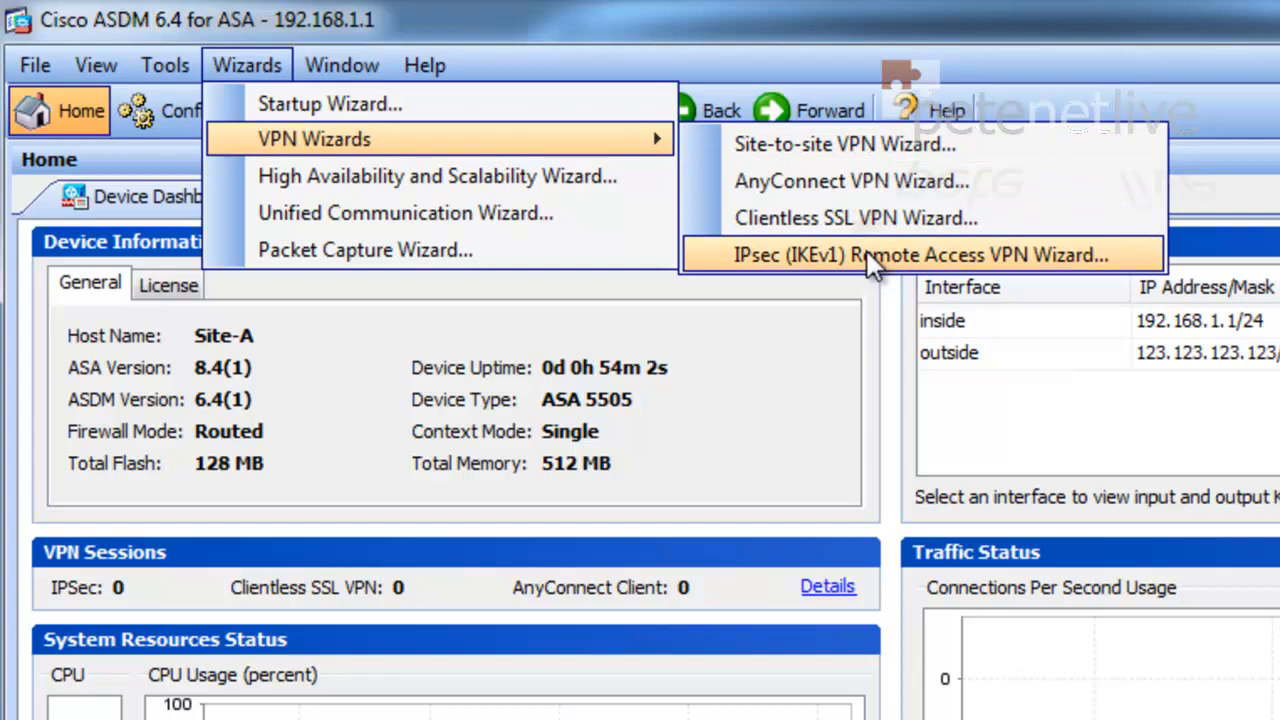
# - Launch the IPsec IKEv1 Remote Access VPN wizard with outside as the tunnel interface
pyautogui.click(920, 256)
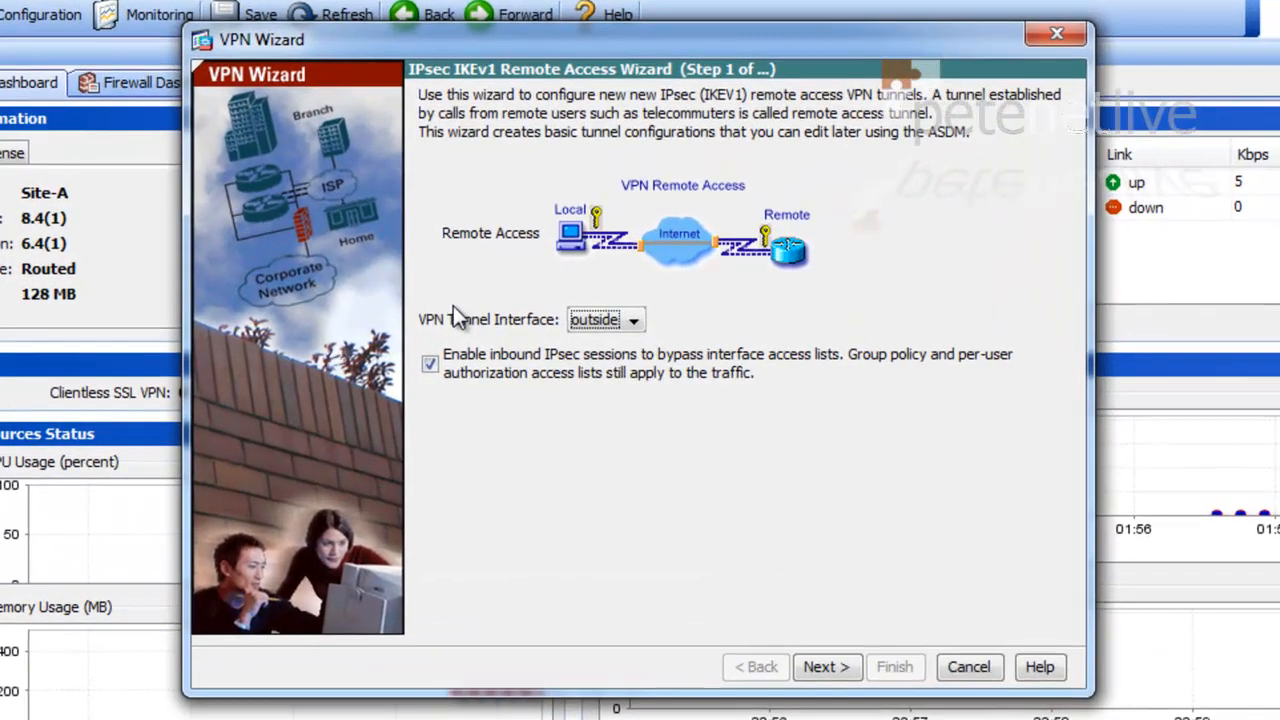
pyautogui.moveTo(860, 438)
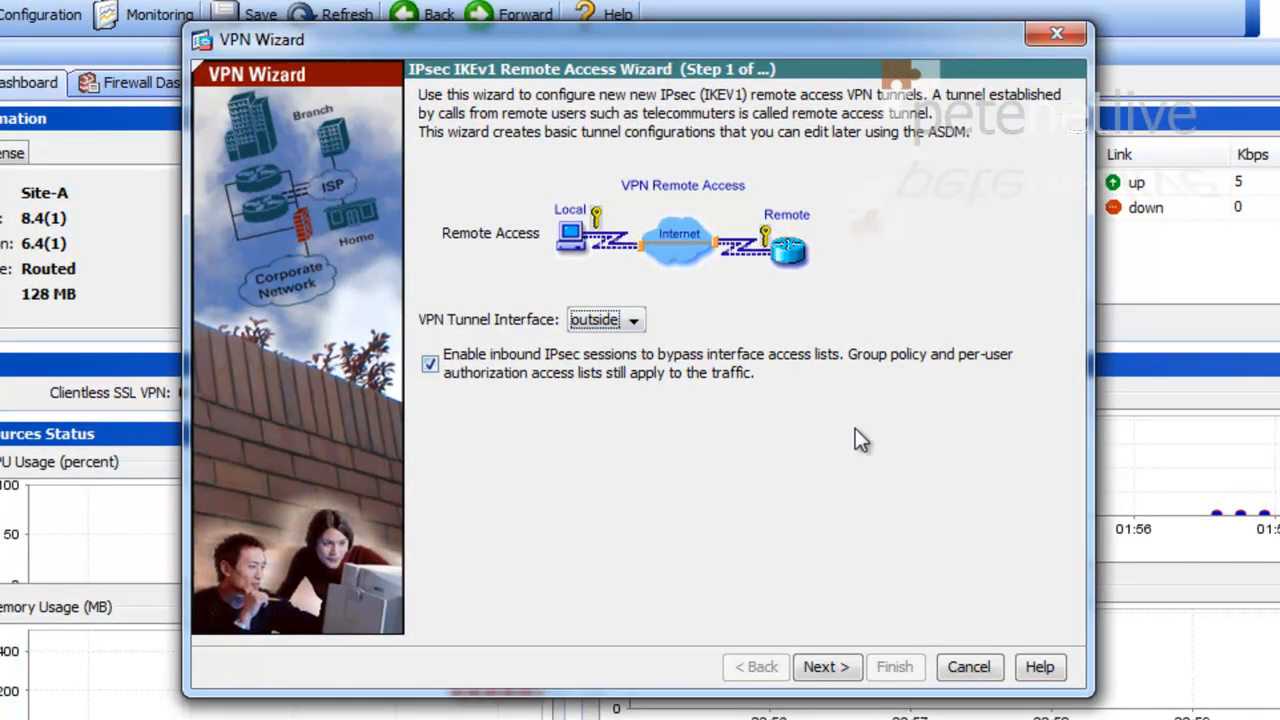
pyautogui.click(828, 668)
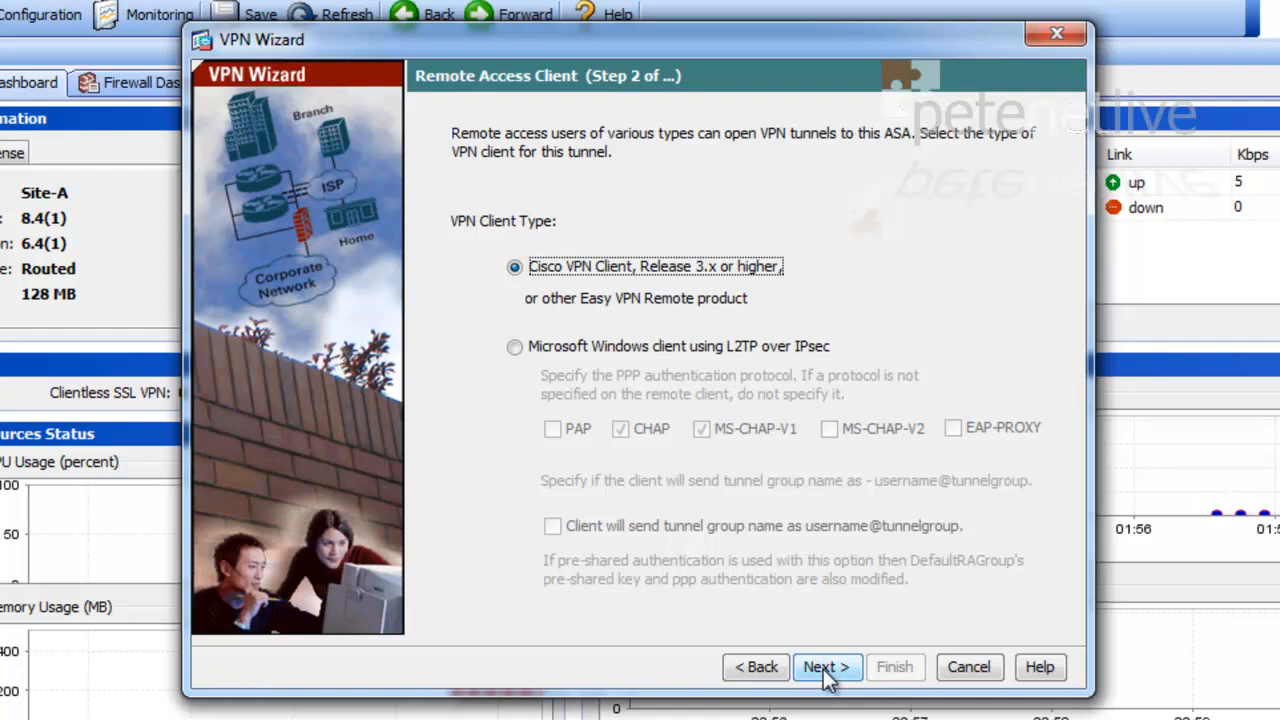
pyautogui.click(826, 668)
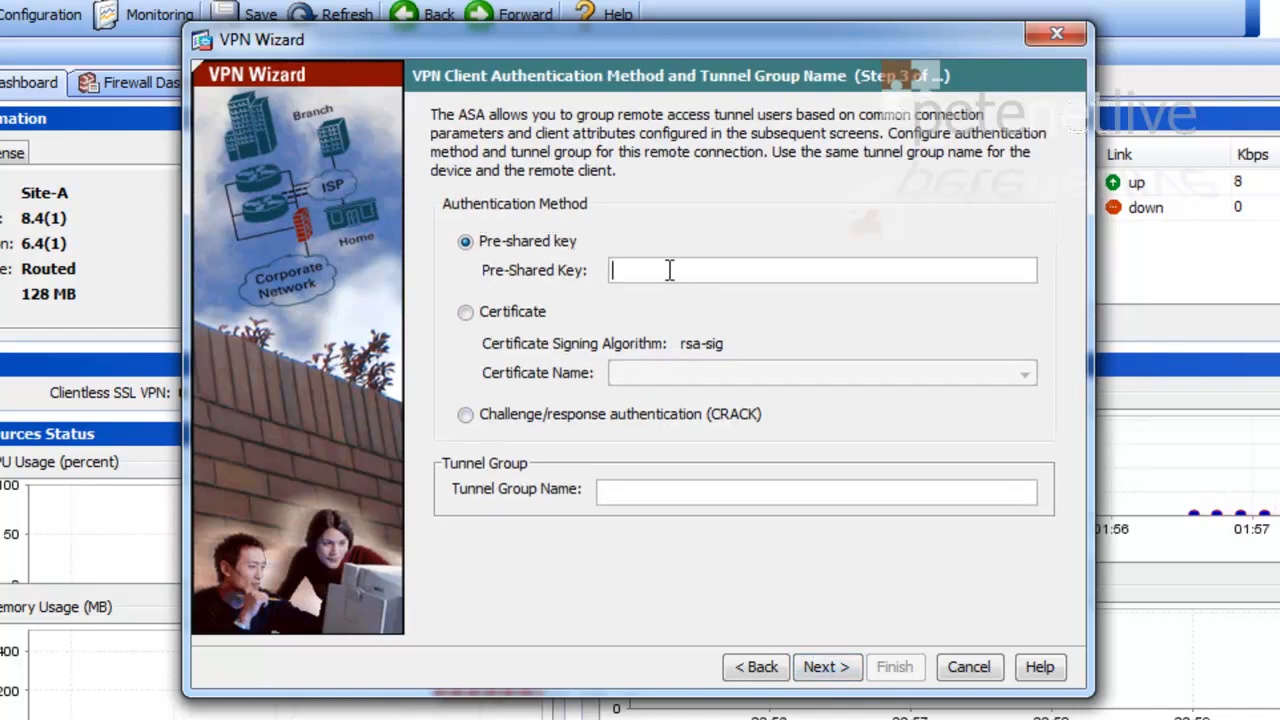
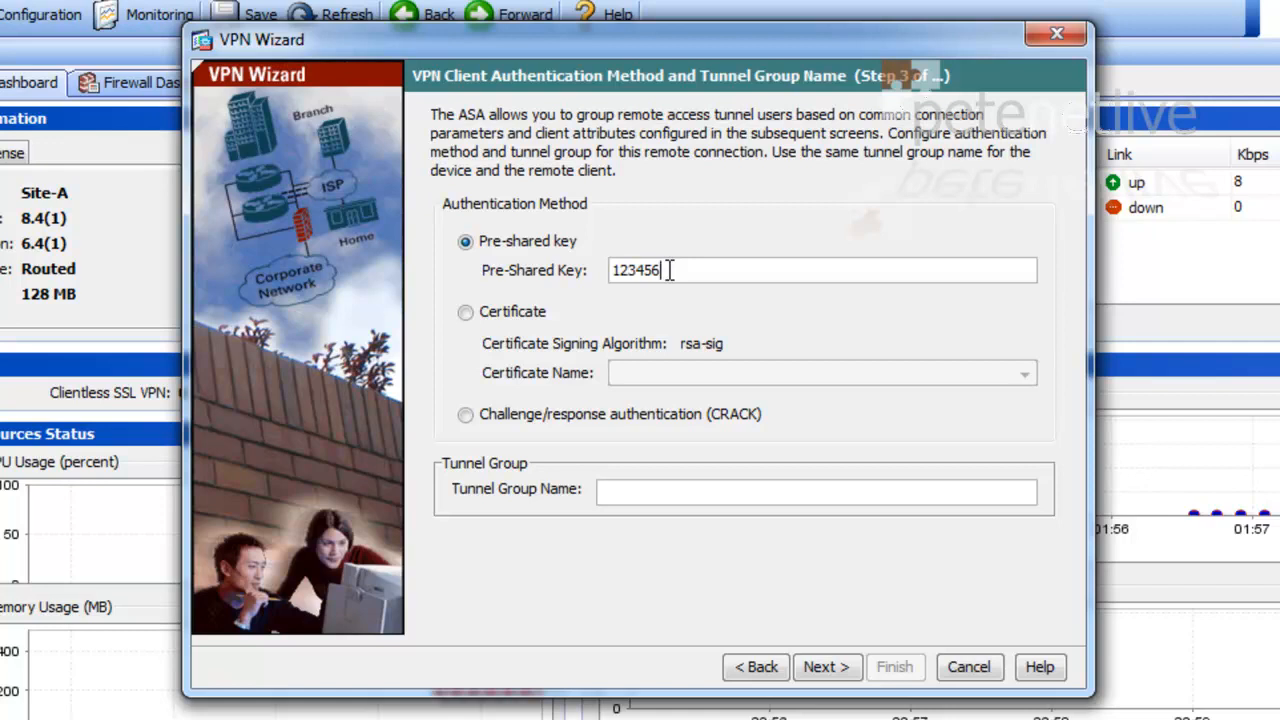
pyautogui.click(642, 492)
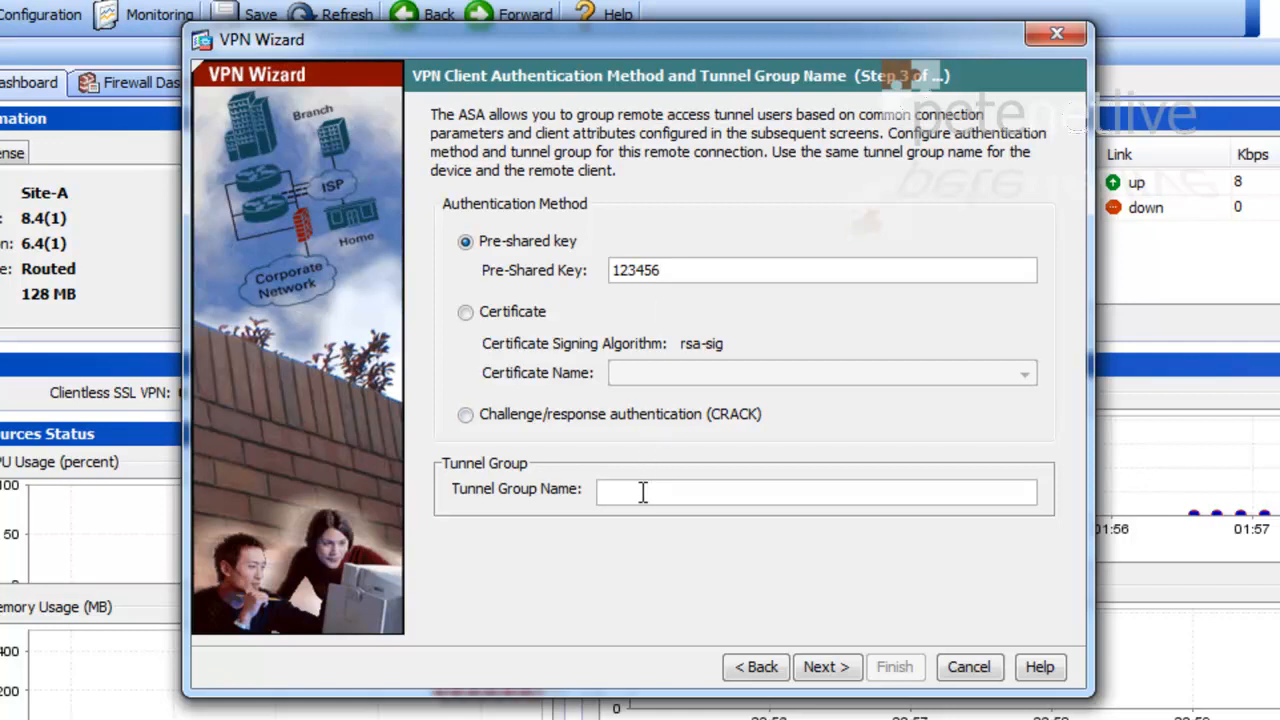
pyautogui.write('Remote-V')
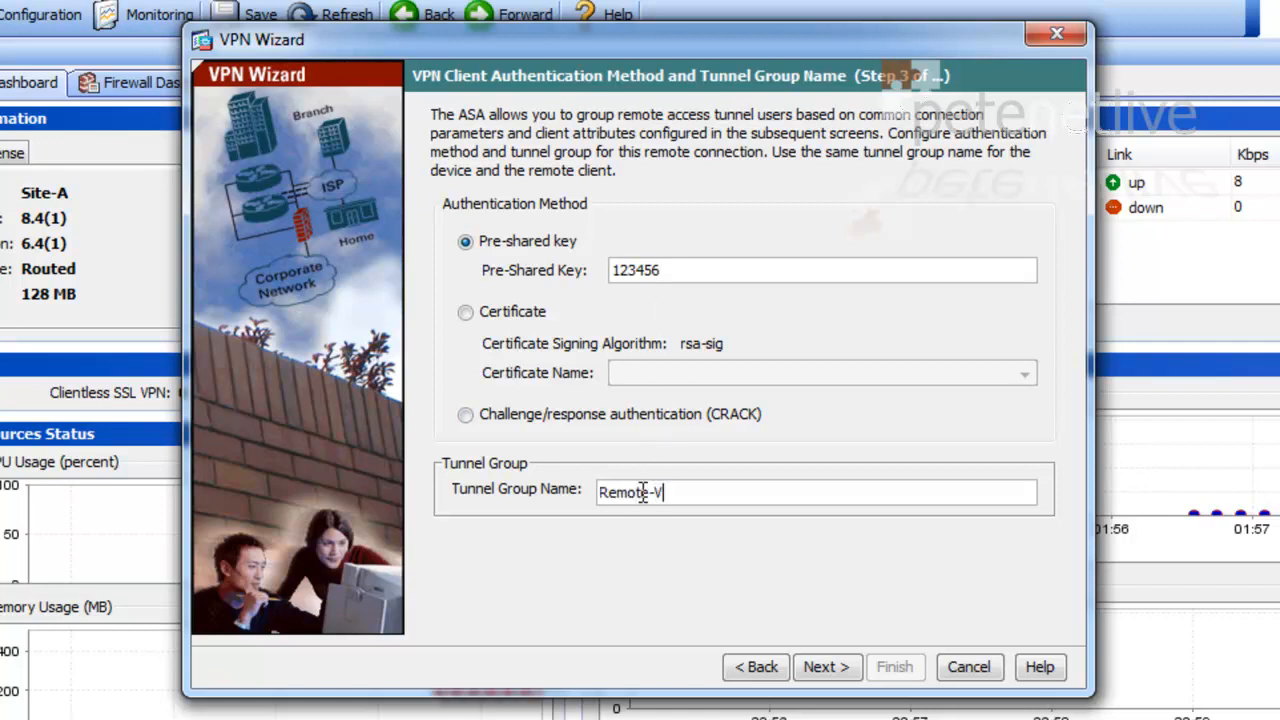
pyautogui.write('PN')
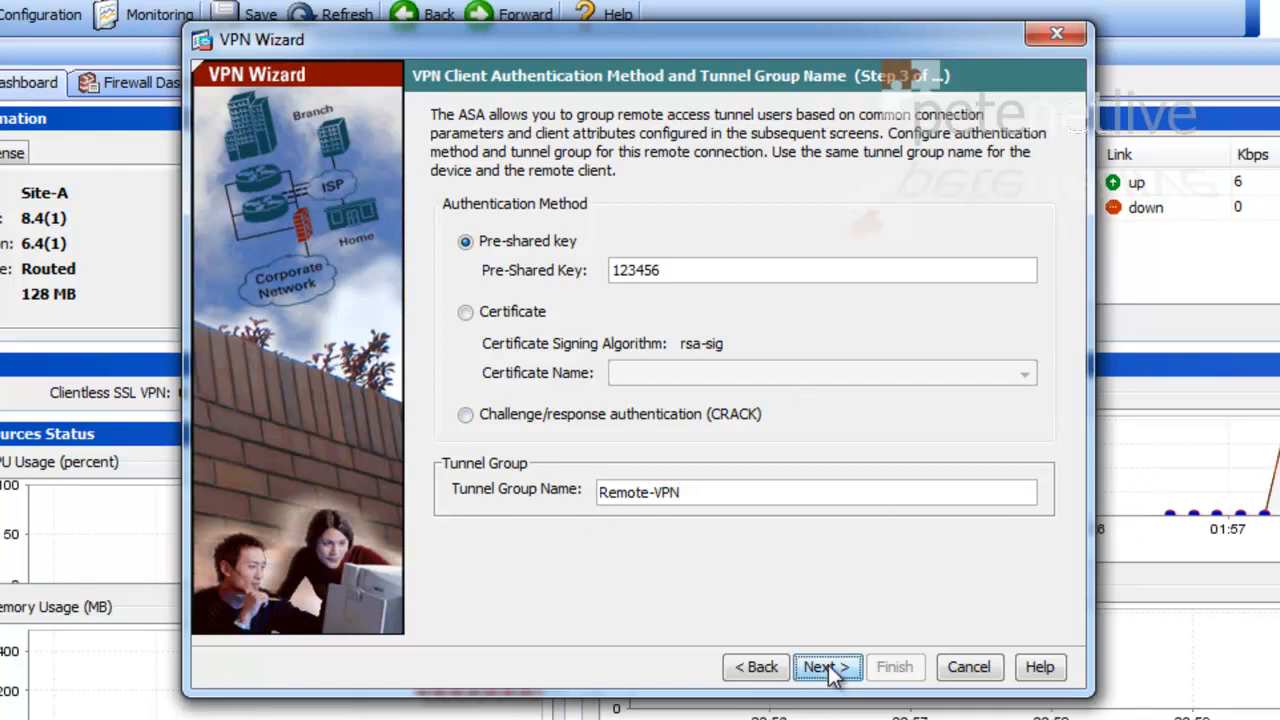
pyautogui.click(826, 668)
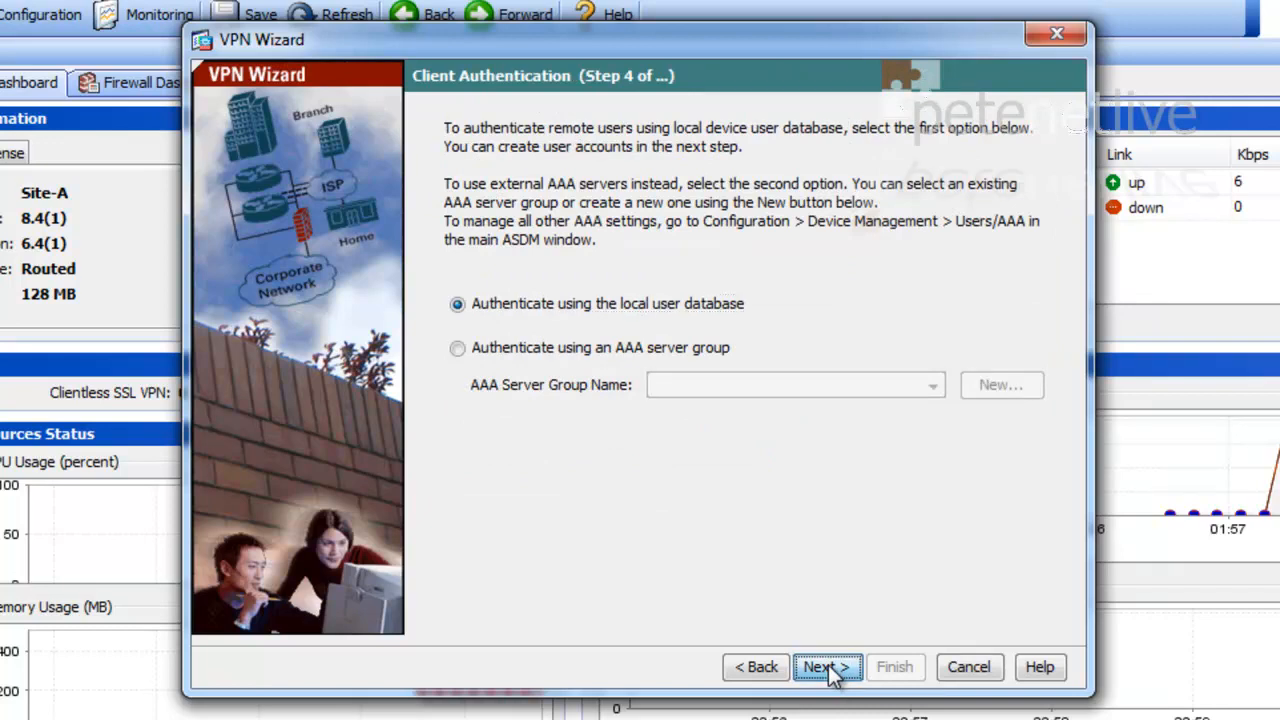
# - Keep local database authentication and add user testuser with its password to the accounts list
pyautogui.click(828, 668)
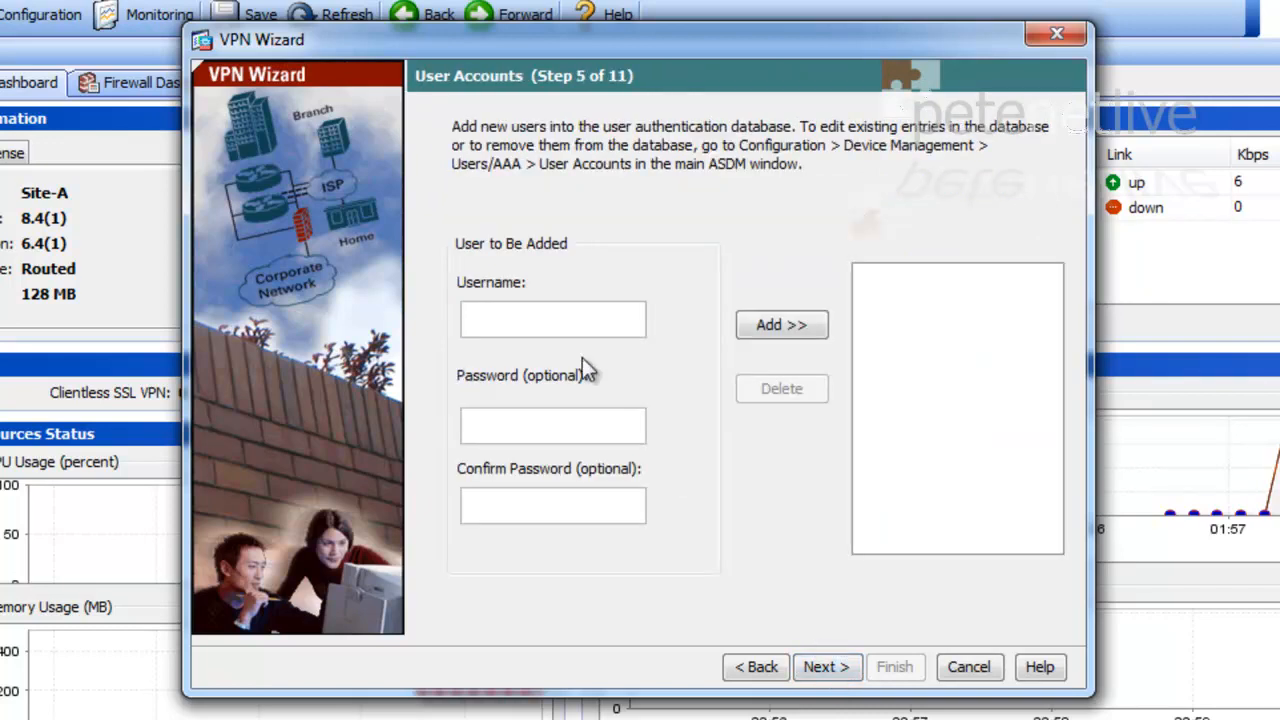
pyautogui.write('testuser')
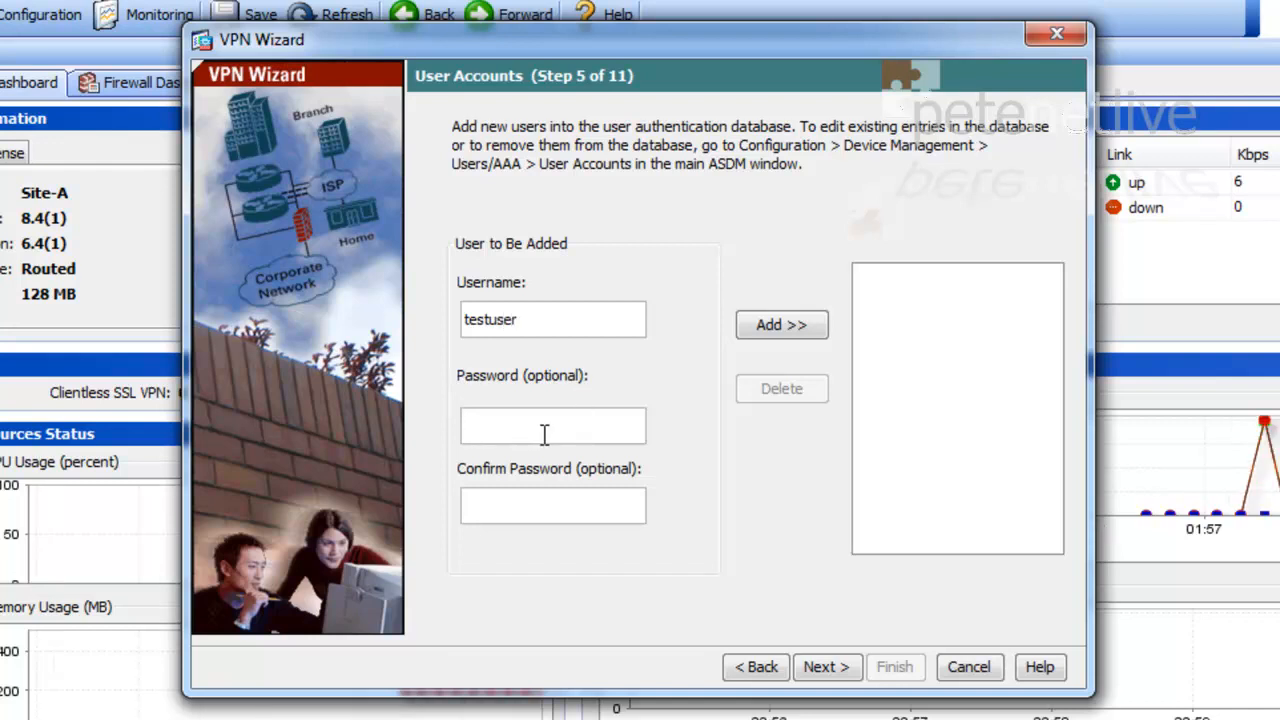
pyautogui.write('password')
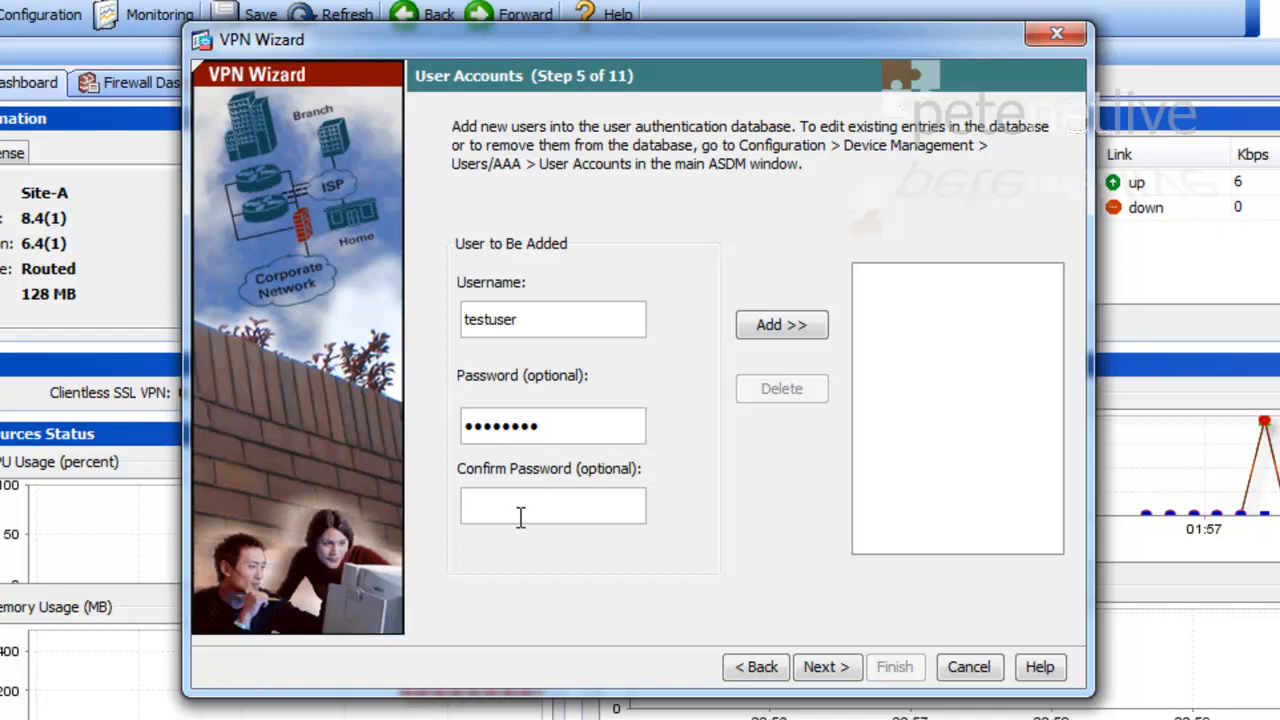
pyautogui.write('password')
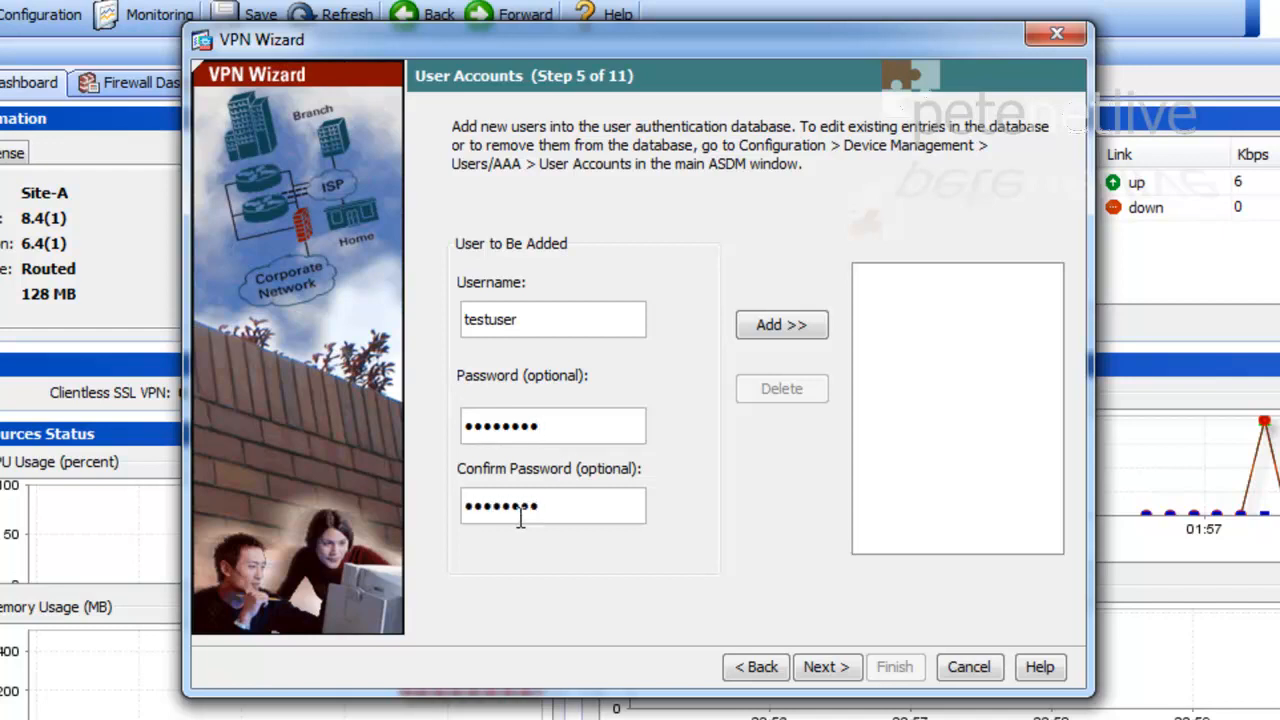
pyautogui.click(782, 324)
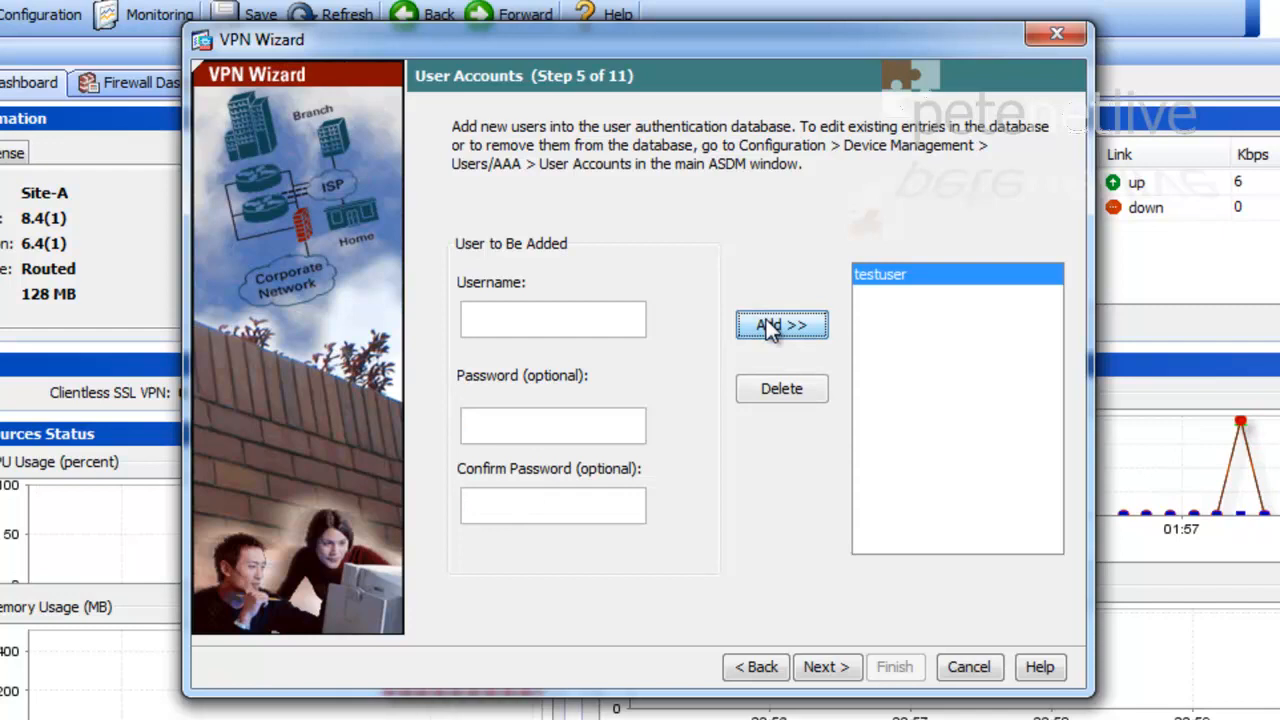
pyautogui.moveTo(828, 668)
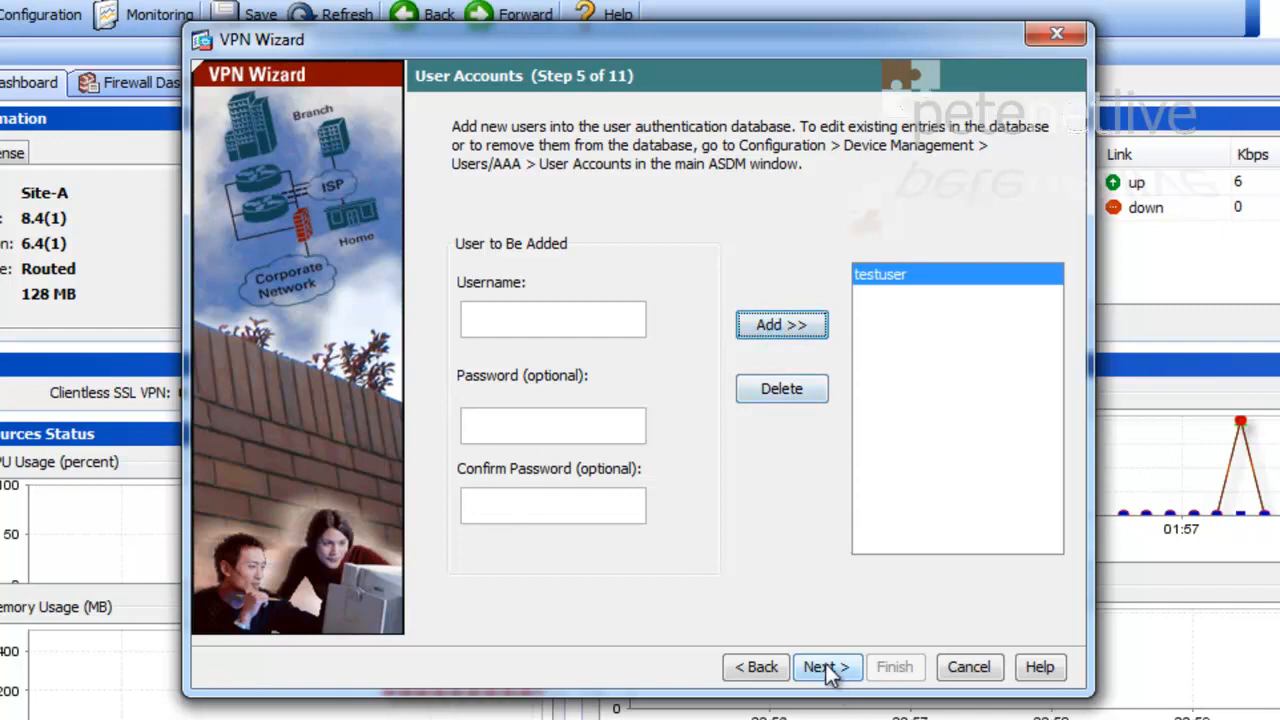
# - Start a new address pool named VPN-Pool beginning at 192.168.254.1
pyautogui.click(828, 668)
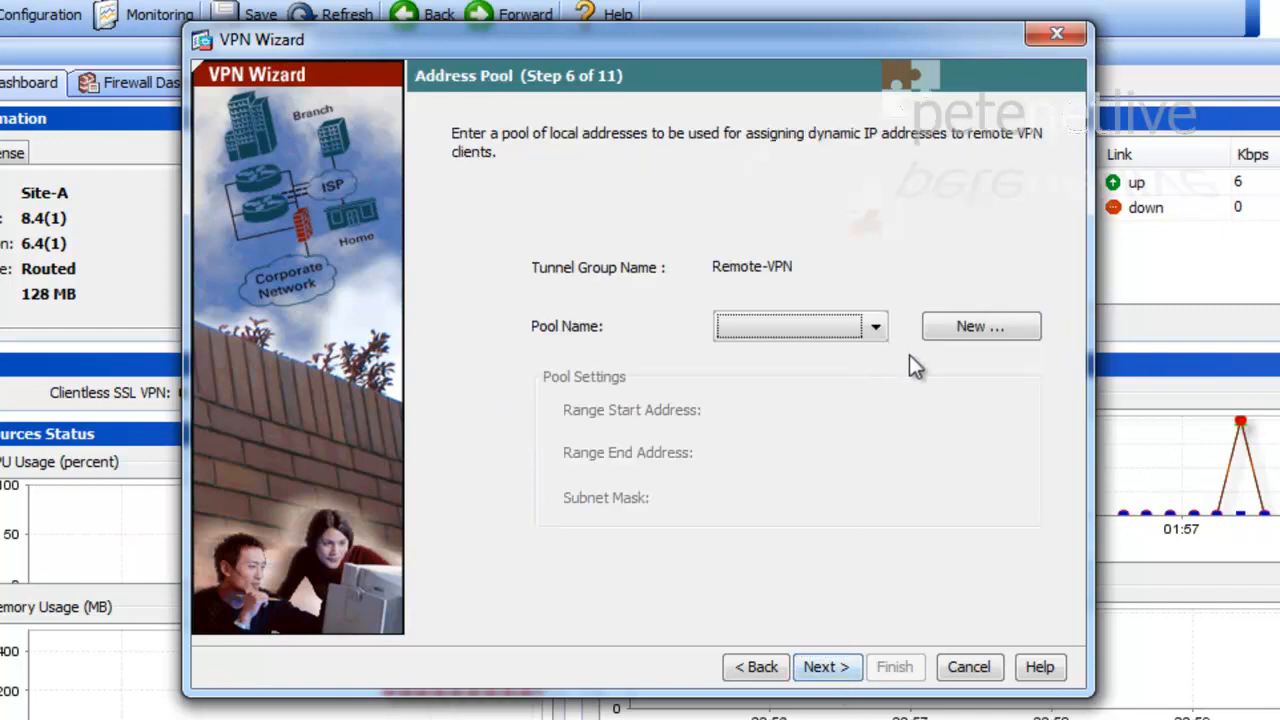
pyautogui.click(980, 326)
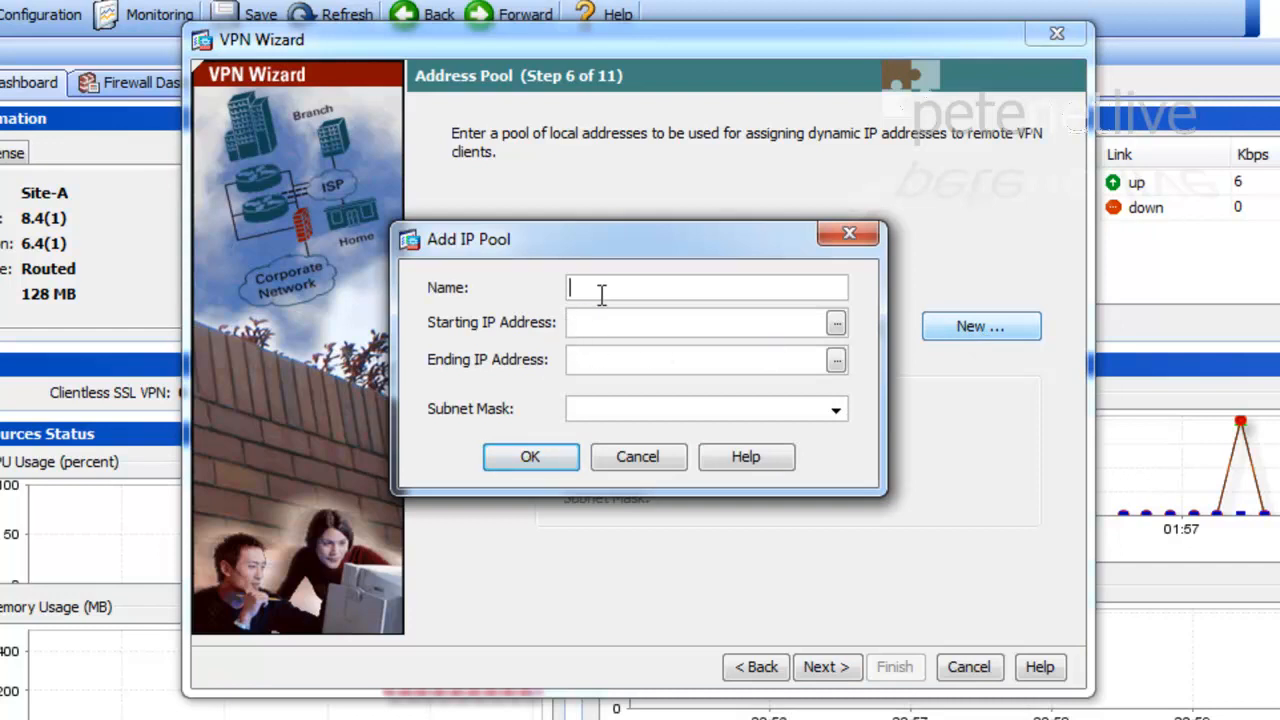
pyautogui.write('VPN-Pool')
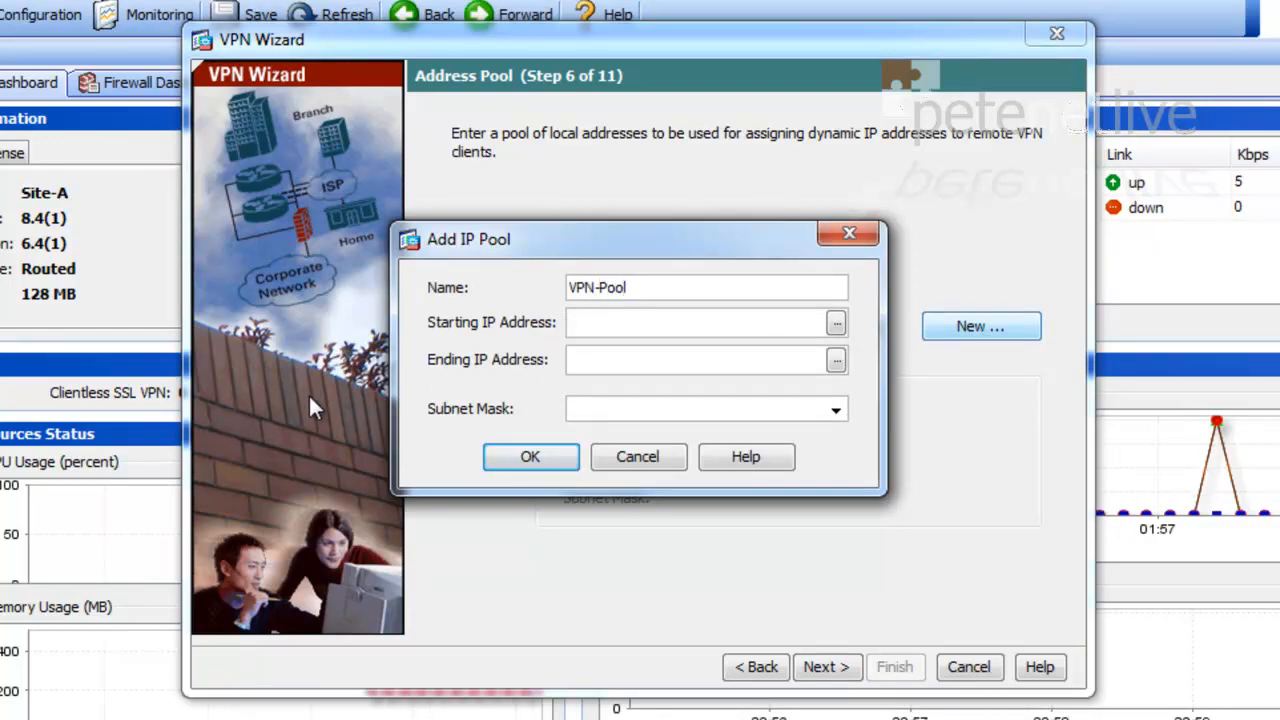
pyautogui.moveTo(362, 362)
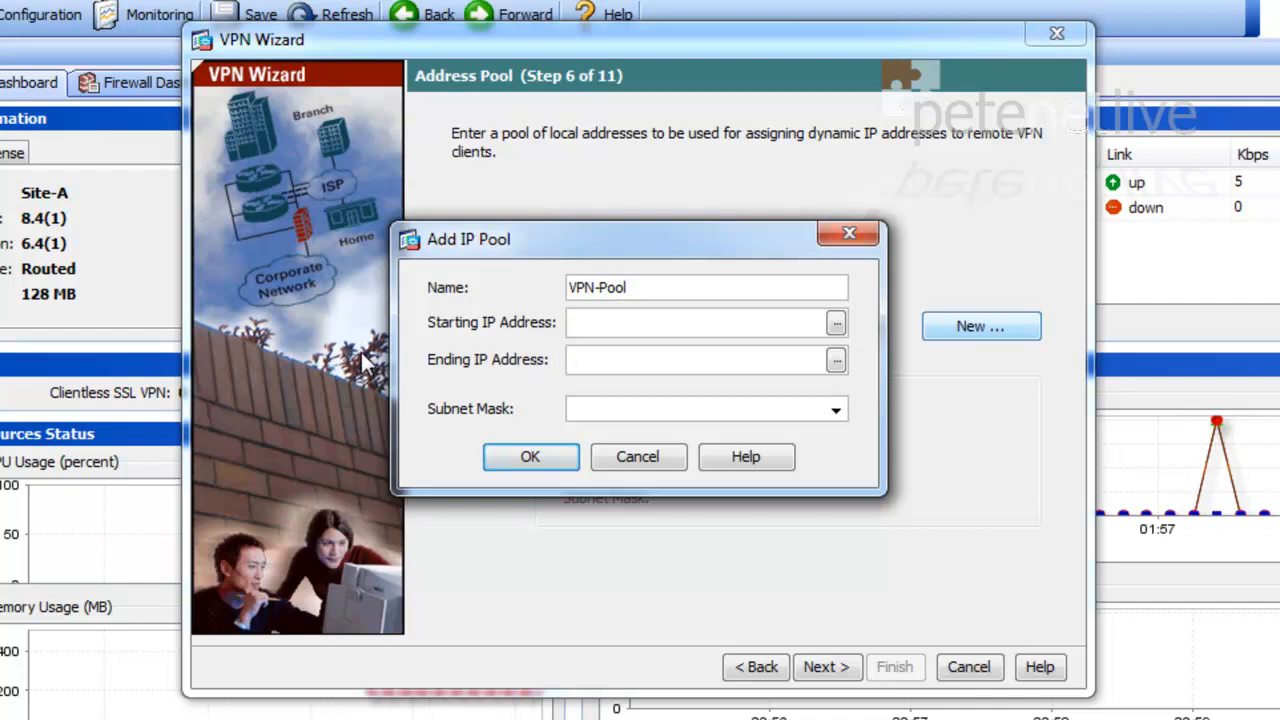
pyautogui.write('192.168.254.1')
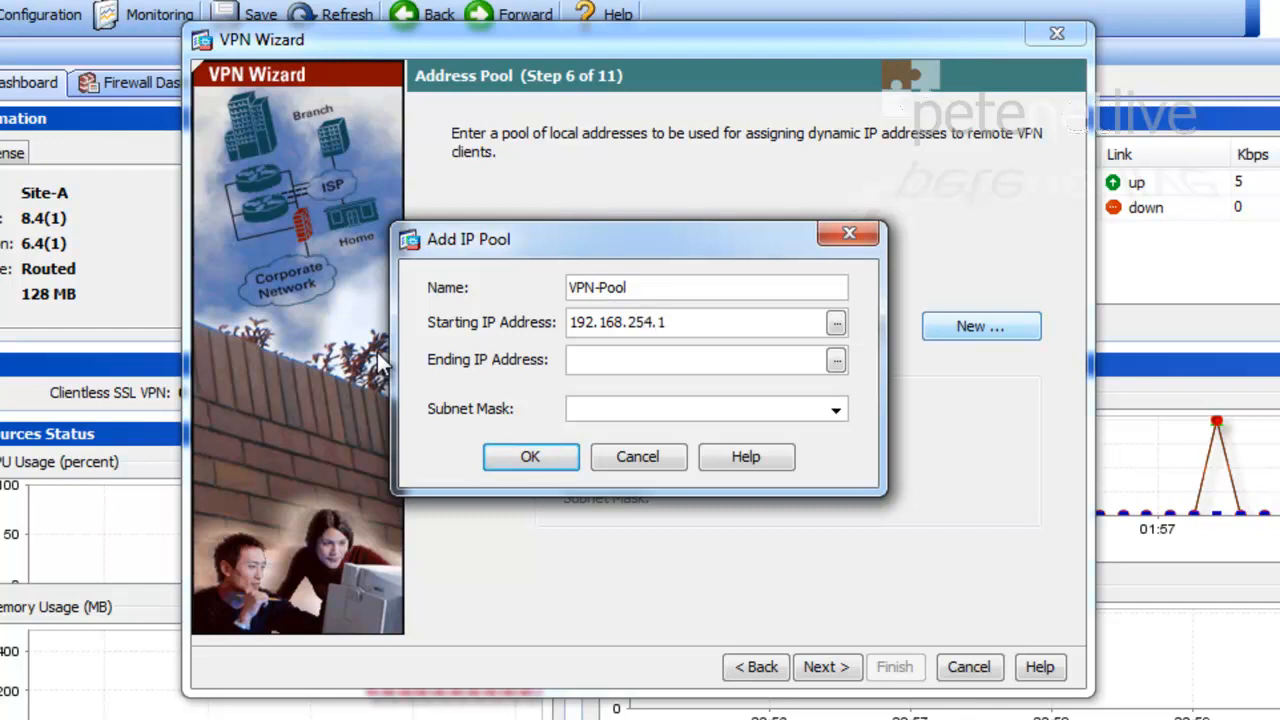
# - End the pool at 192.168.254.10 with mask 255.255.255.0 and save VPN-Pool
pyautogui.click(696, 360)
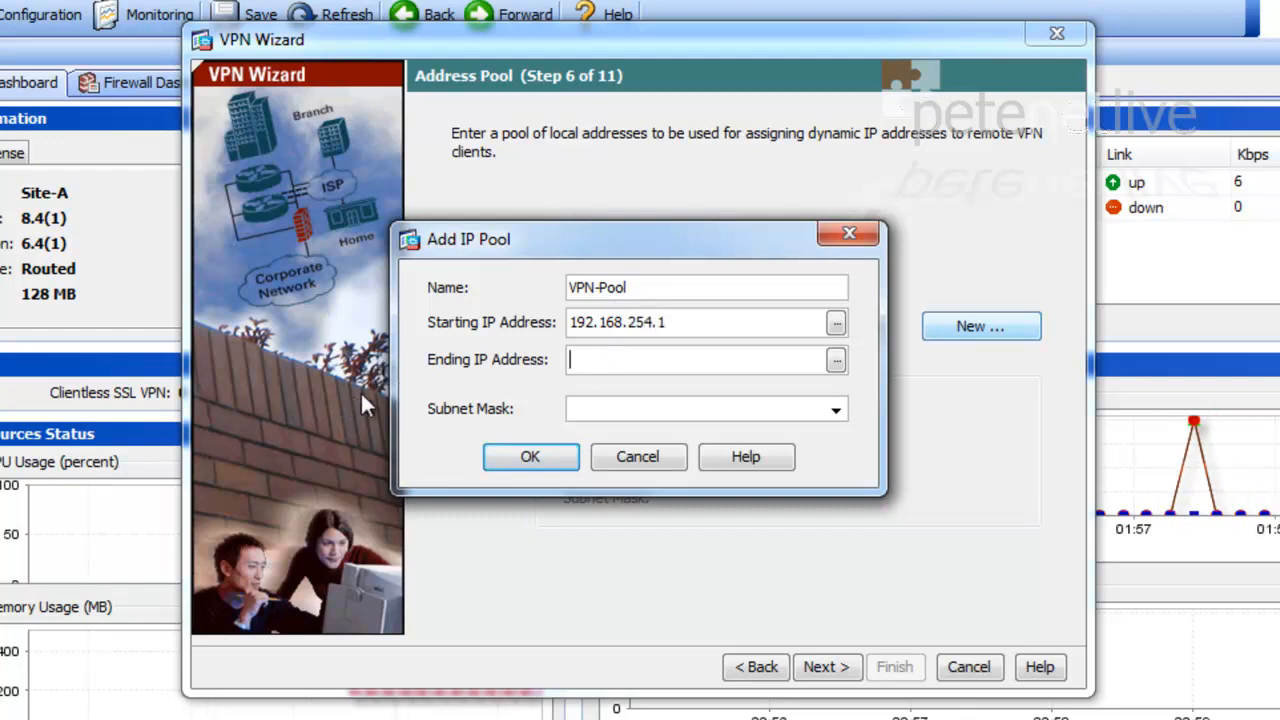
pyautogui.write('192.156')
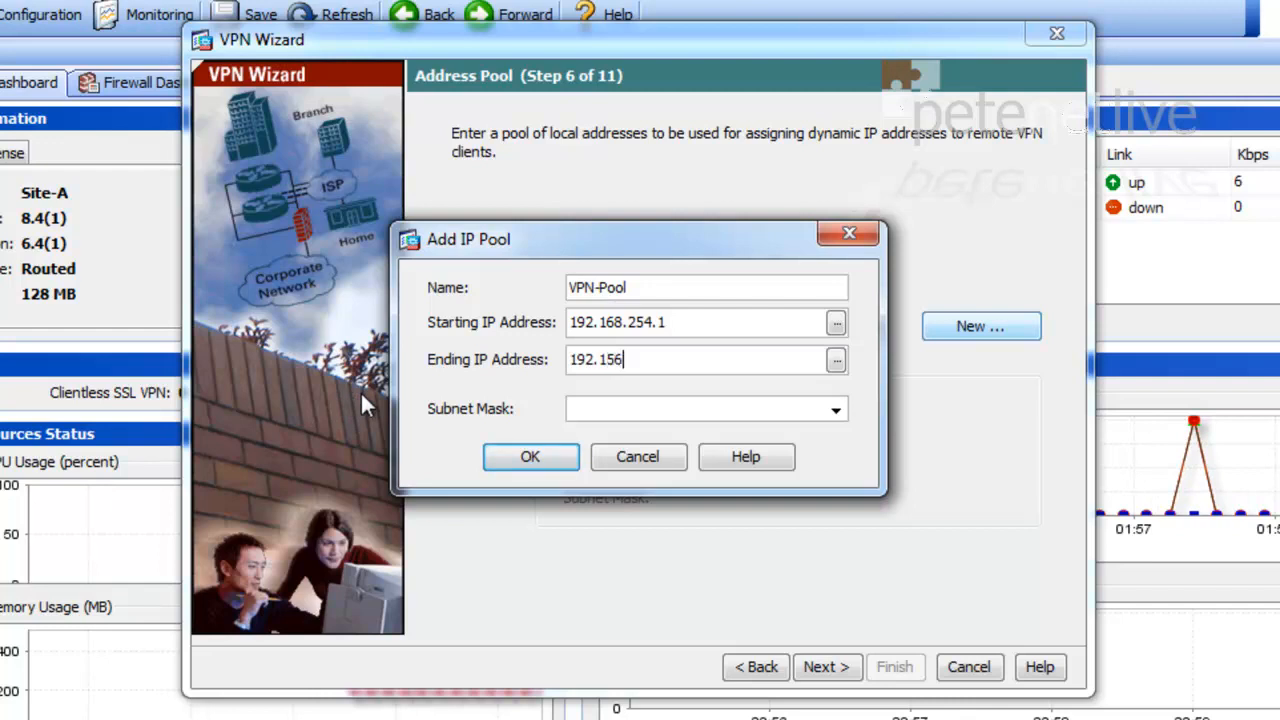
pyautogui.press('Backspace')
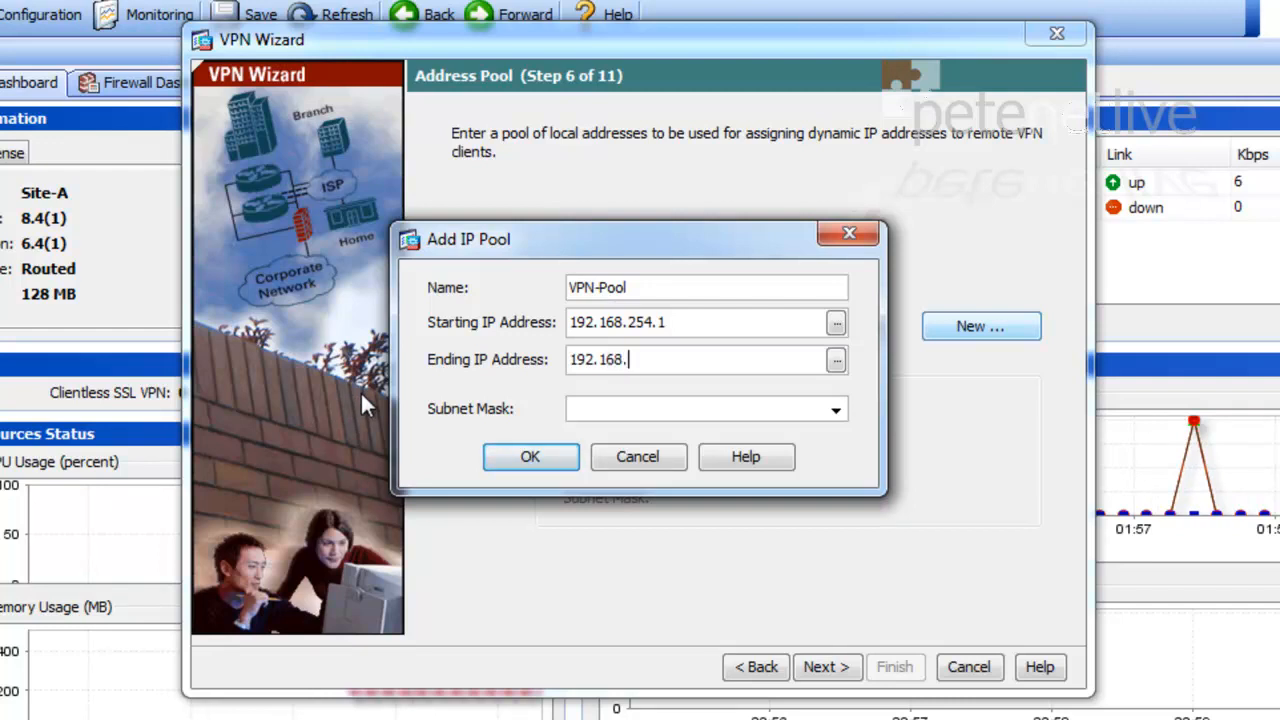
pyautogui.write('254.')
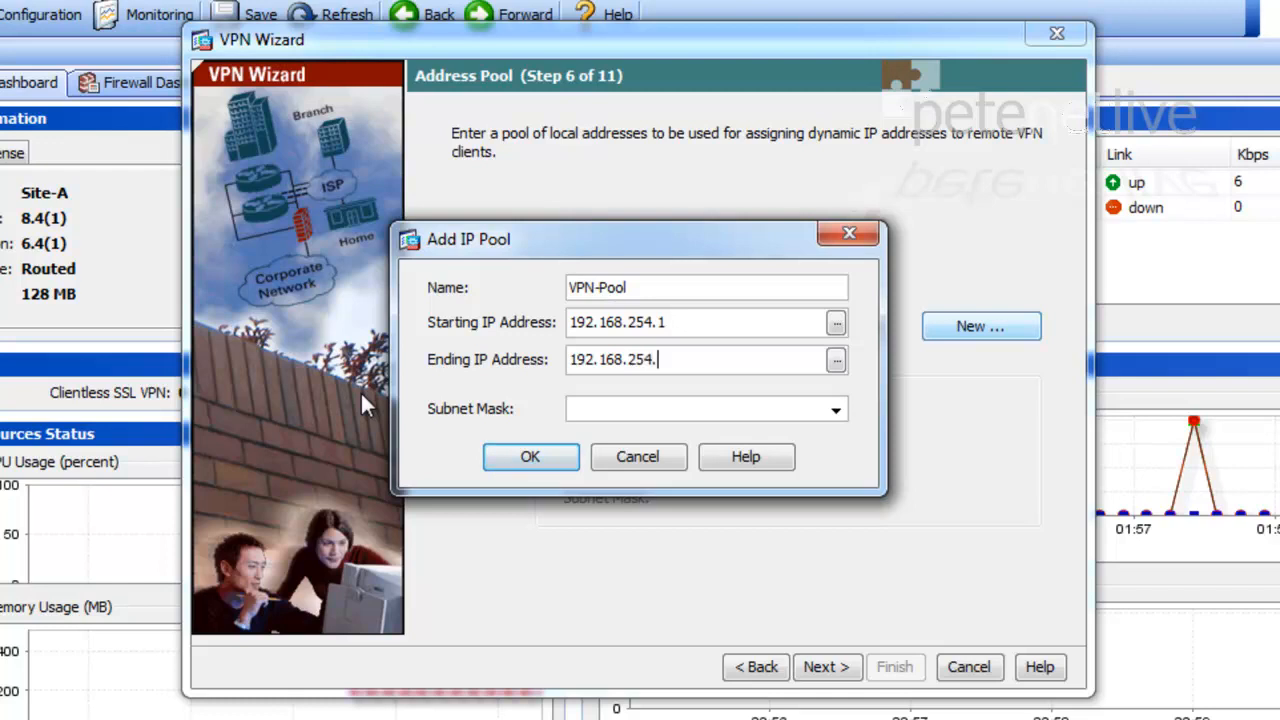
pyautogui.write('10')
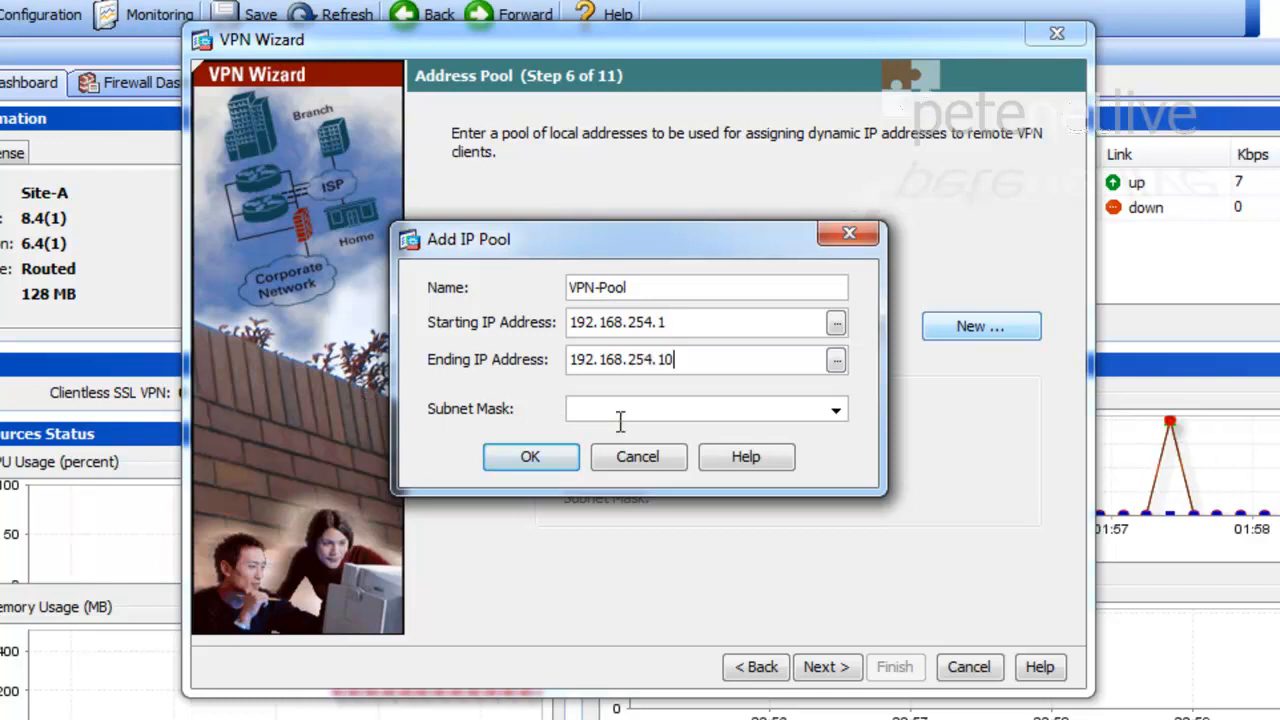
pyautogui.click(834, 408)
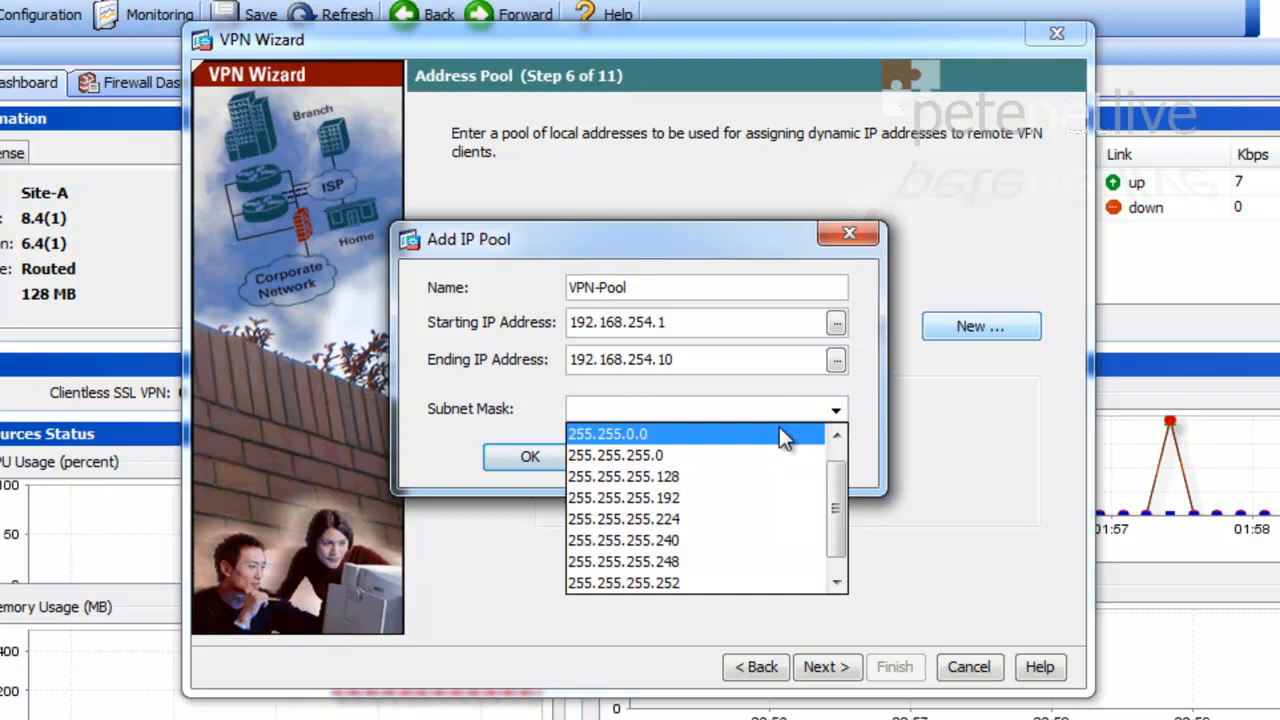
pyautogui.moveTo(696, 456)
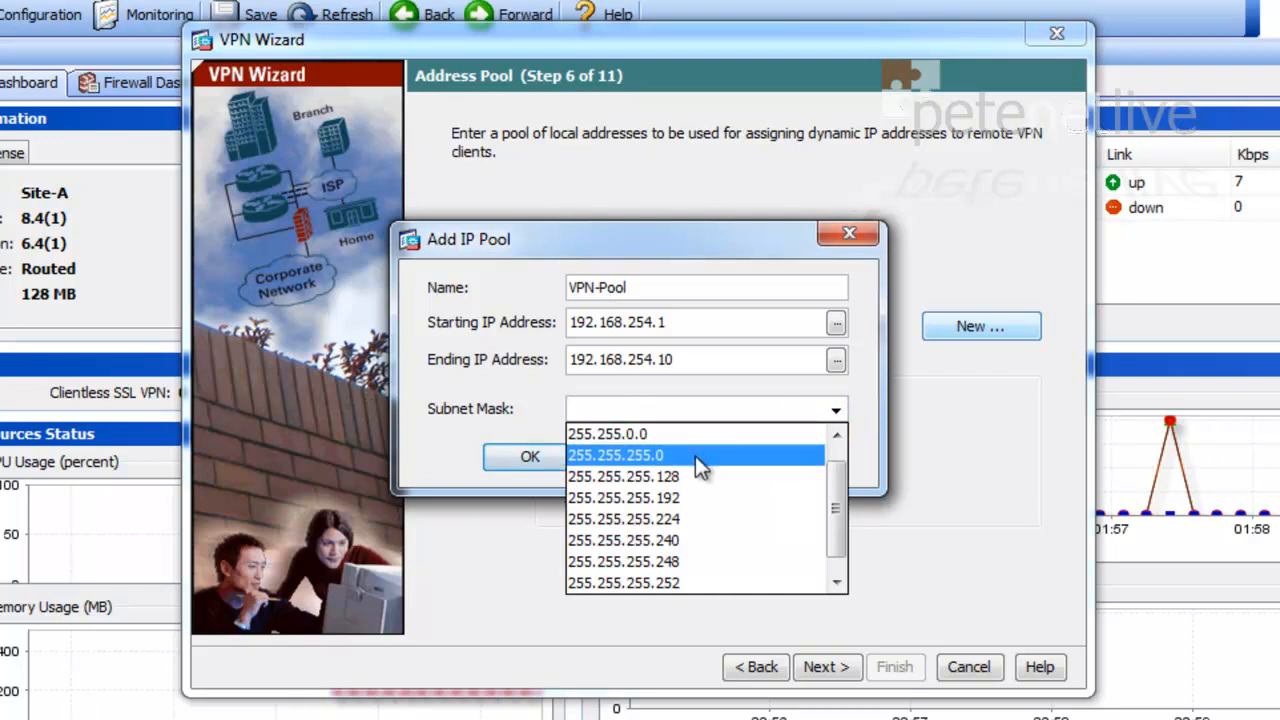
pyautogui.click(656, 456)
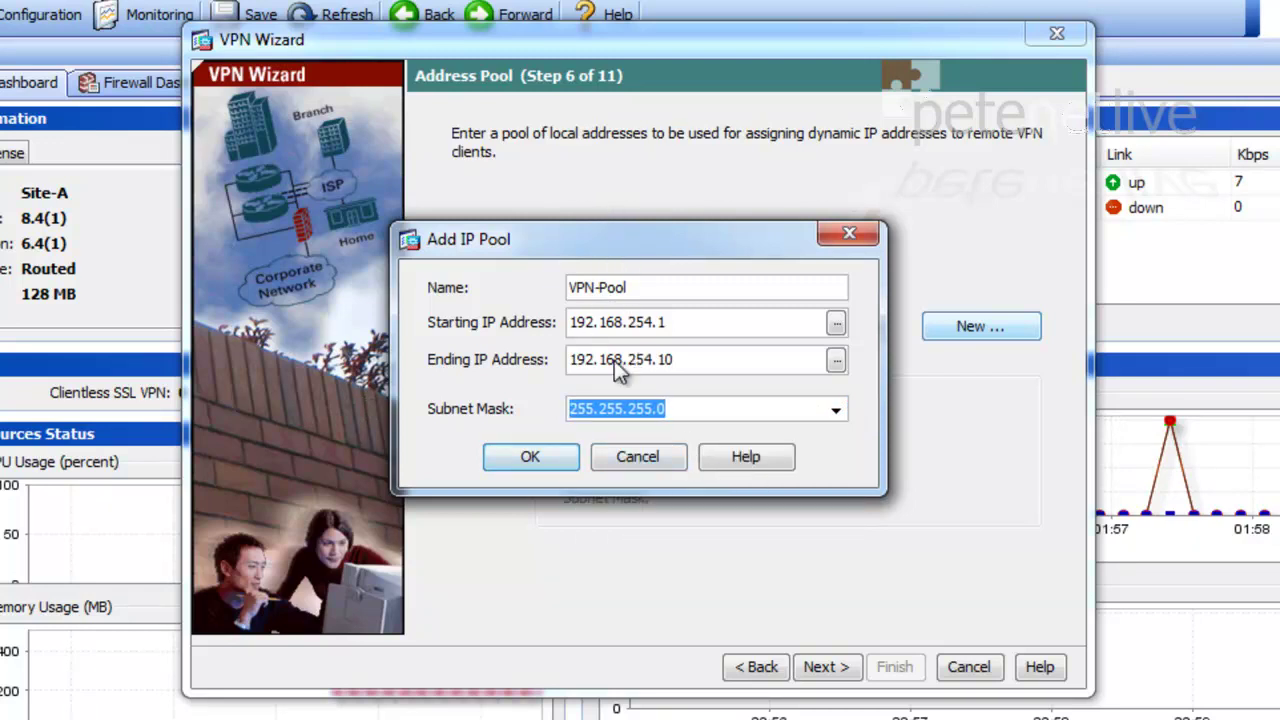
pyautogui.click(530, 456)
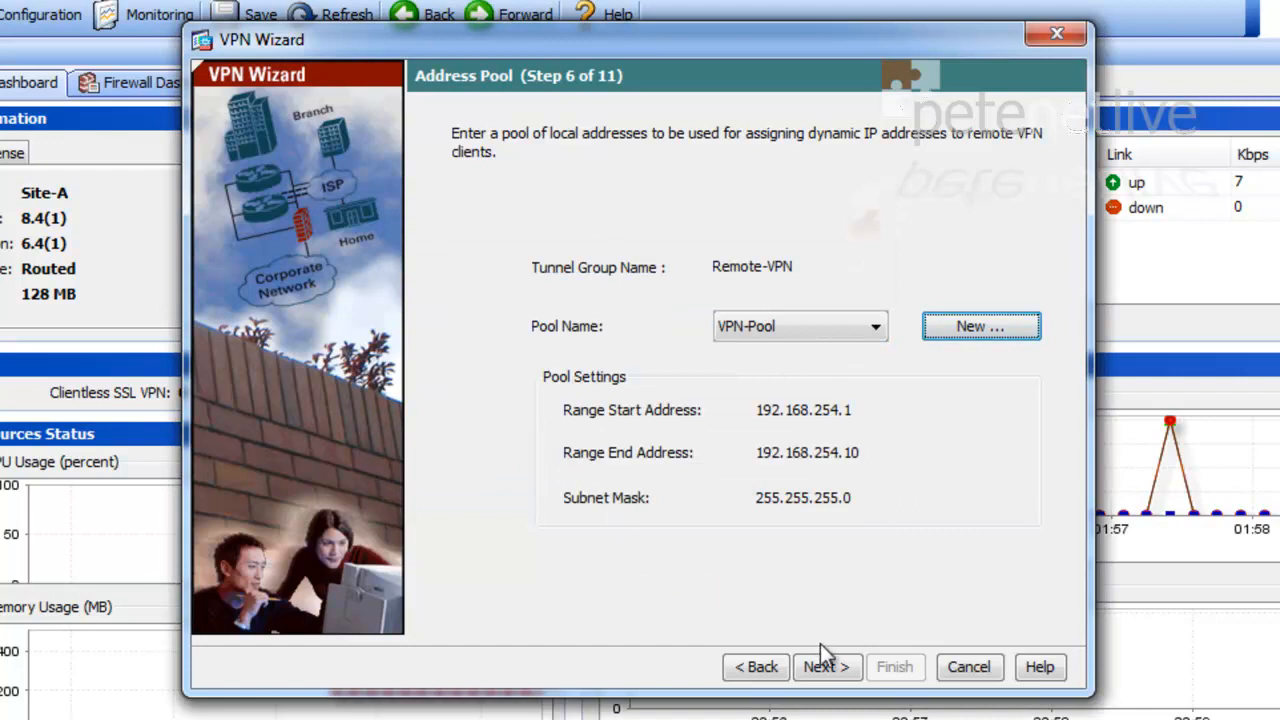
# - Enter primary DNS server 192.168.1.12 for the VPN clients
pyautogui.click(828, 668)
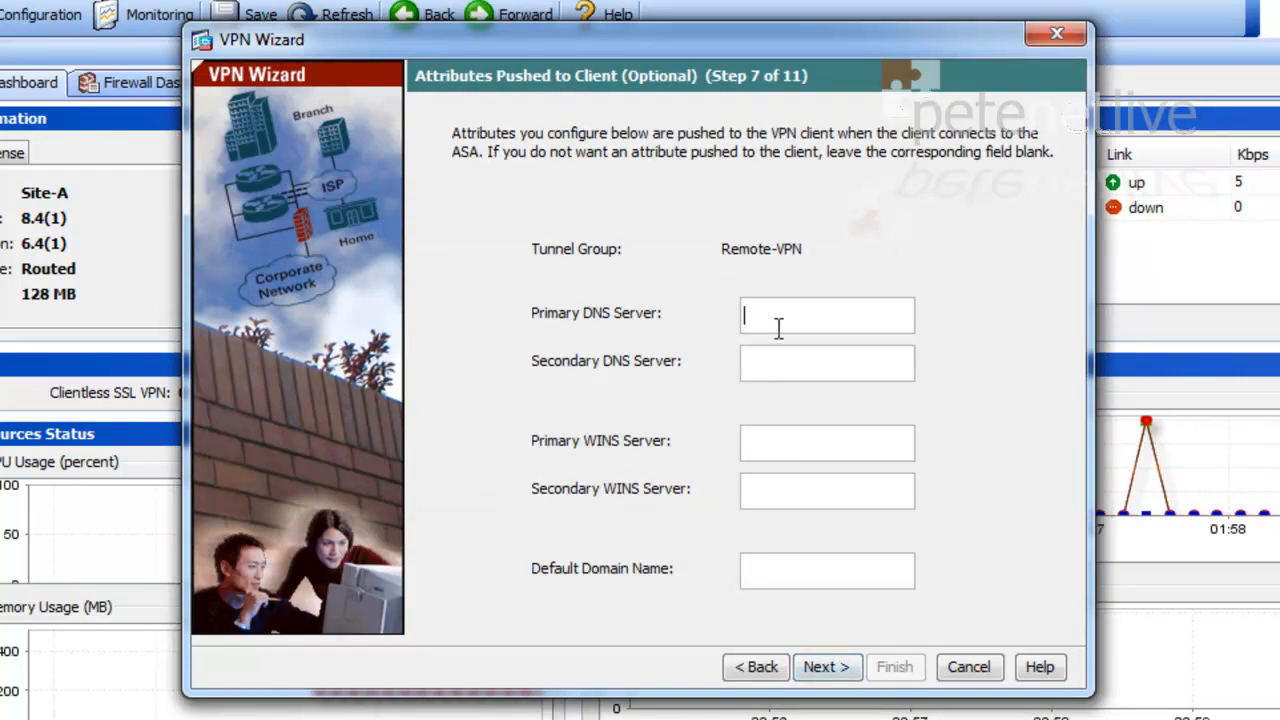
pyautogui.write('192.168')
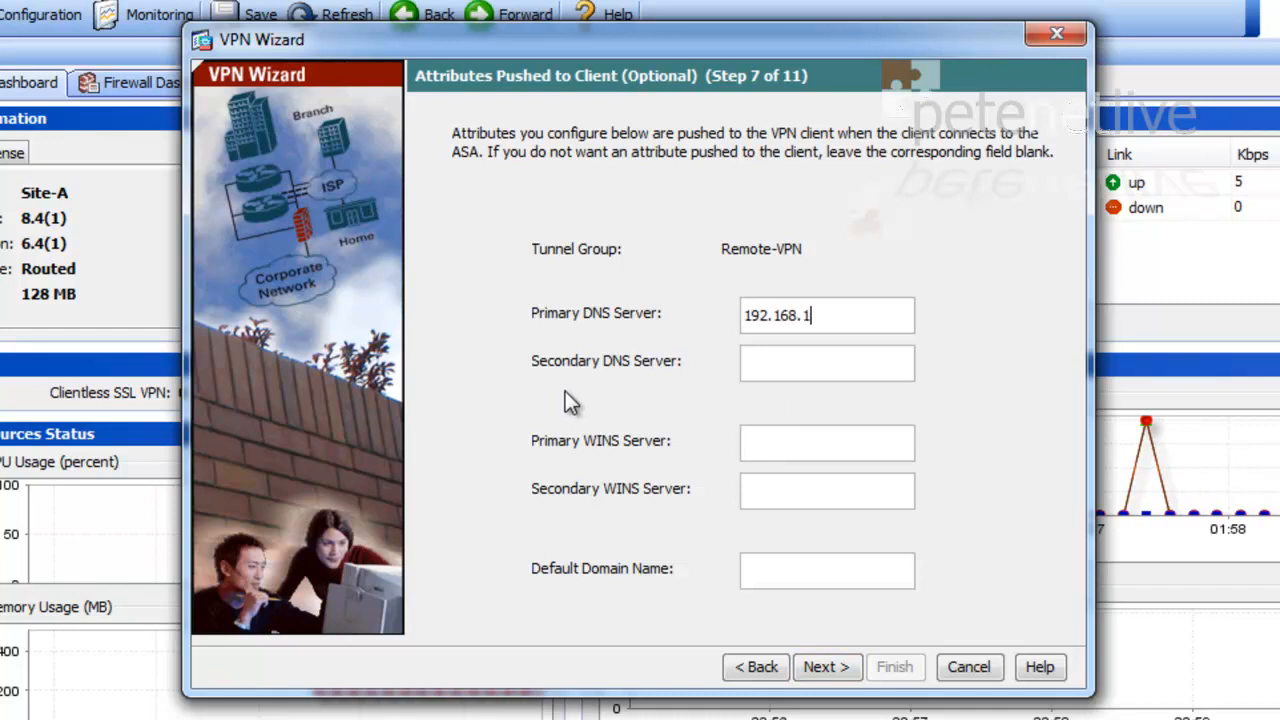
pyautogui.write('.')
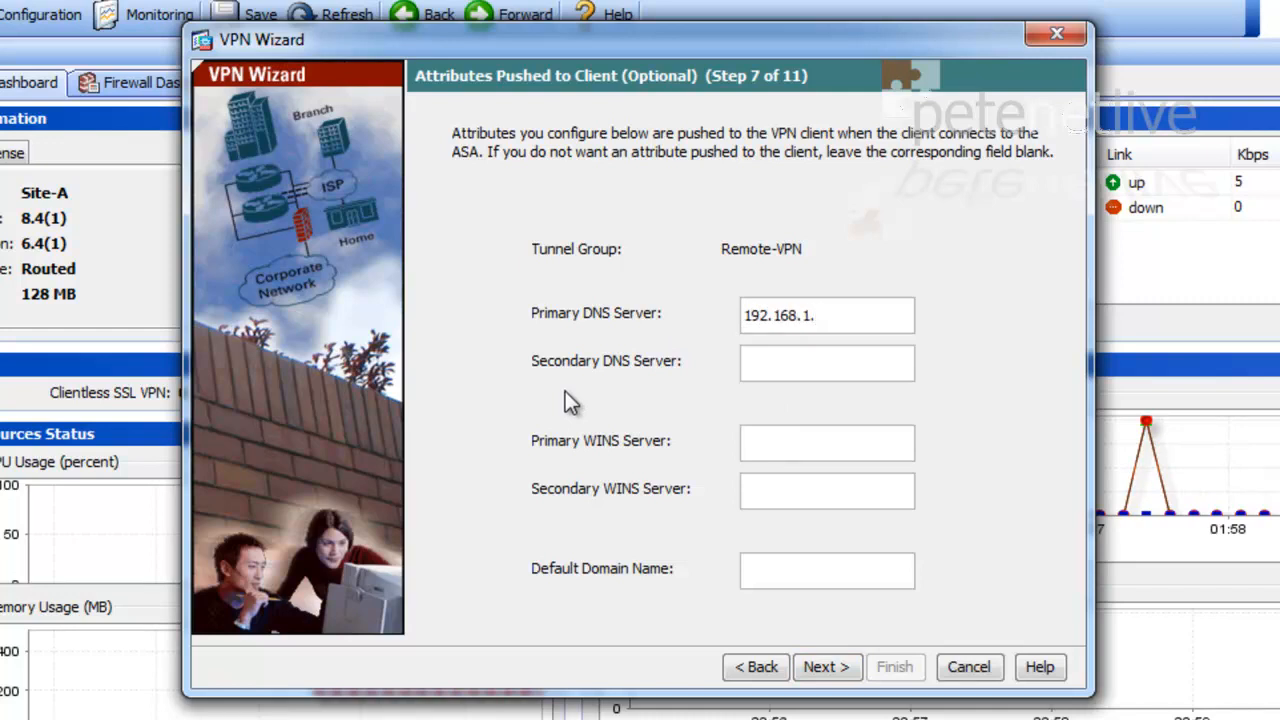
pyautogui.write('12')
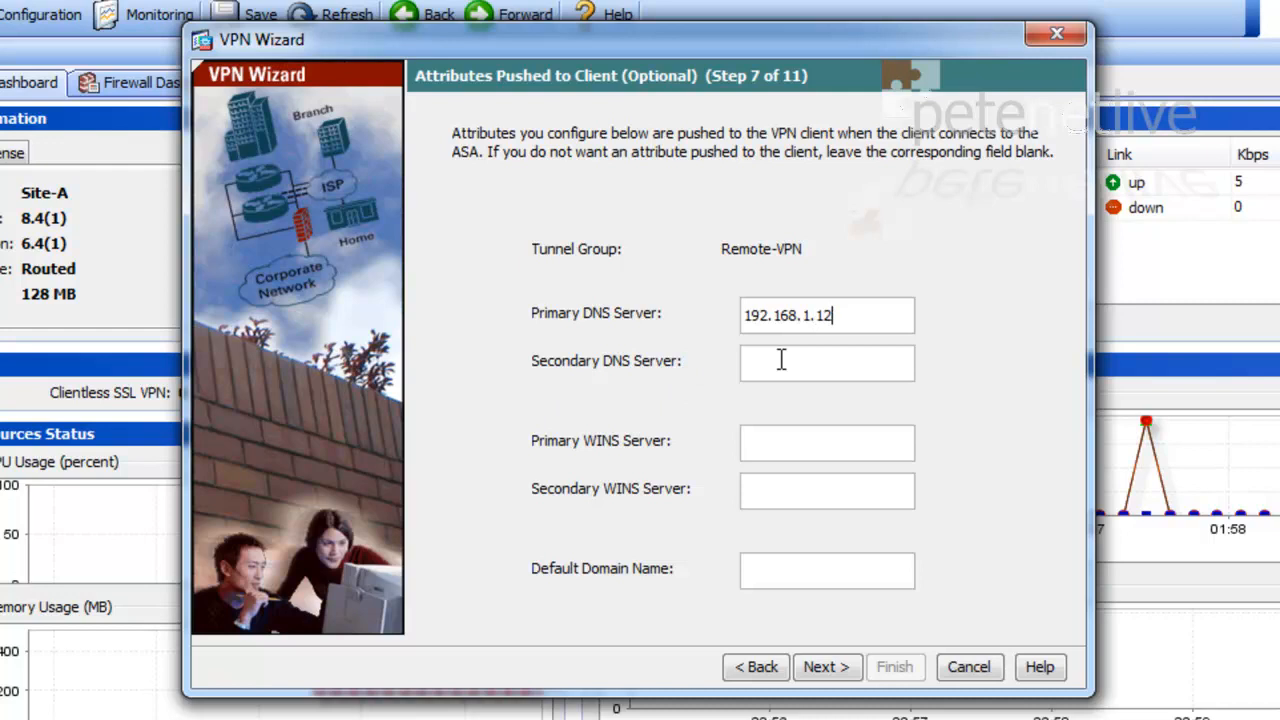
pyautogui.doubleClick(788, 316)
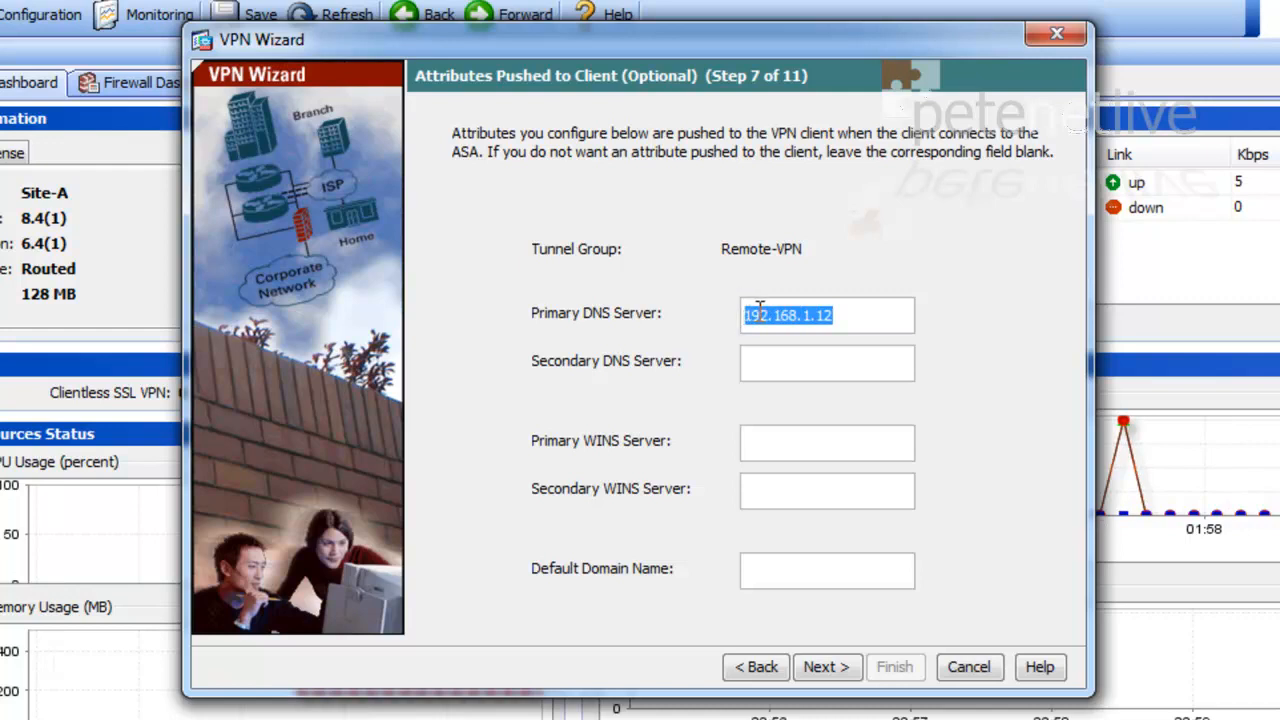
# - Add secondary DNS 192.168.1.13 and default domain petenetlive.com, then continue to IKE policy
pyautogui.click(826, 362)
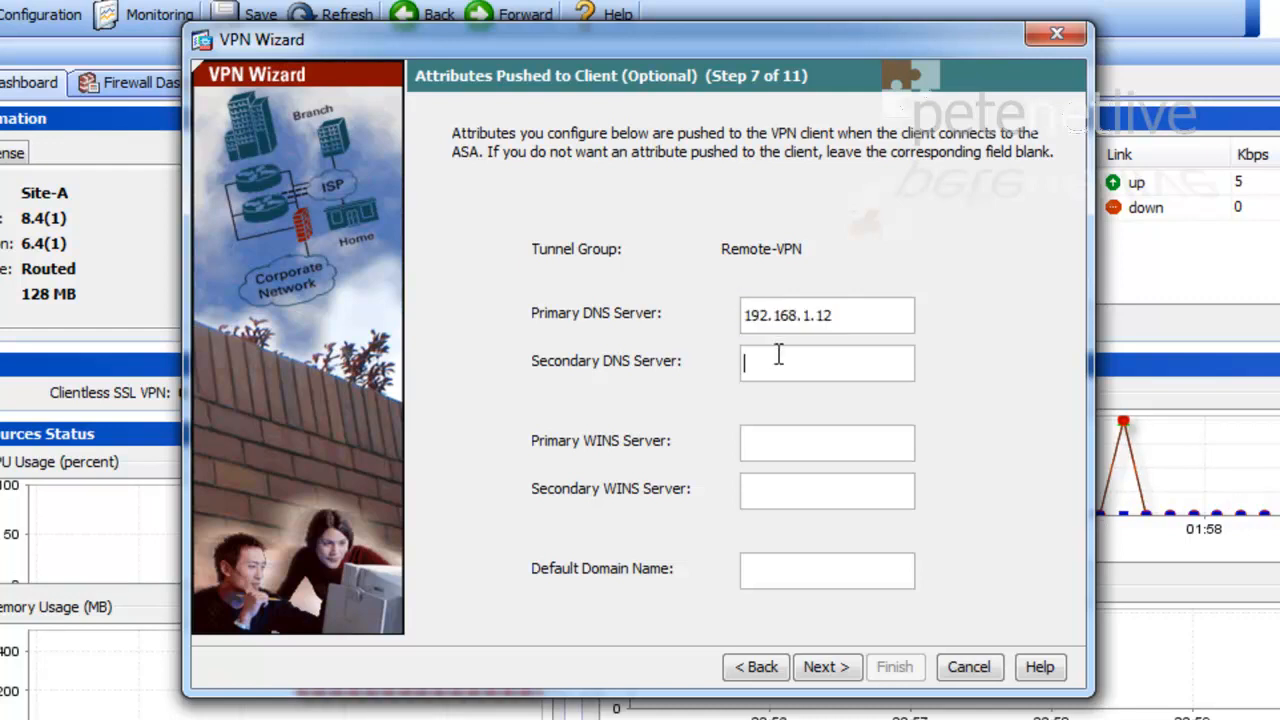
pyautogui.write('192.168.1.13')
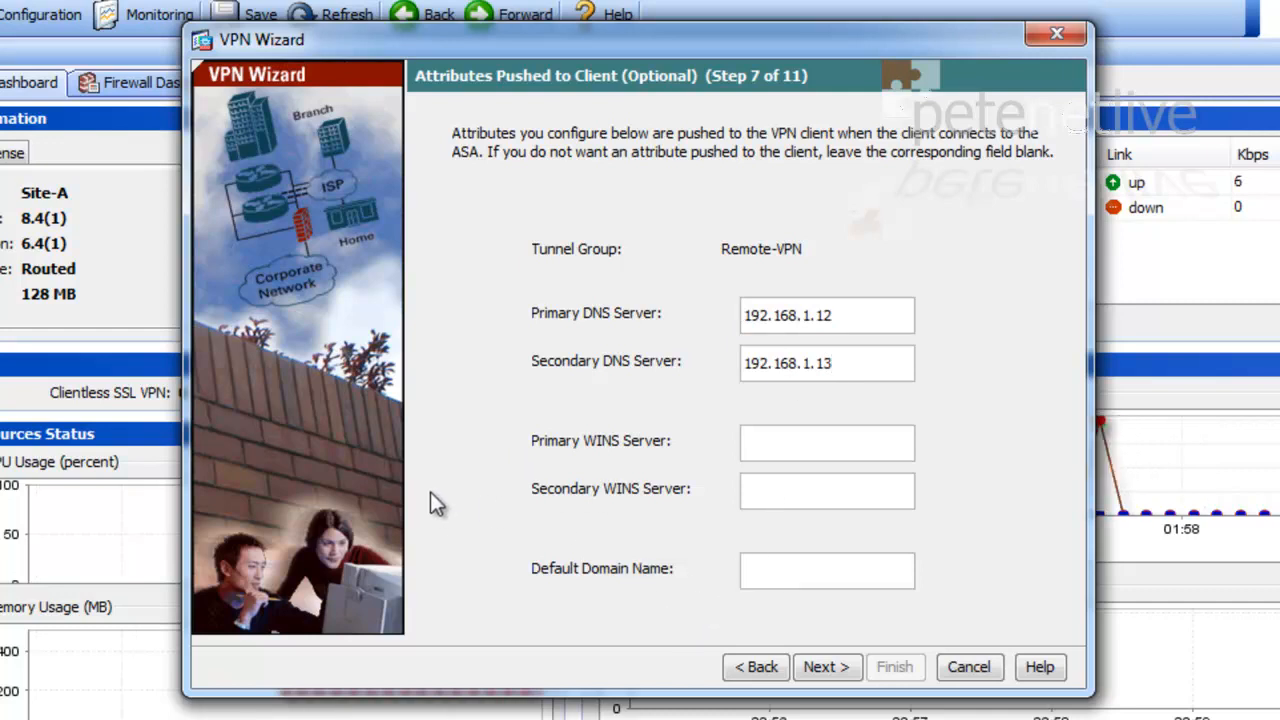
pyautogui.write('petenetlive.com')
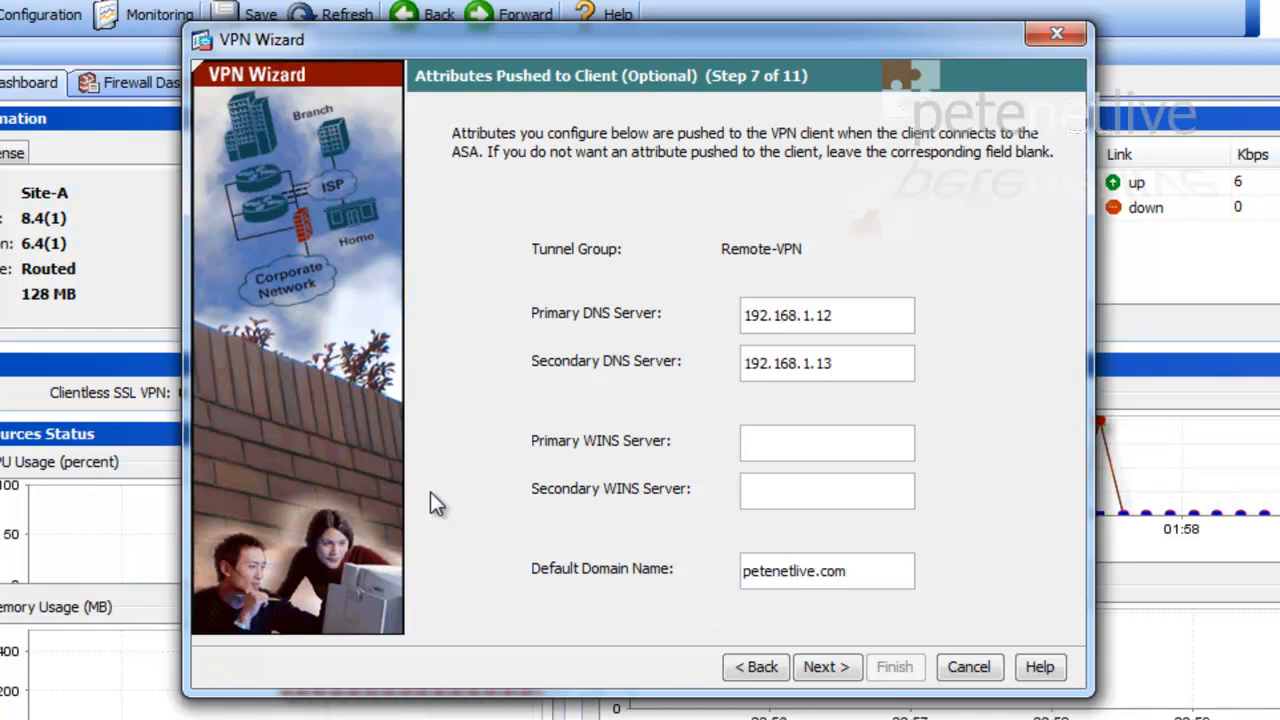
pyautogui.click(828, 668)
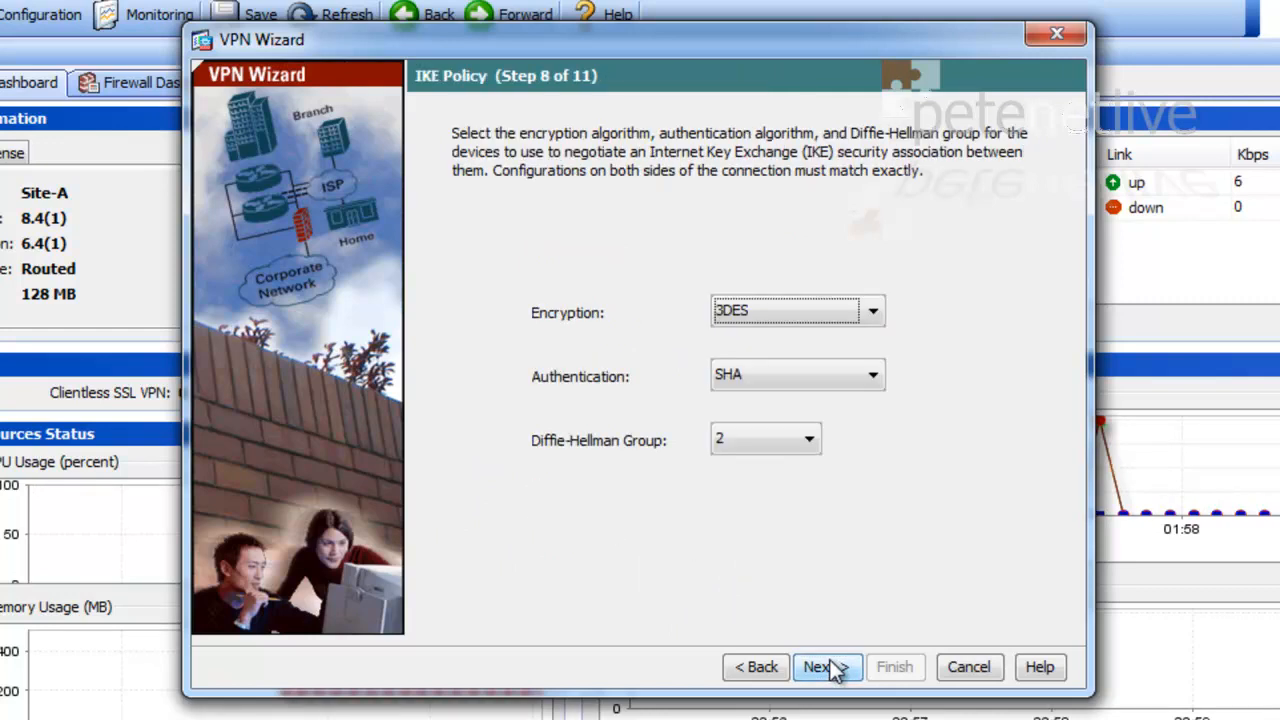
# - Accept the default IKE policy 3DES, SHA, DH group 2 and continue
pyautogui.click(828, 668)
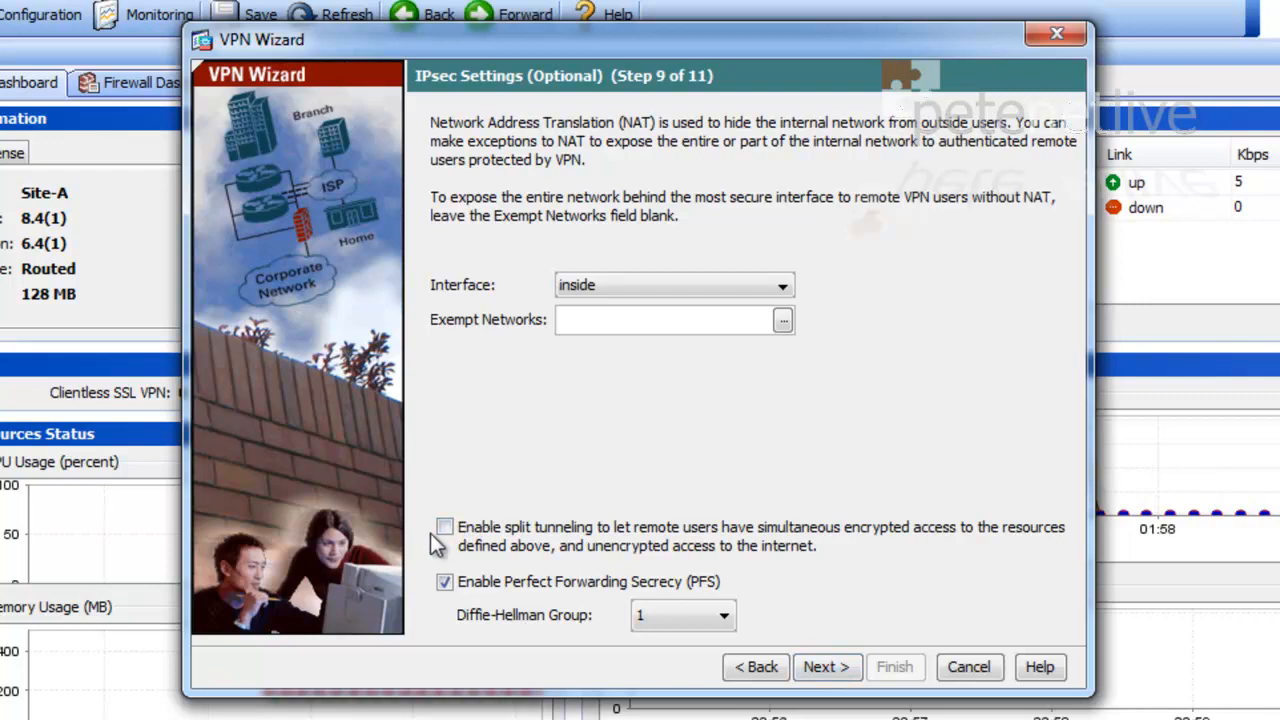
# - Enable split tunneling and set PFS Diffie-Hellman group to 2
pyautogui.click(444, 528)
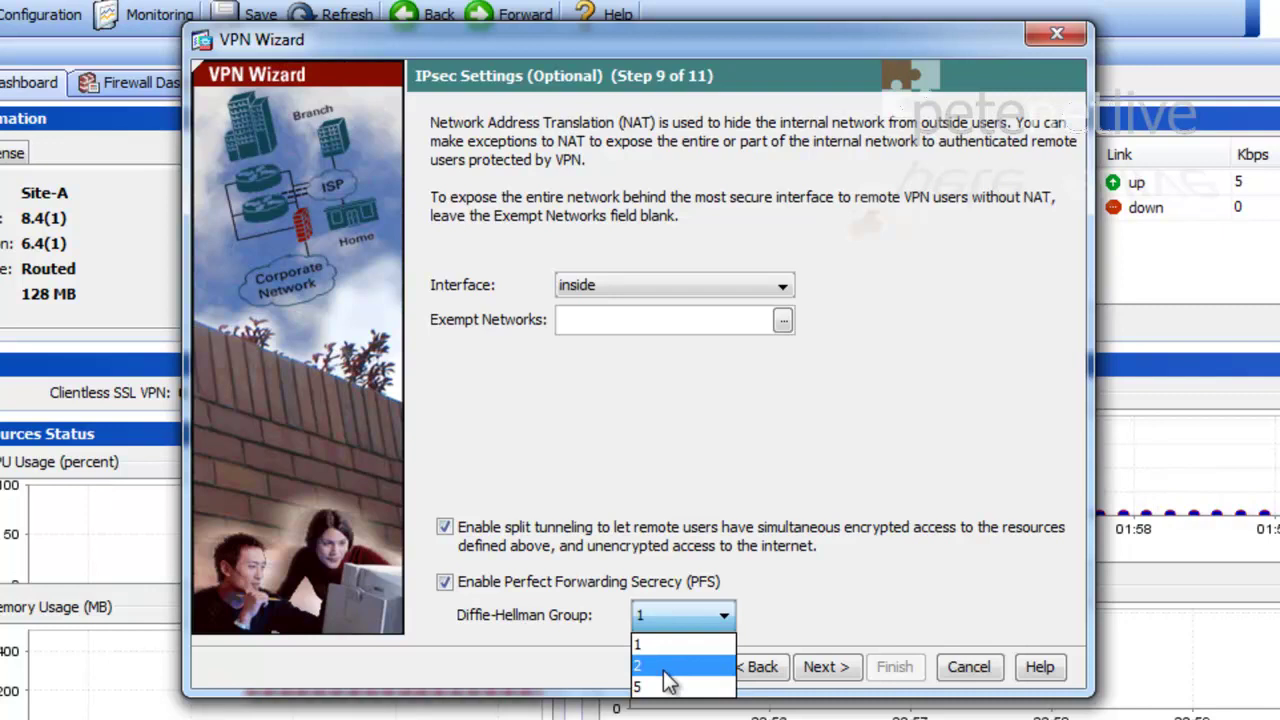
pyautogui.click(652, 664)
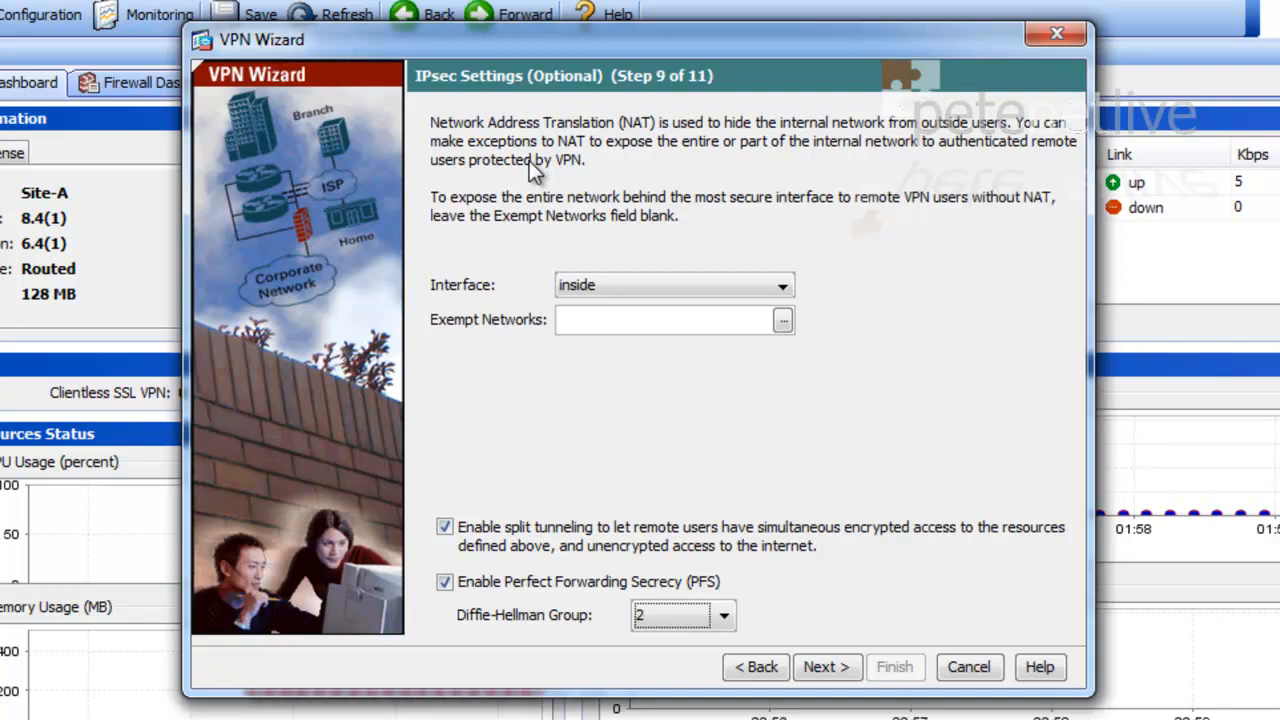
pyautogui.moveTo(502, 198)
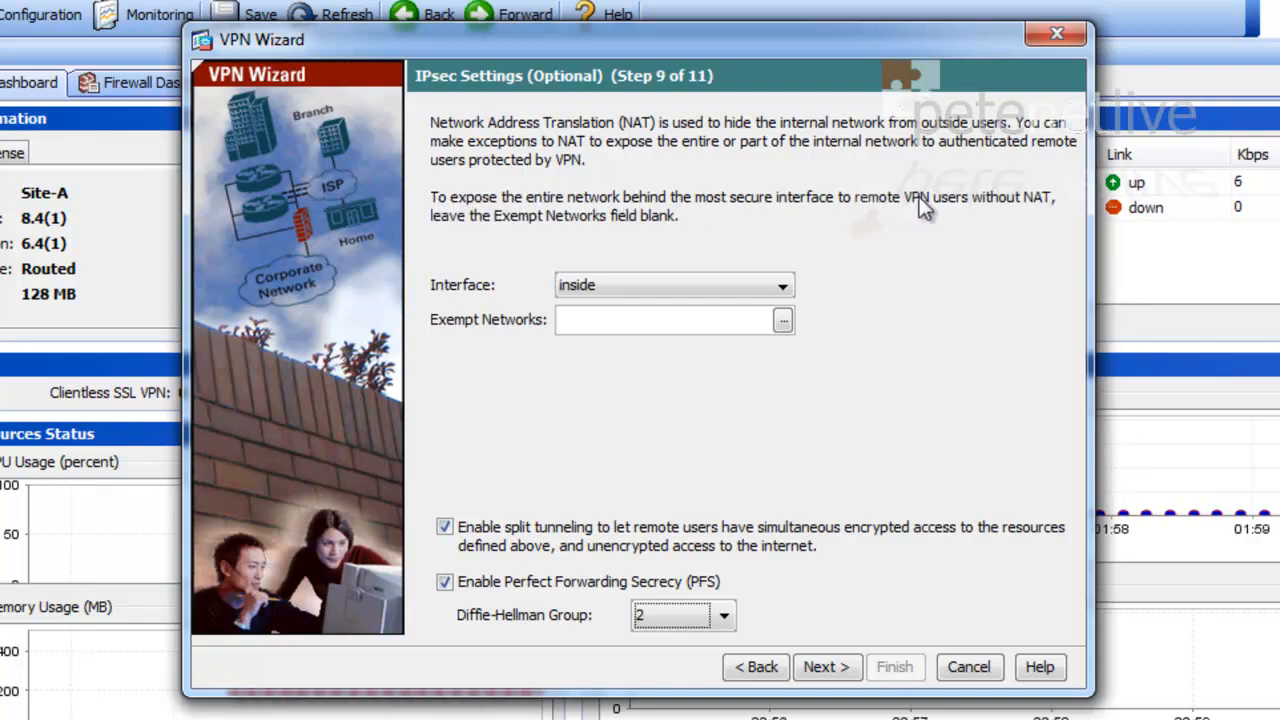
pyautogui.moveTo(450, 330)
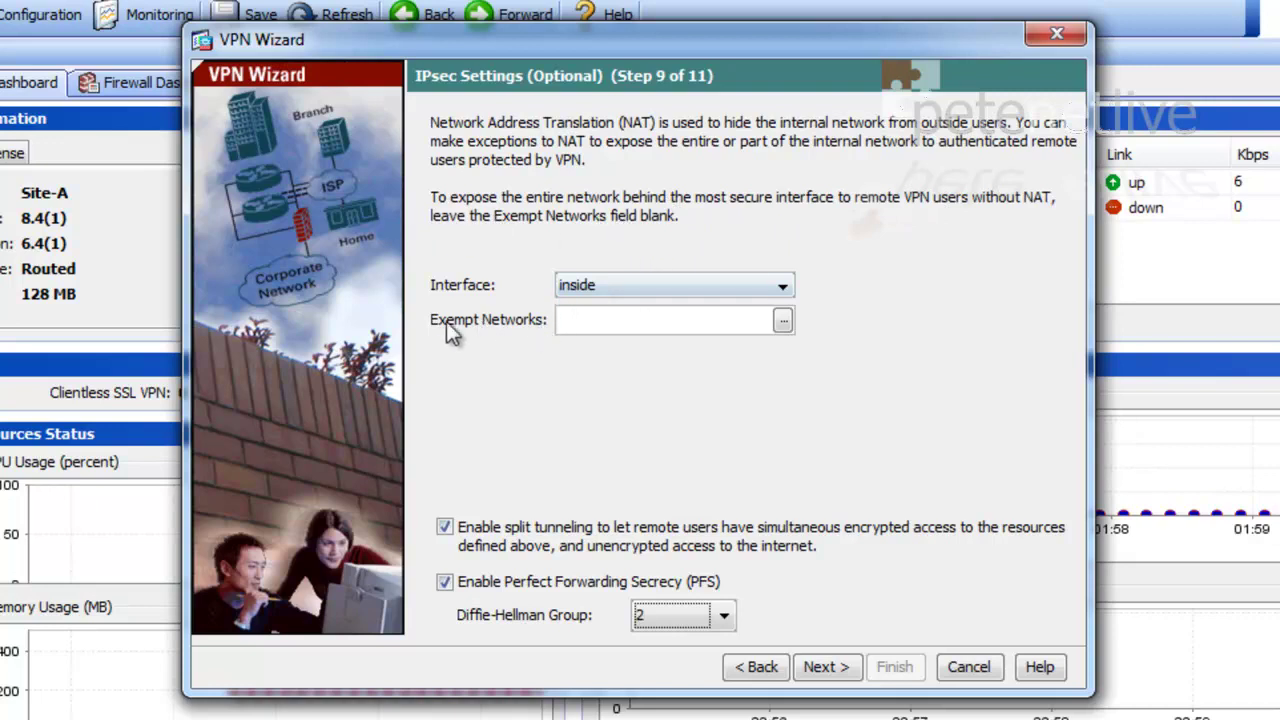
pyautogui.moveTo(828, 680)
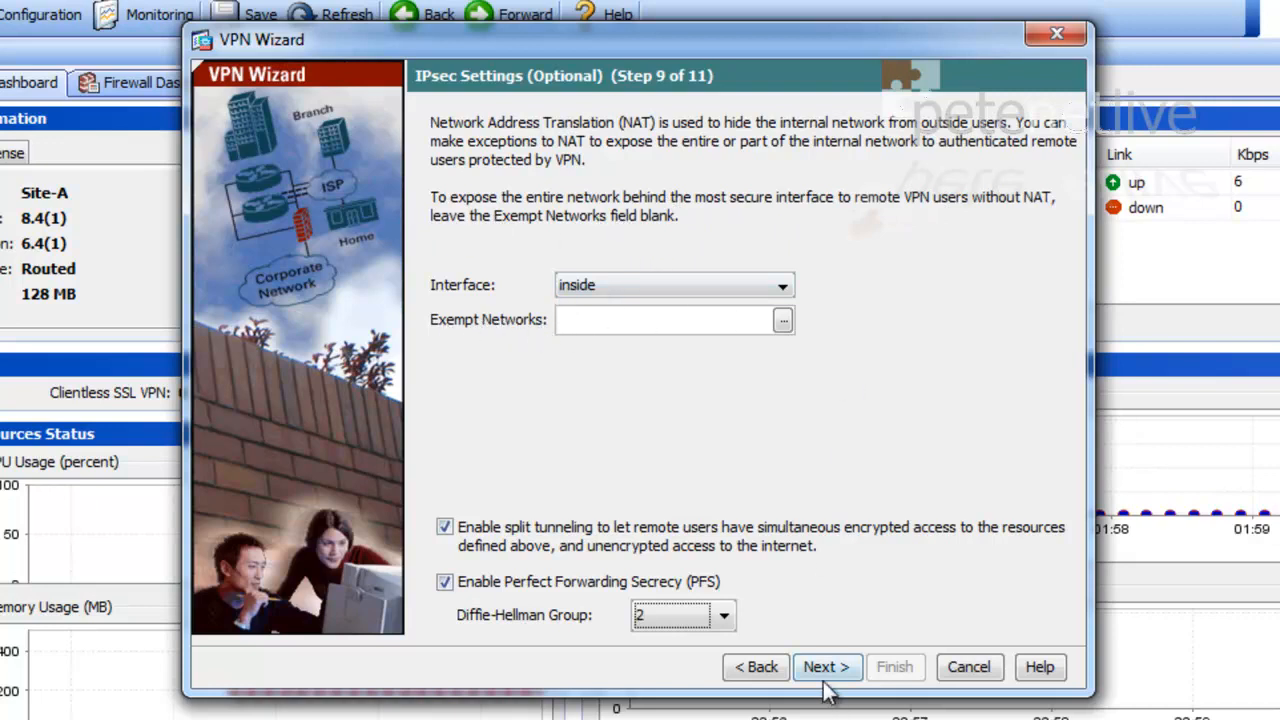
# - After the split tunneling error, exempt inside network 192.168.1.0/24 from NAT and reach the summary
pyautogui.click(824, 668)
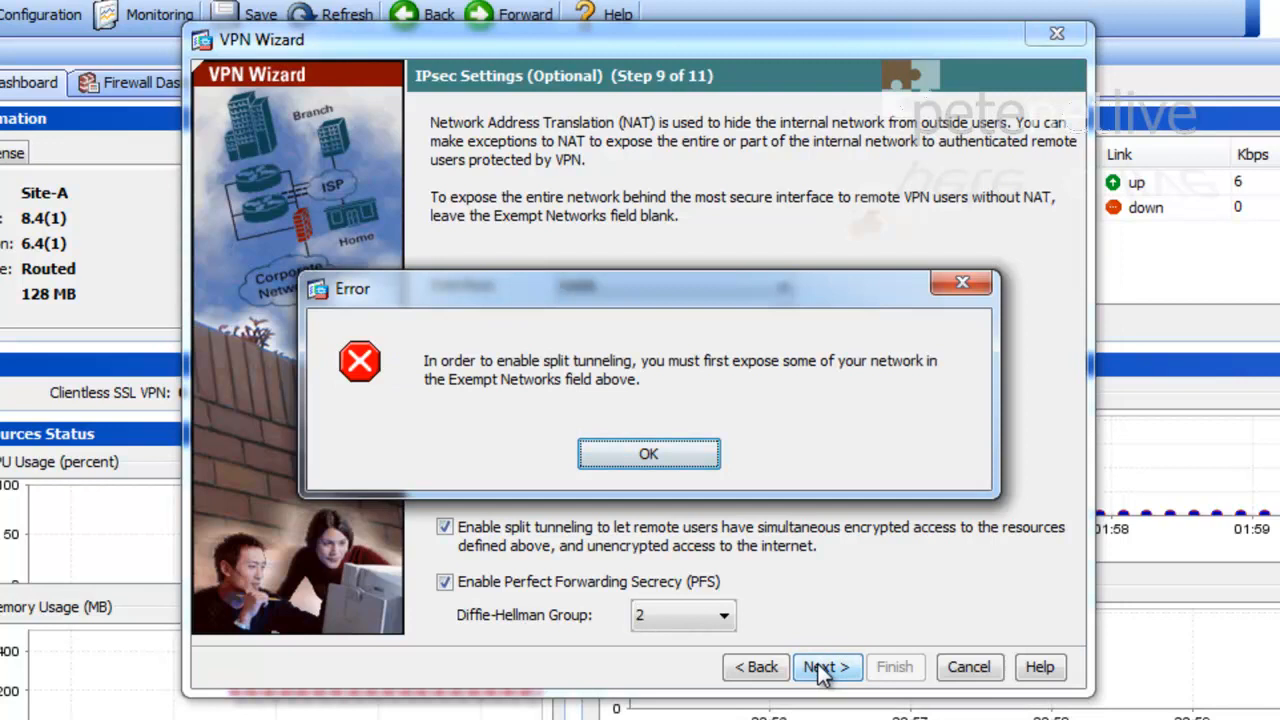
pyautogui.click(648, 452)
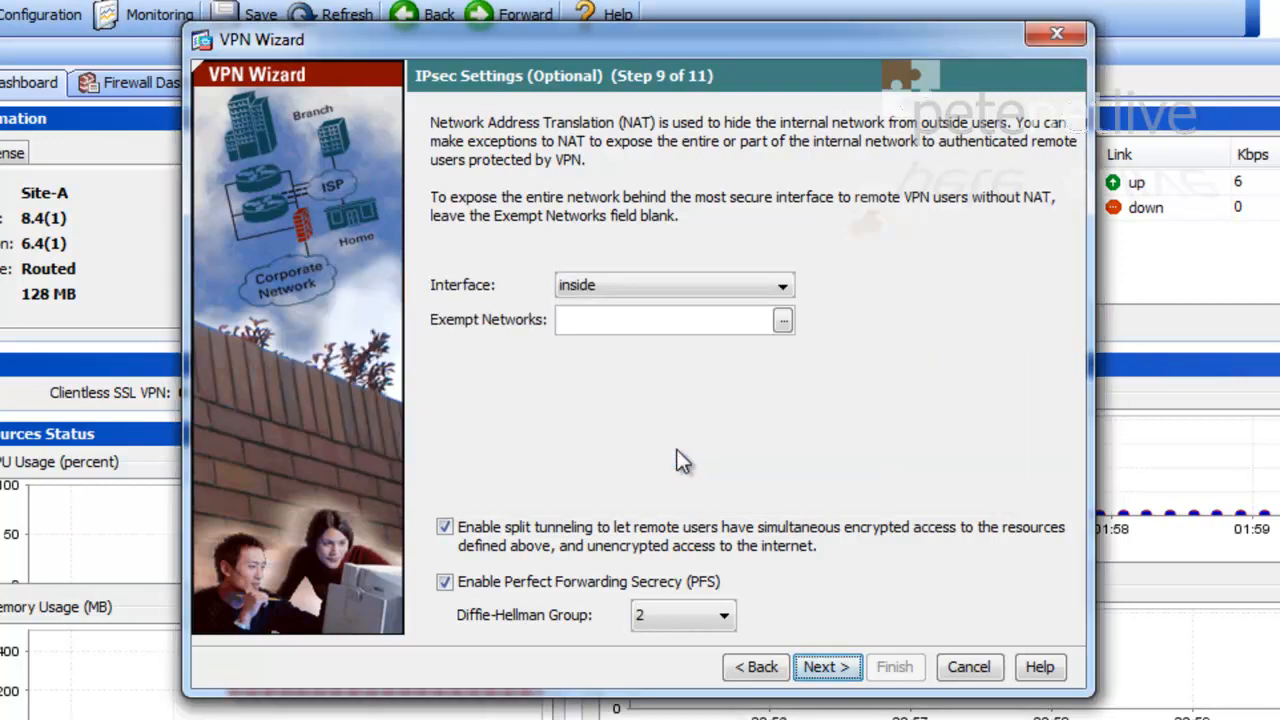
pyautogui.moveTo(536, 558)
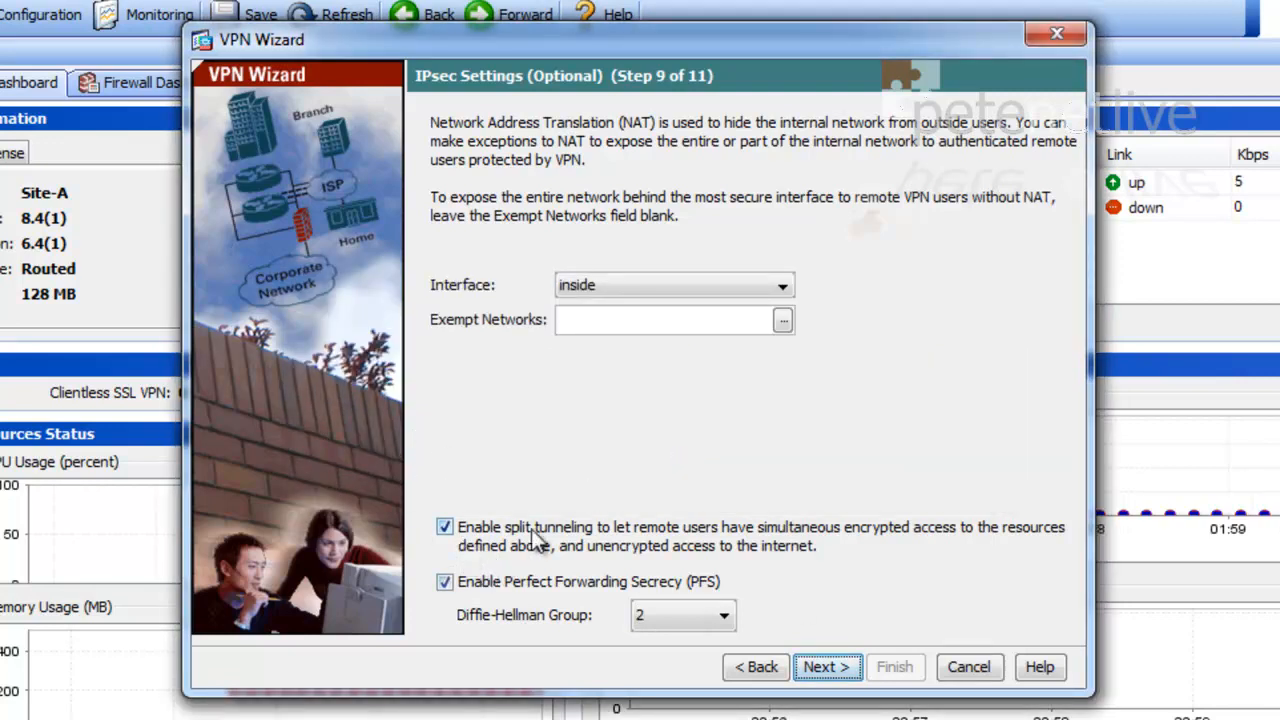
pyautogui.click(660, 320)
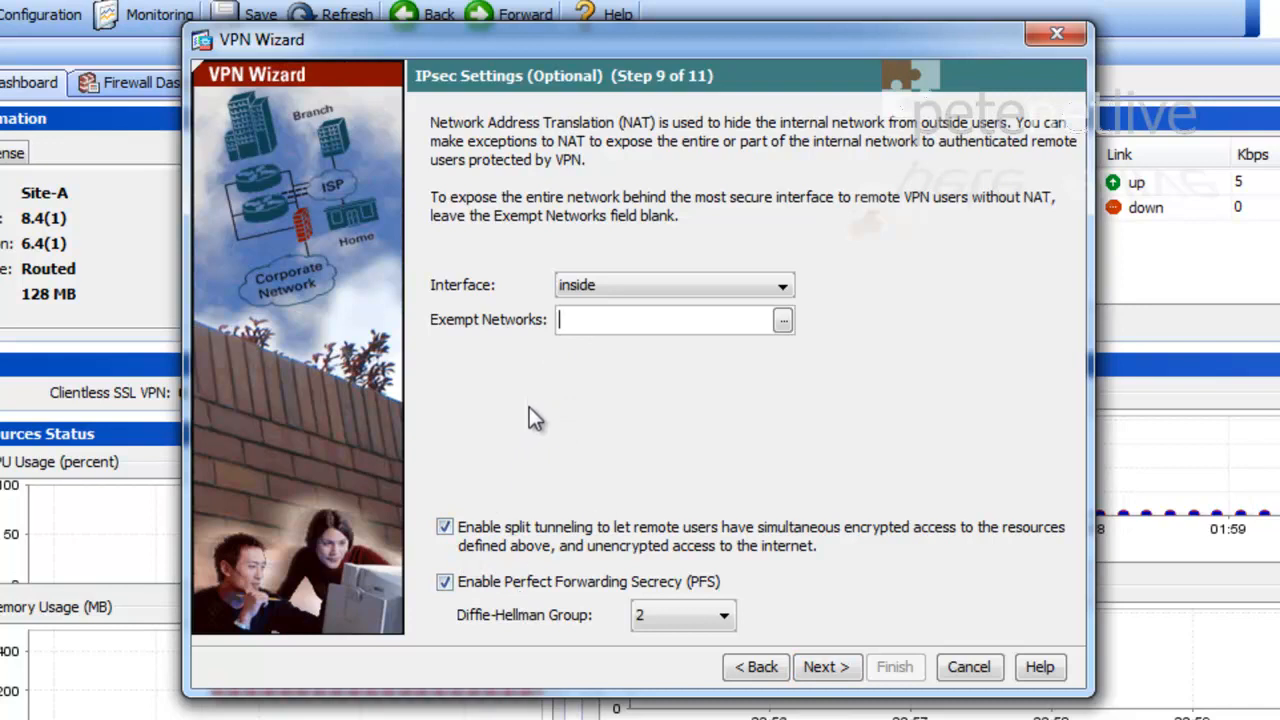
pyautogui.write('192.168.')
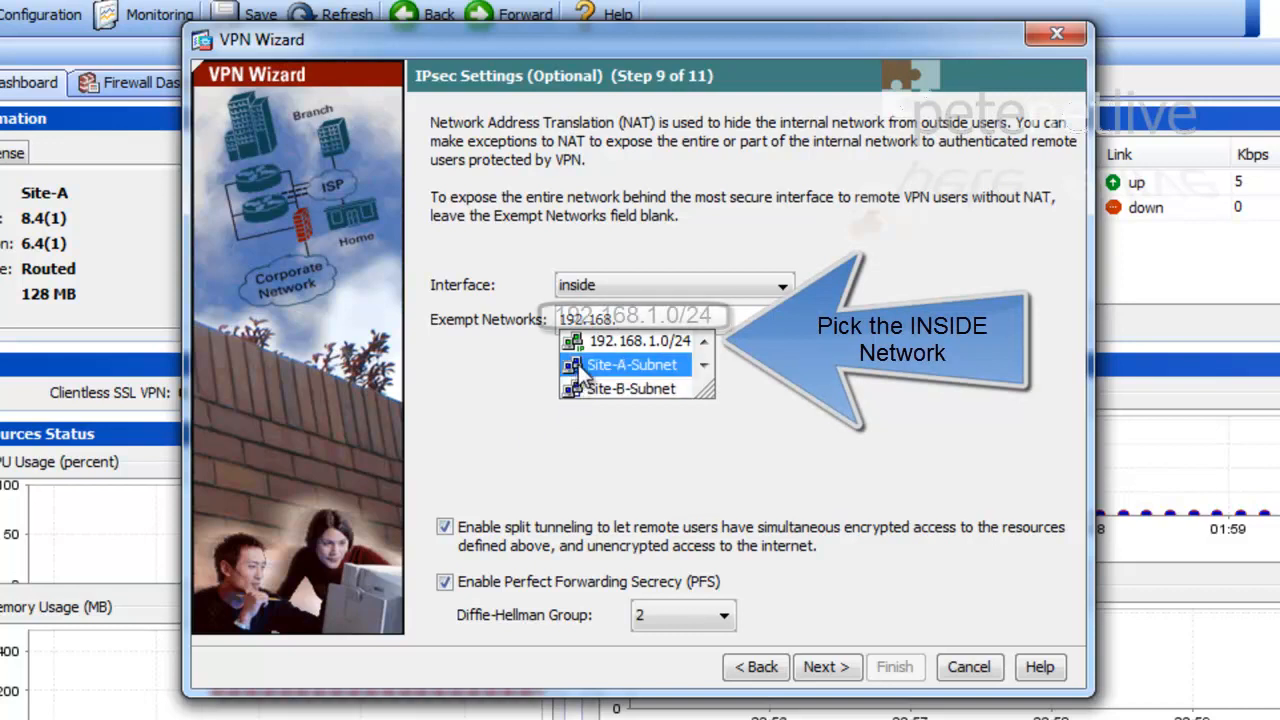
pyautogui.click(632, 340)
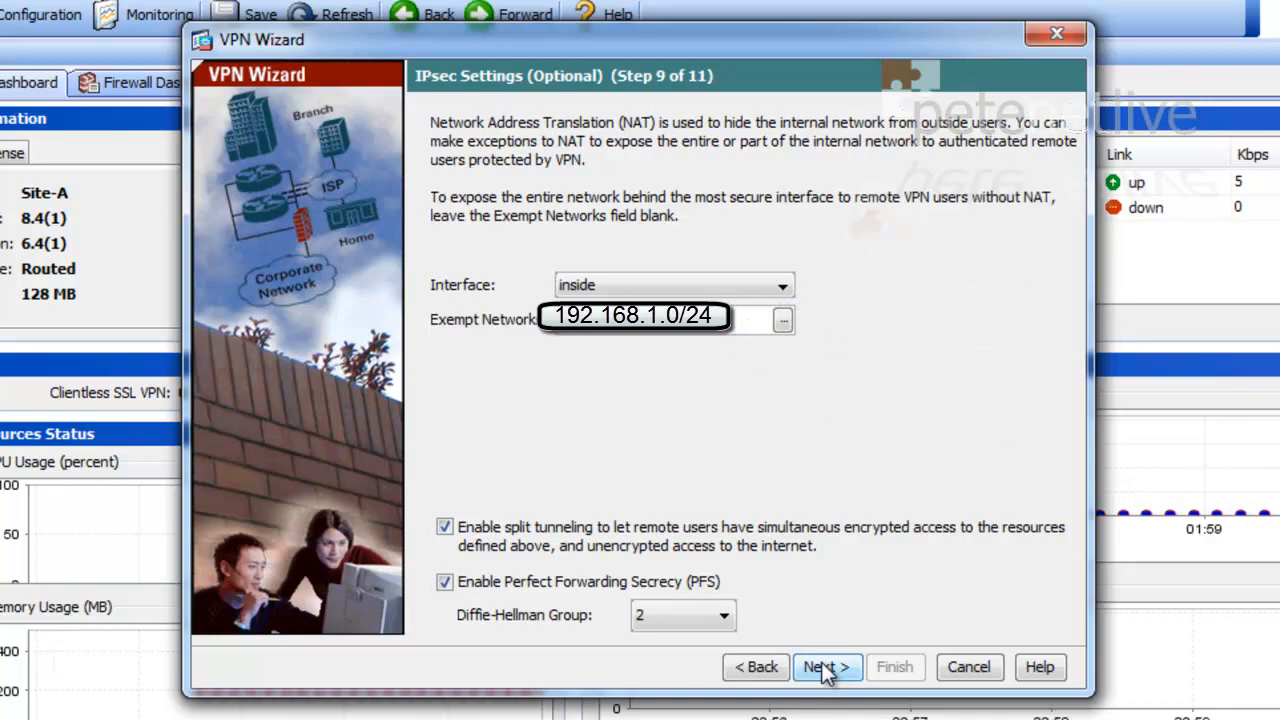
pyautogui.click(828, 668)
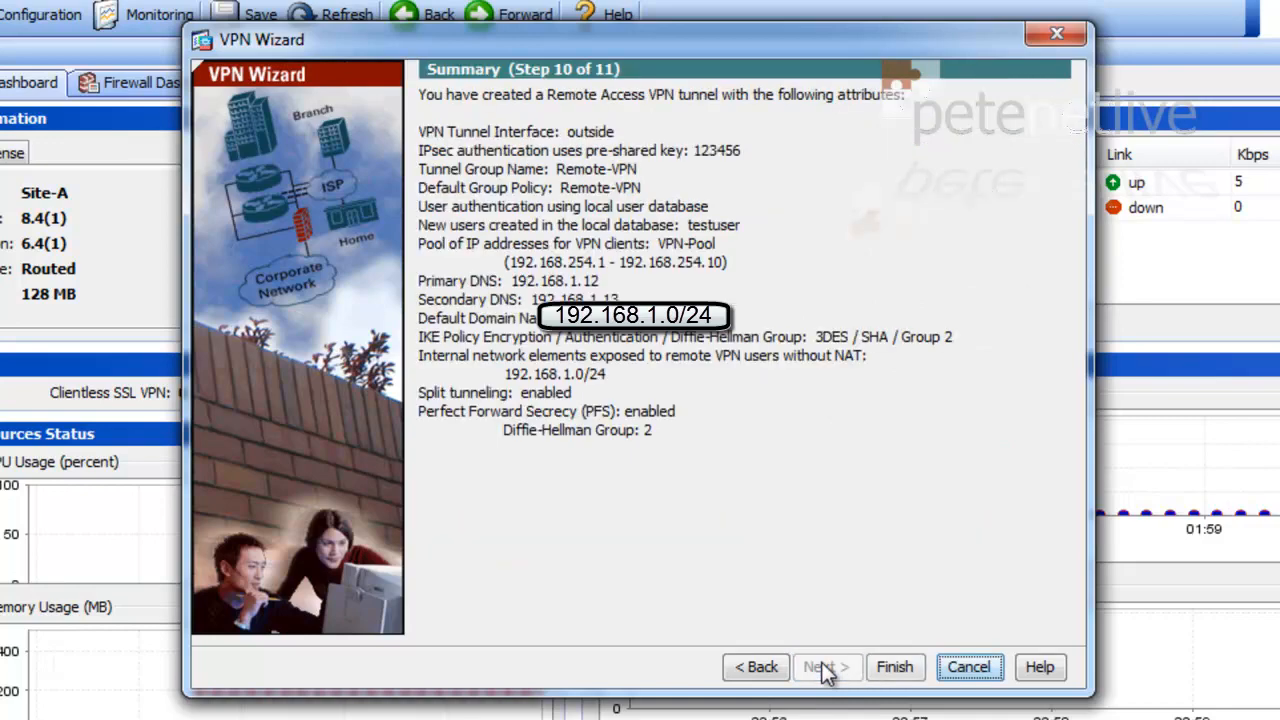
# - Finish the wizard and send the previewed CLI commands to the ASA
pyautogui.click(896, 668)
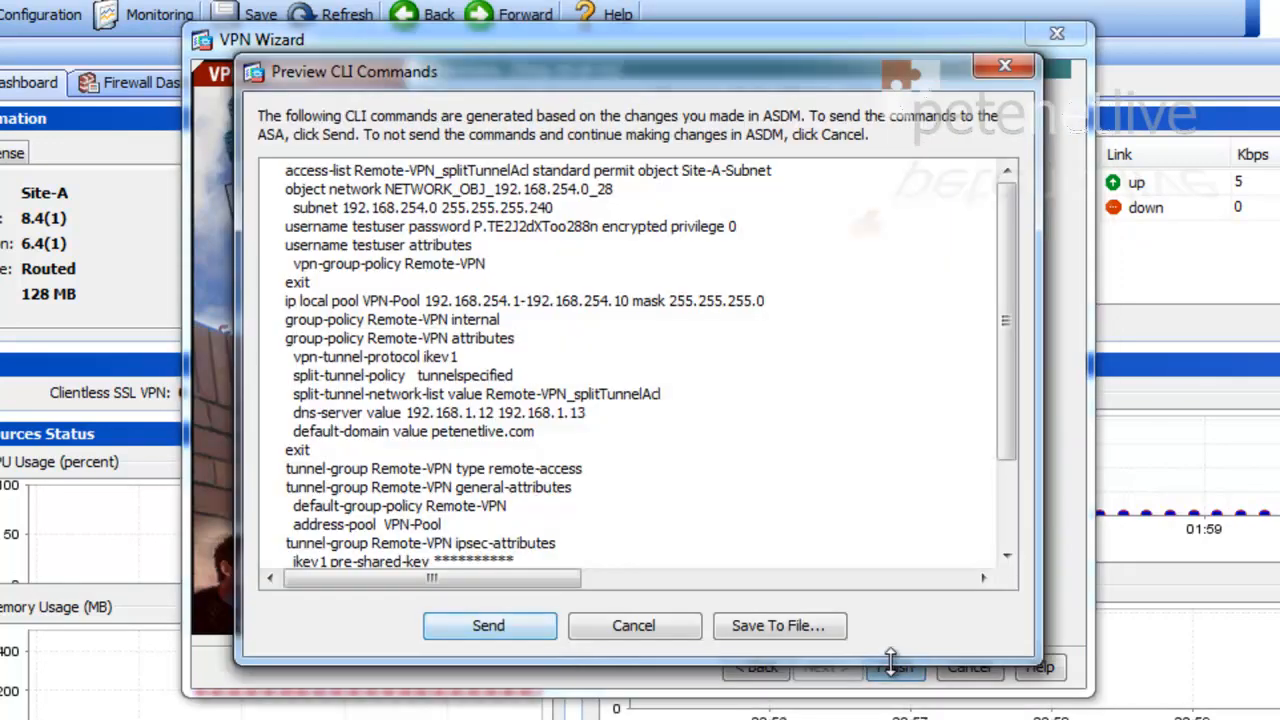
pyautogui.click(490, 626)
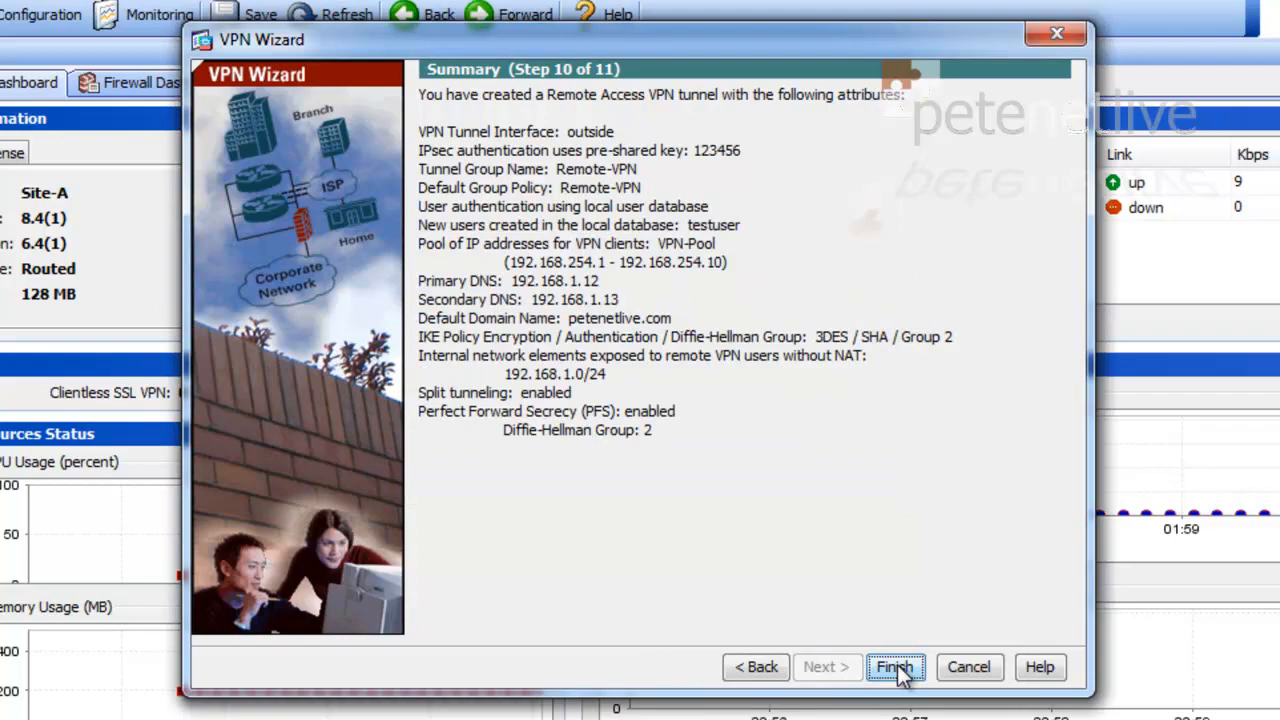
pyautogui.click(896, 668)
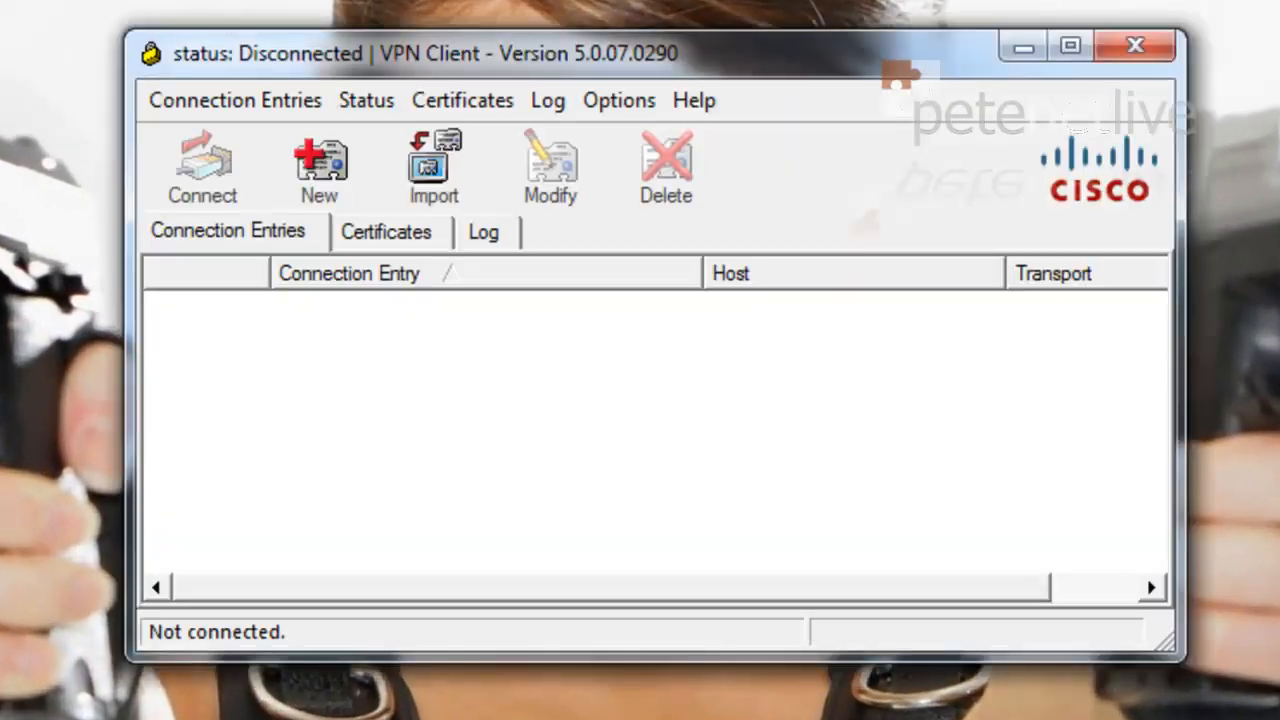
pyautogui.moveTo(330, 172)
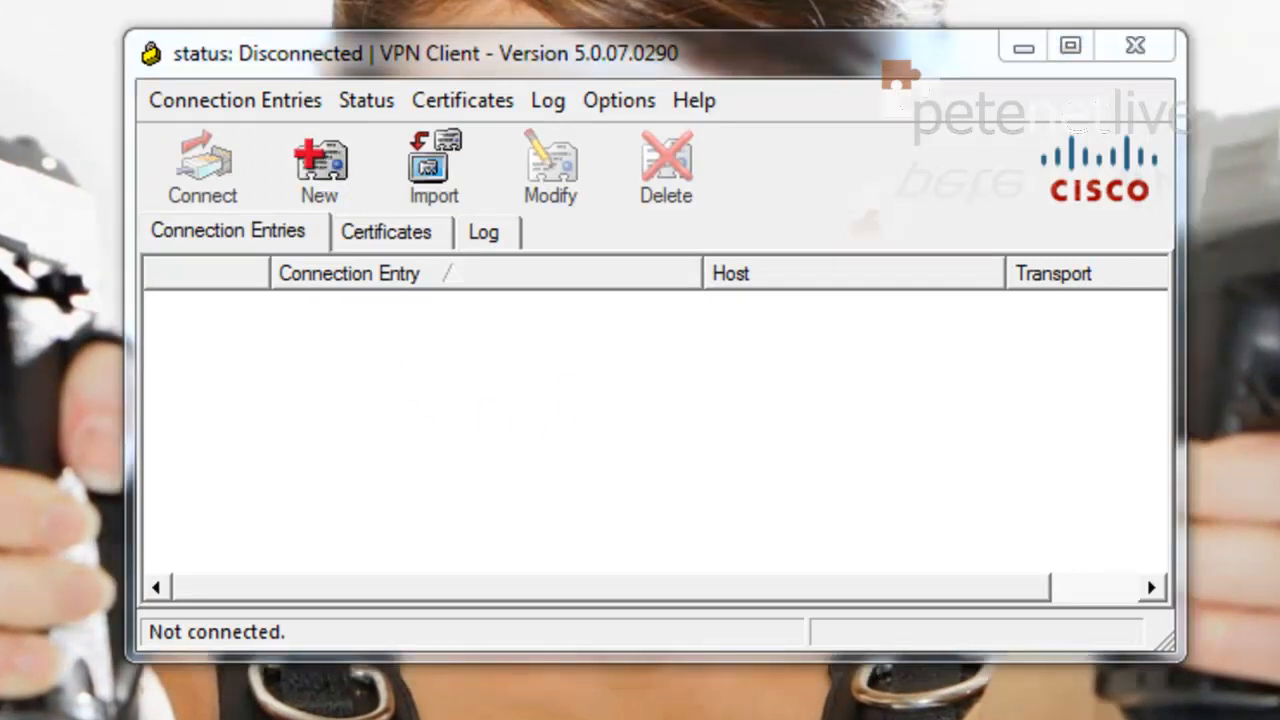
# - Create connection entry 'Remote Connection To work' with host 123.123.123.123
pyautogui.click(320, 162)
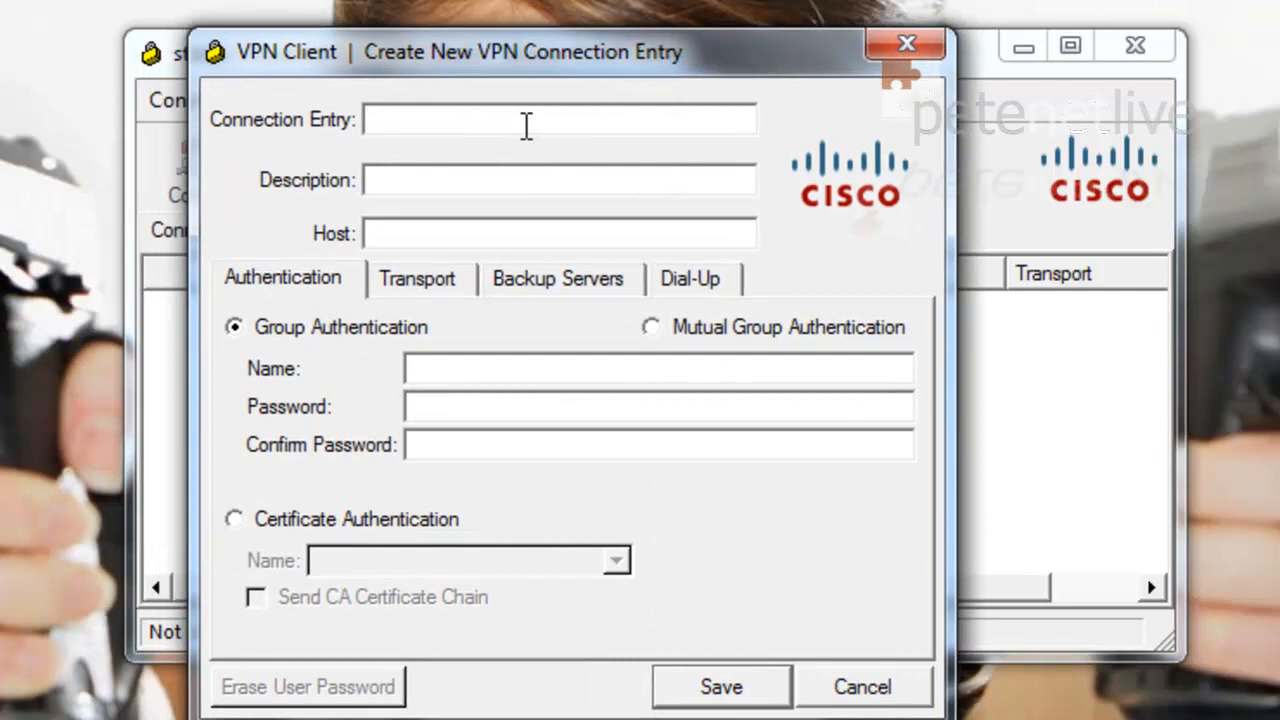
pyautogui.write('Remote Connection To work')
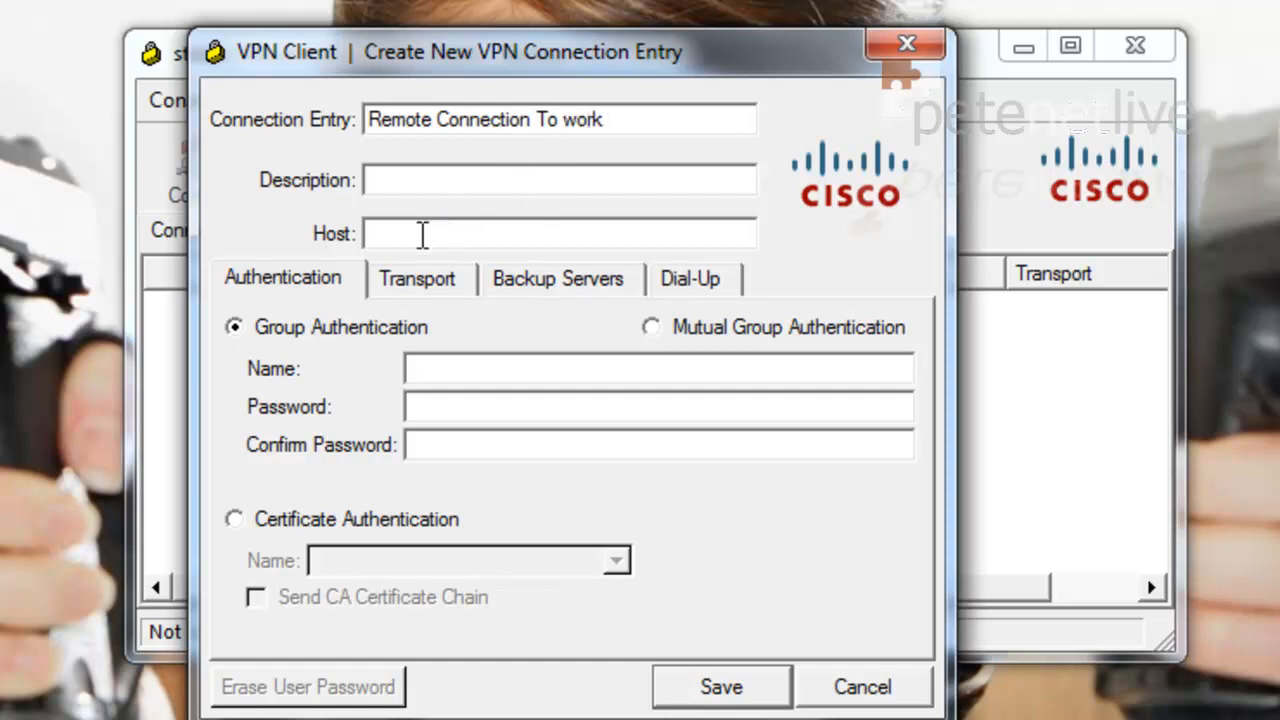
pyautogui.click(424, 232)
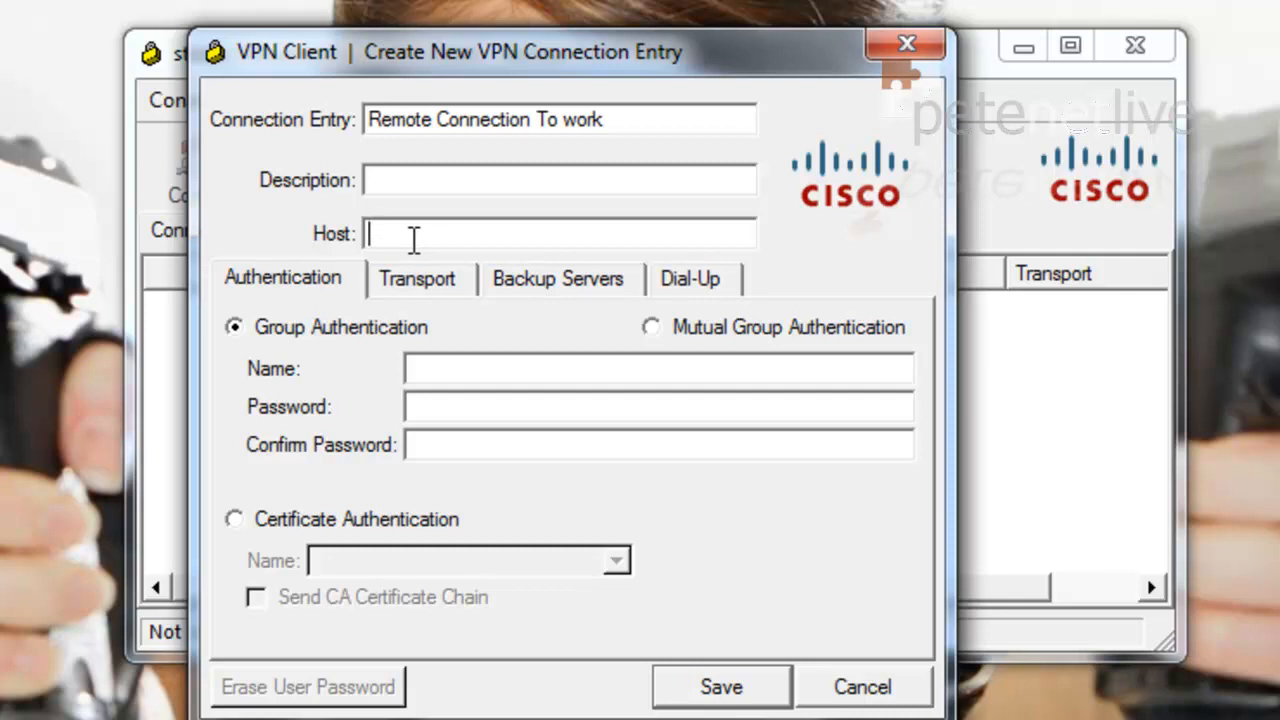
pyautogui.write('123.123.')
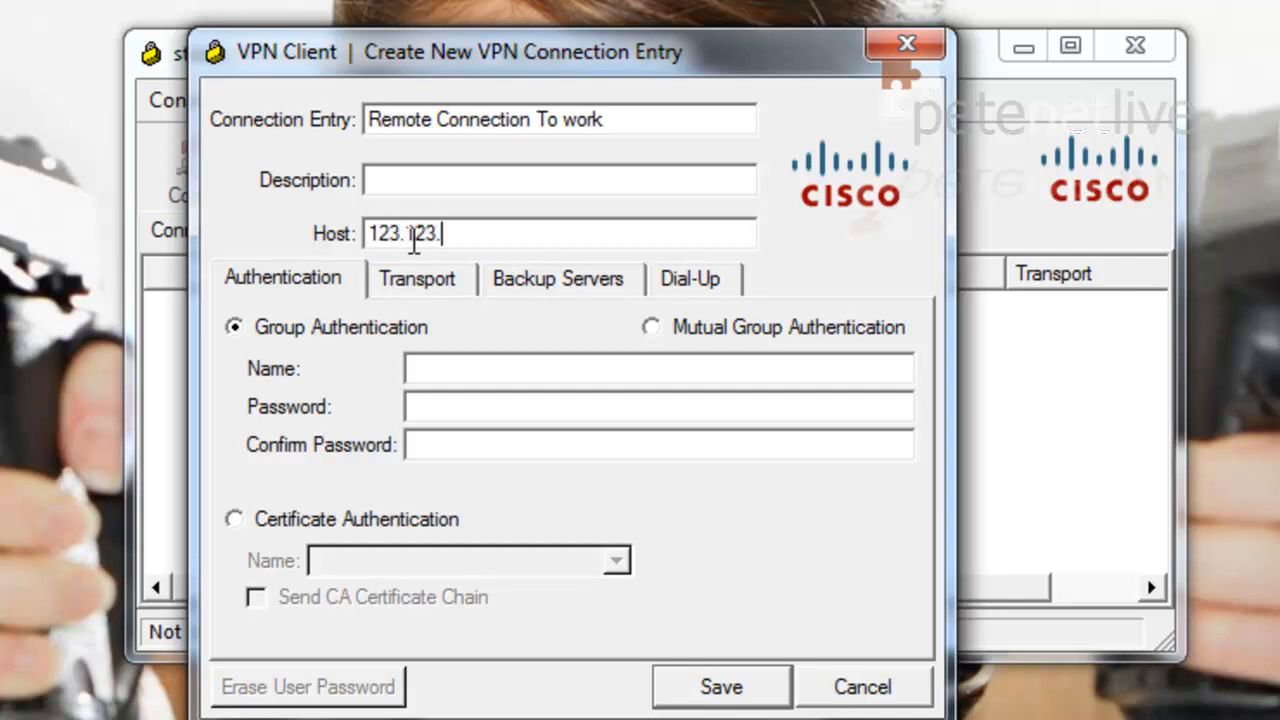
pyautogui.write('123.123')
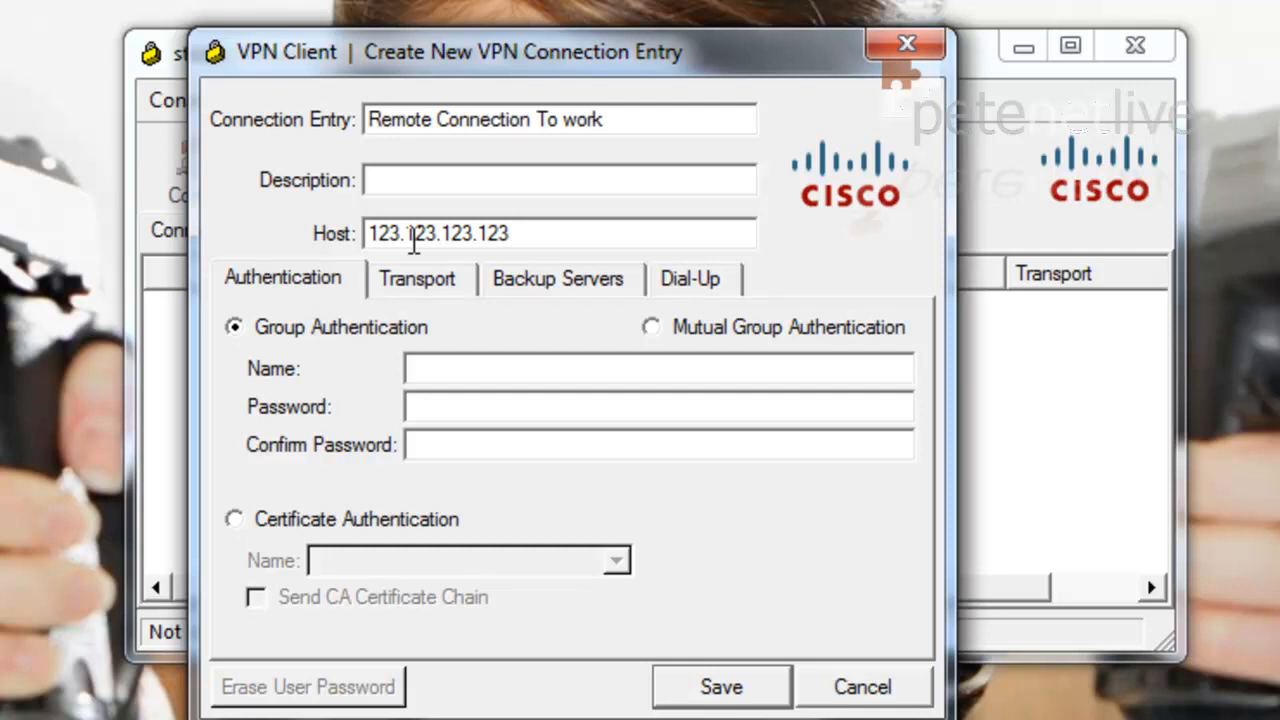
# - Set group authentication to Remote-VPN with its password
pyautogui.write('Remote-VPN')
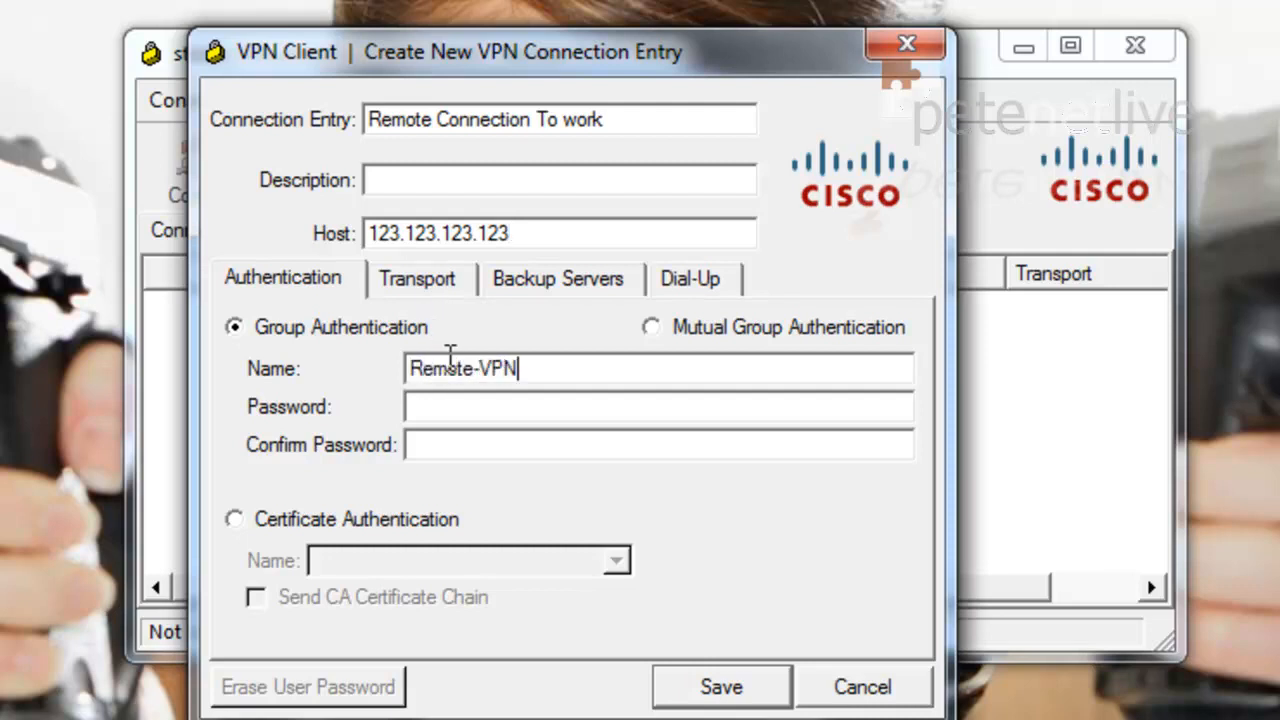
pyautogui.click(658, 406)
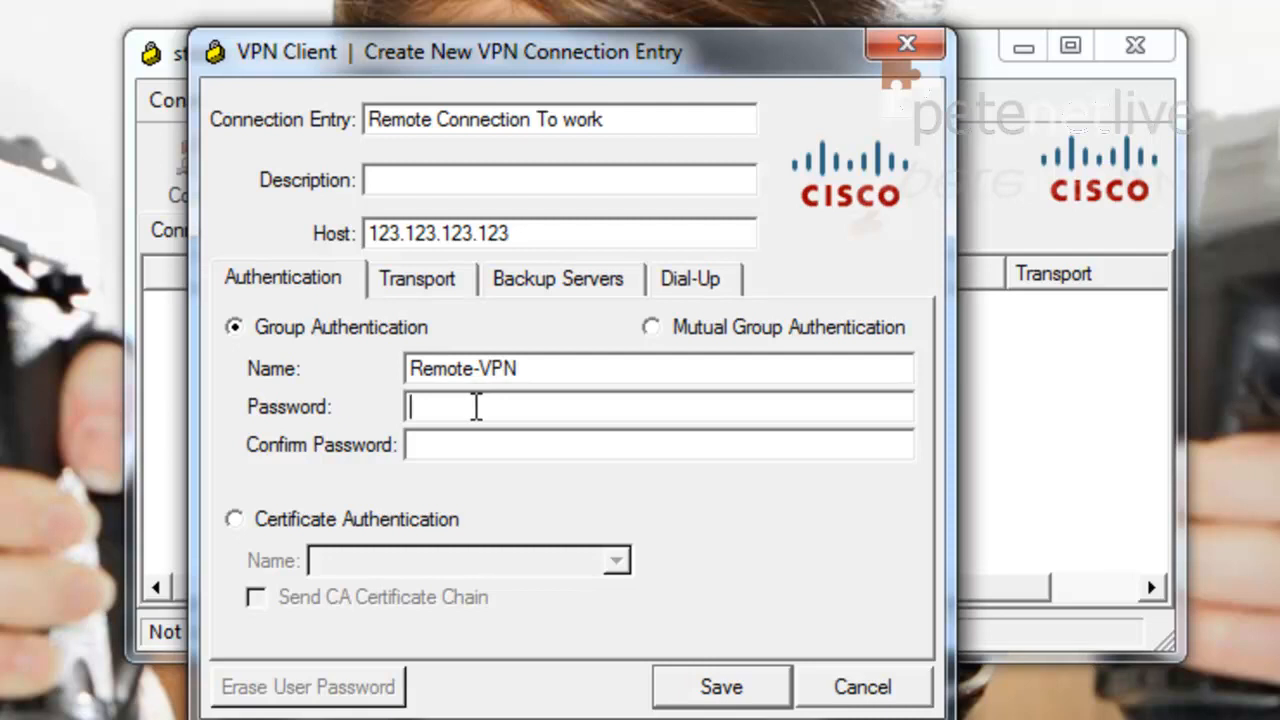
pyautogui.write('******')
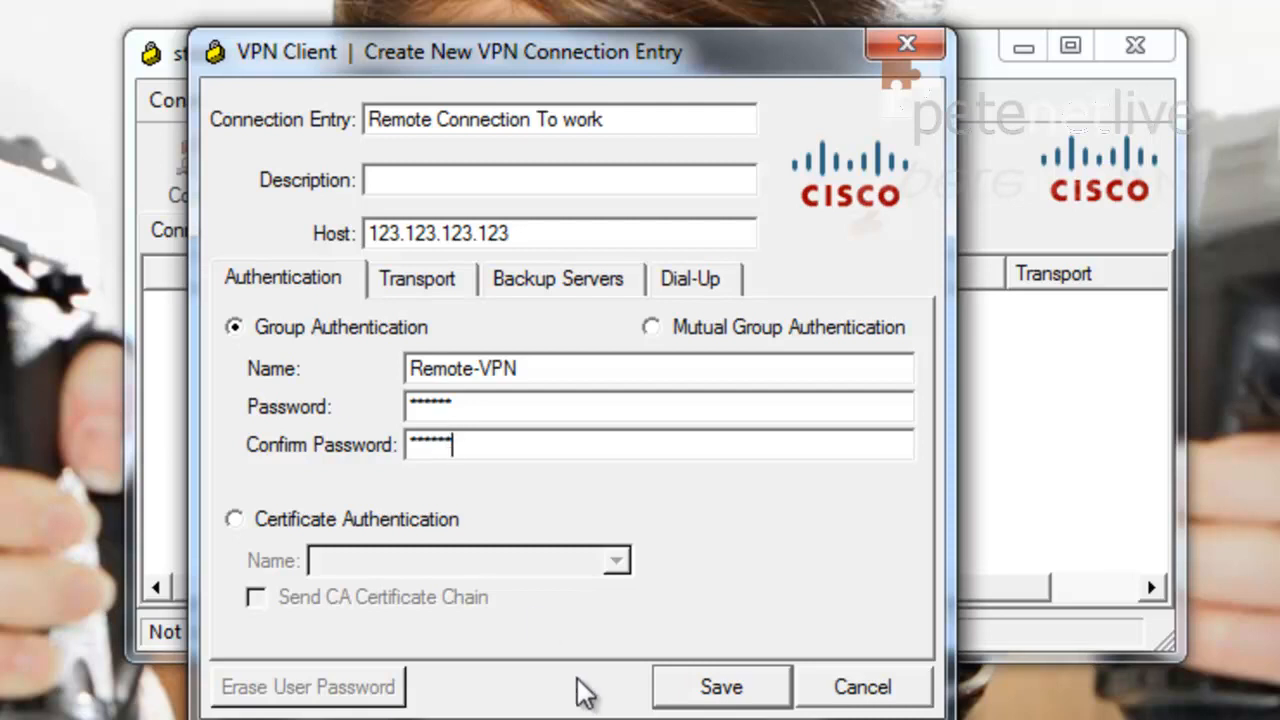
pyautogui.moveTo(722, 688)
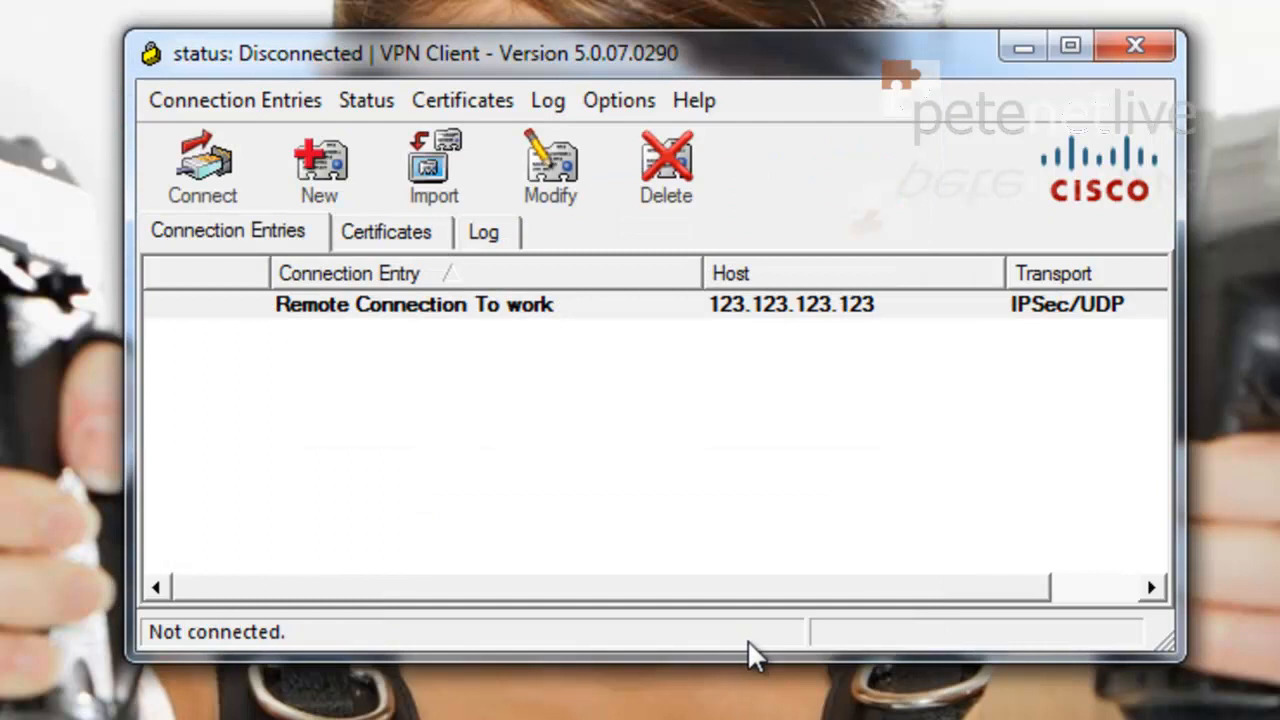
# - Connect the entry and authenticate as testuser
pyautogui.rightClick(404, 304)
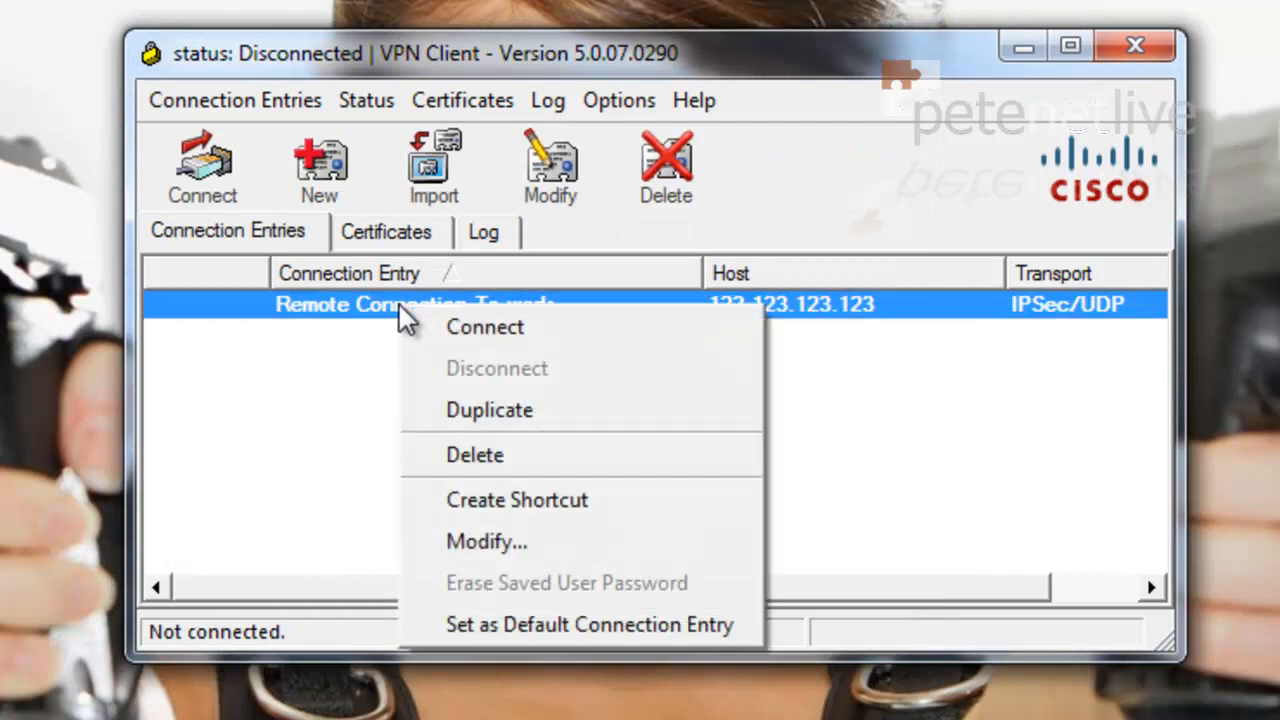
pyautogui.click(484, 326)
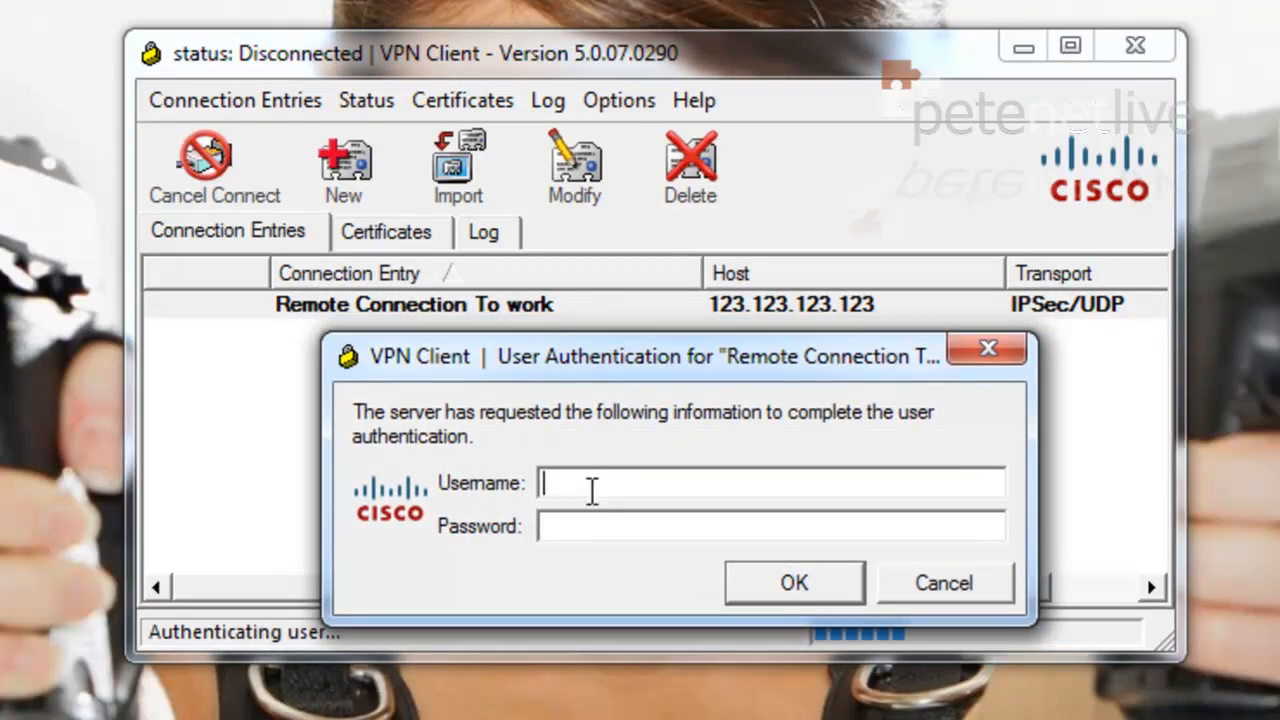
pyautogui.write('test')
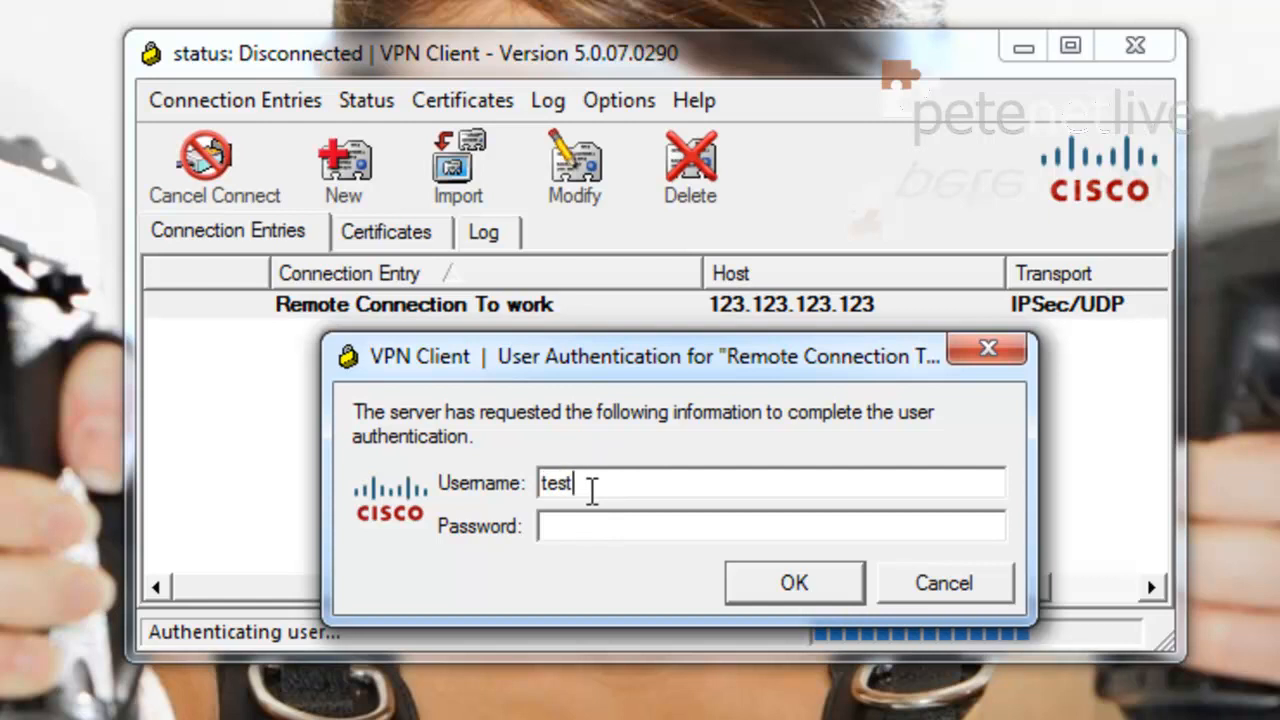
pyautogui.write('user')
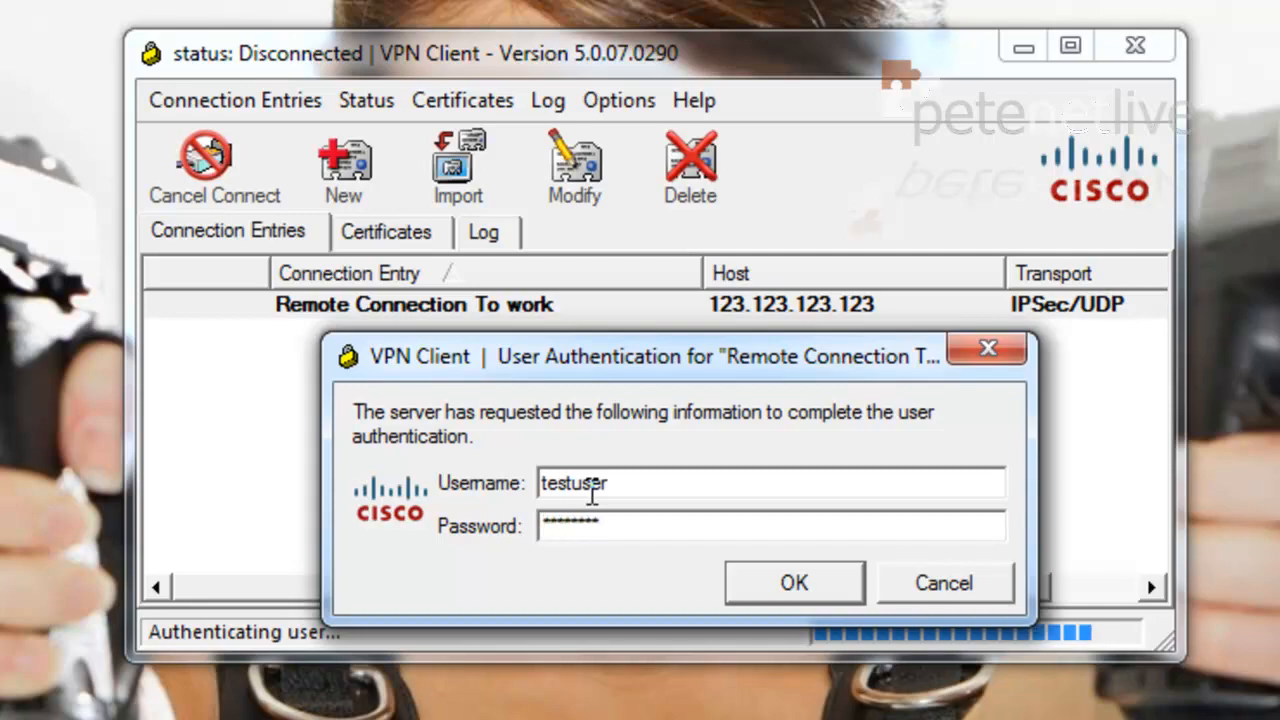
pyautogui.click(794, 582)
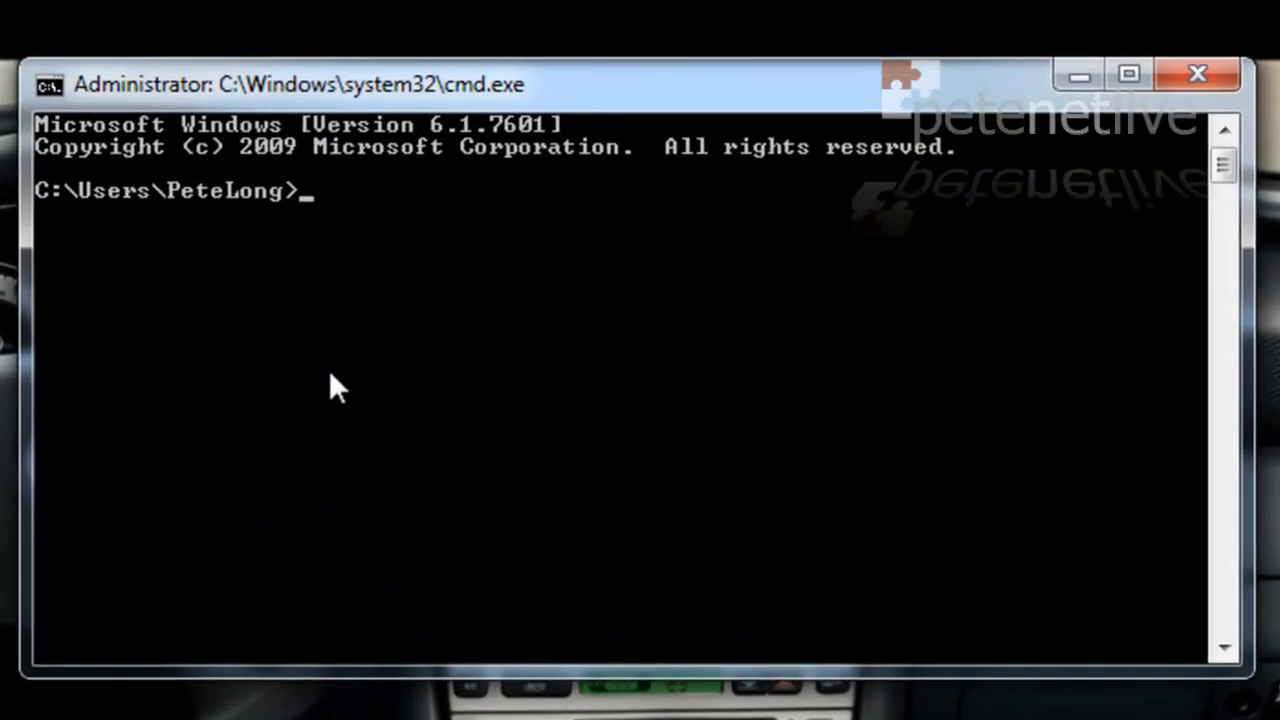
# - Ping 192.168.1.1 over the VPN, then run ipconfig to check the assigned address
pyautogui.write('ping')
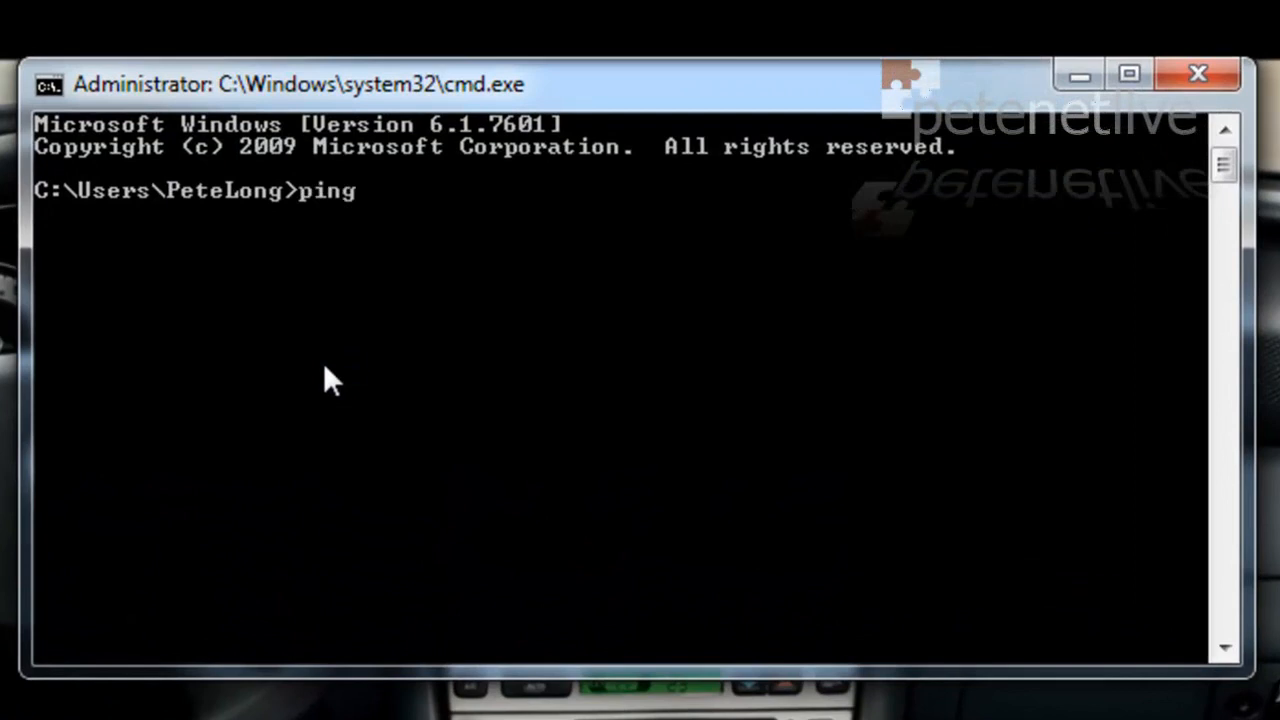
pyautogui.write('192.16')
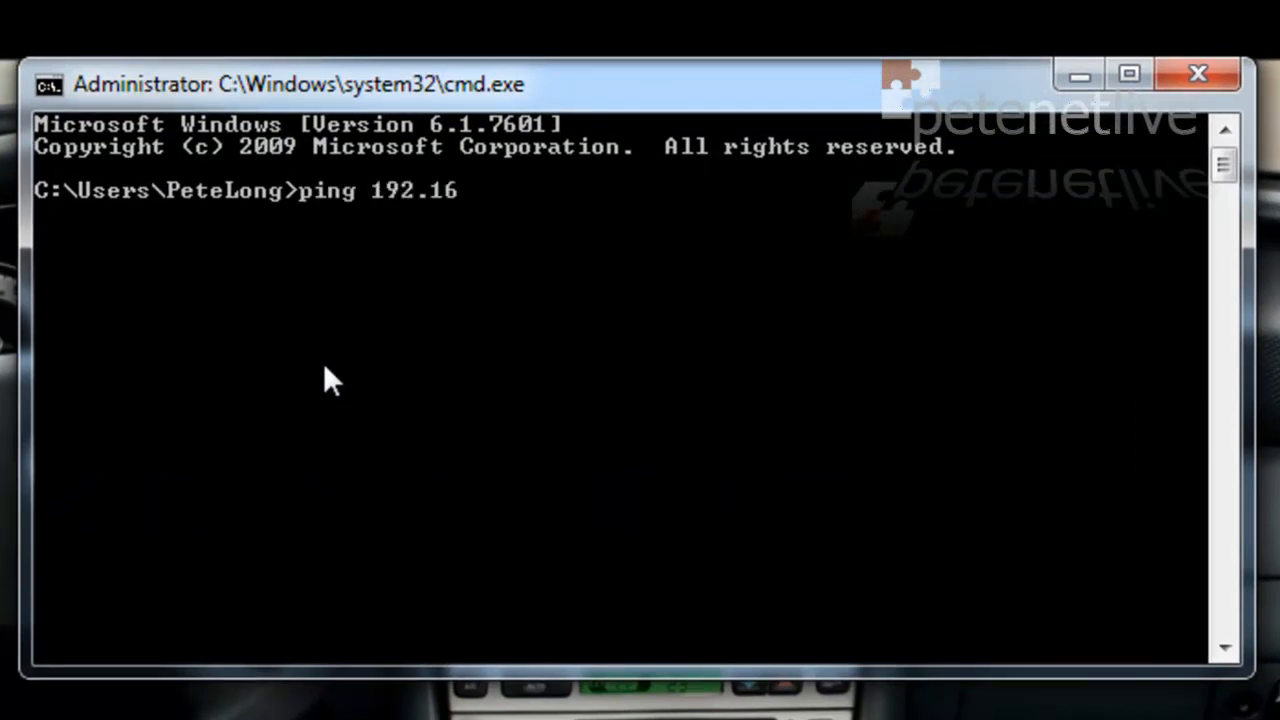
pyautogui.write('8.1.1')
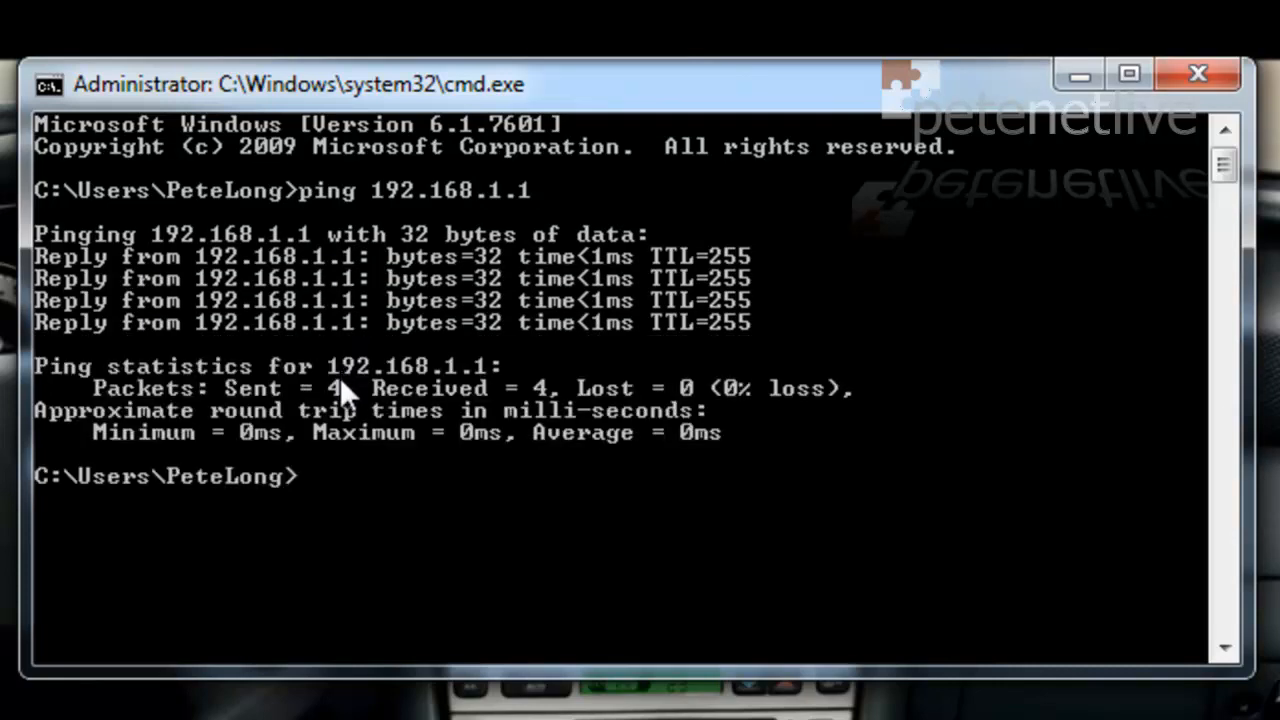
pyautogui.write('ipconfig')
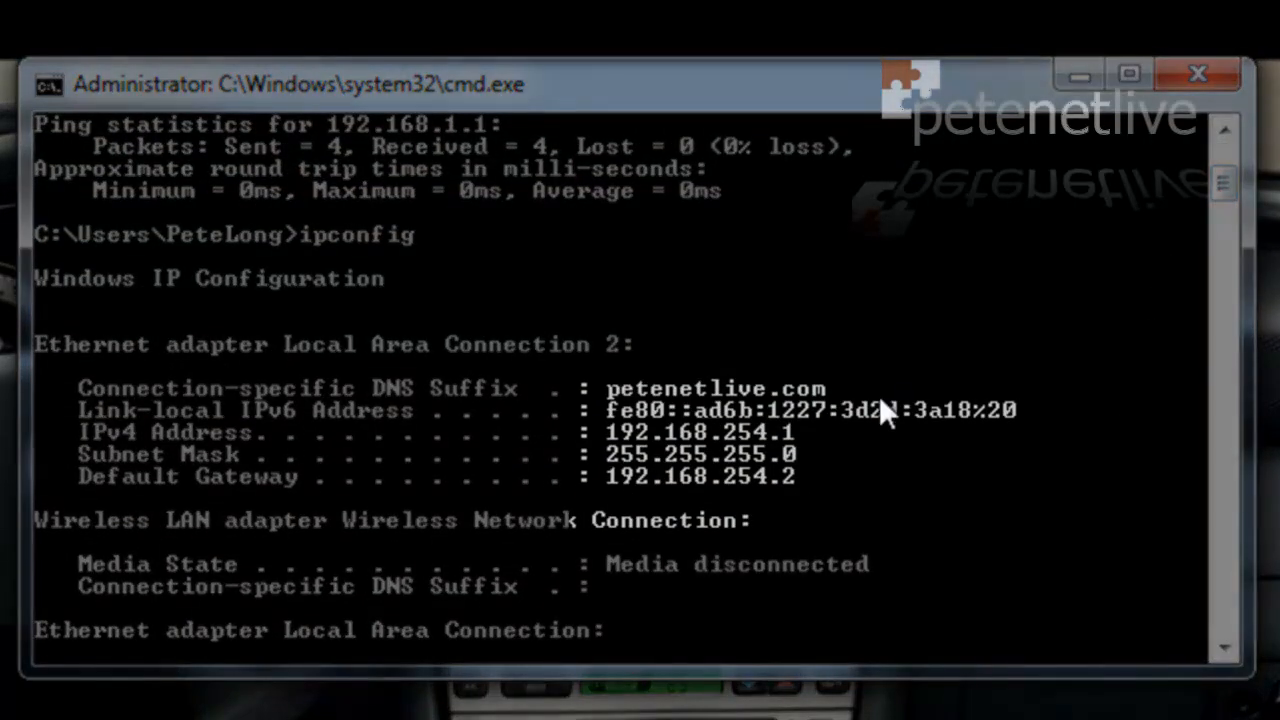
pyautogui.moveTo(604, 432)
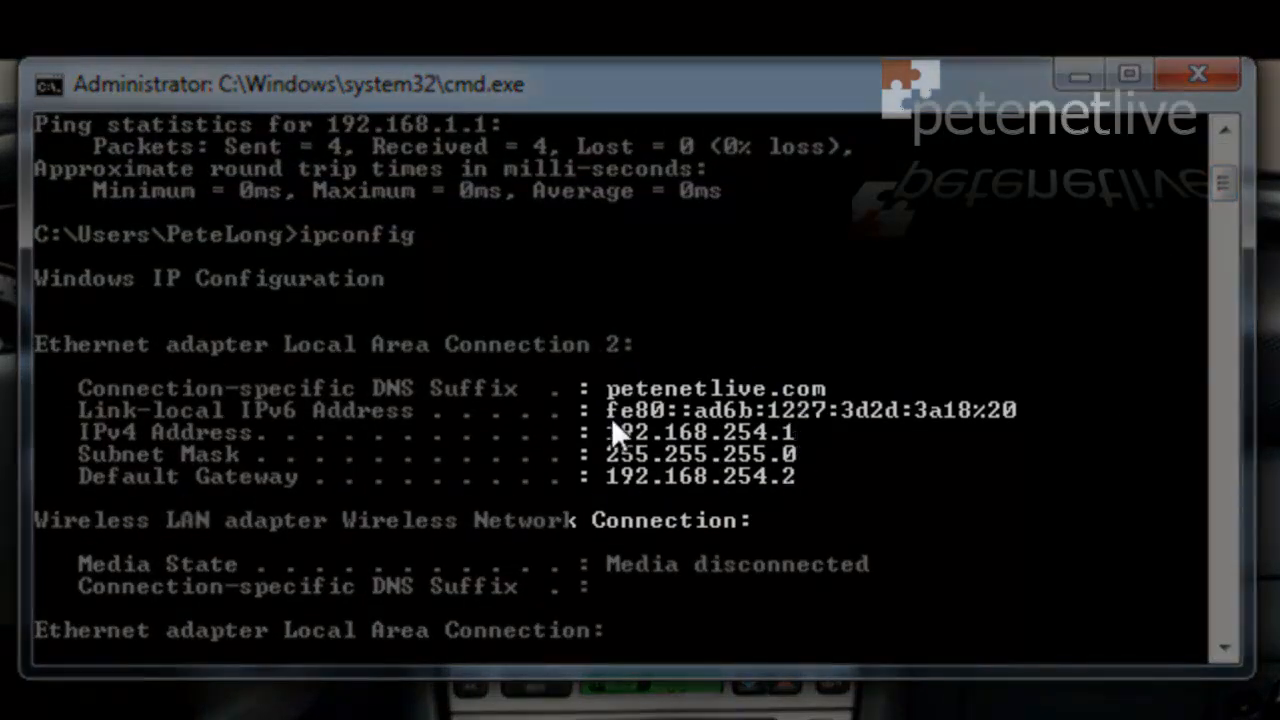
pyautogui.moveTo(620, 564)
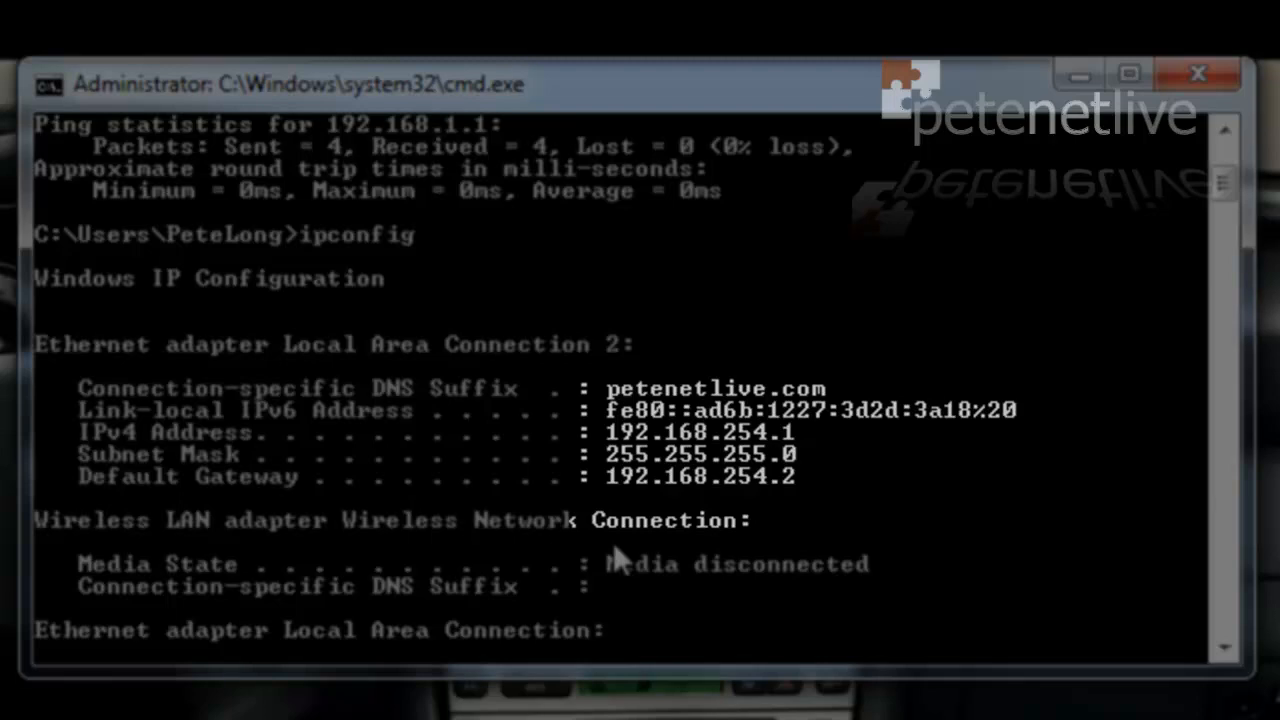